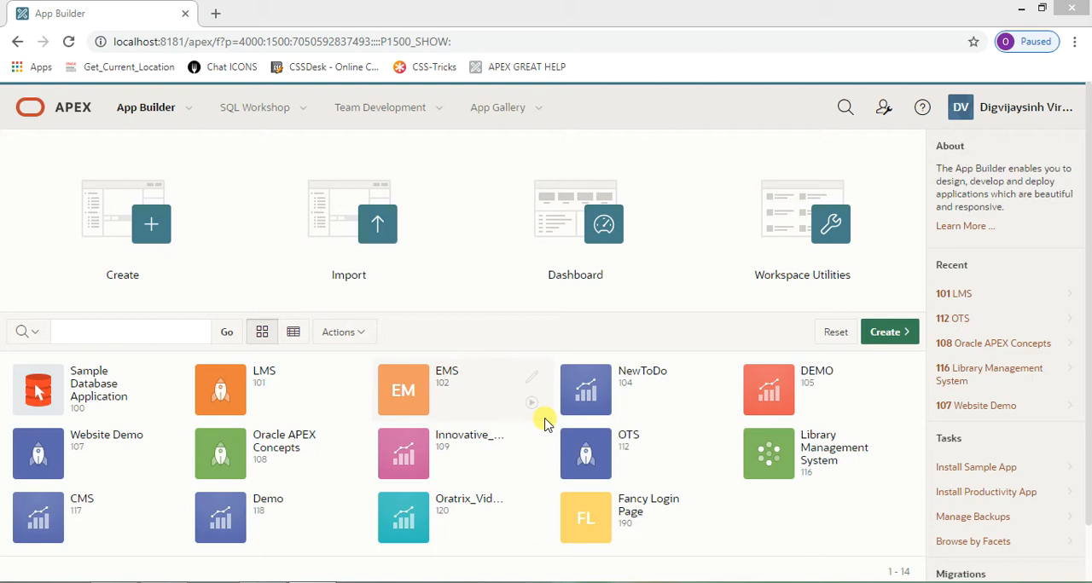
{"action": "mouse_move", "coordinate": [552, 430]}
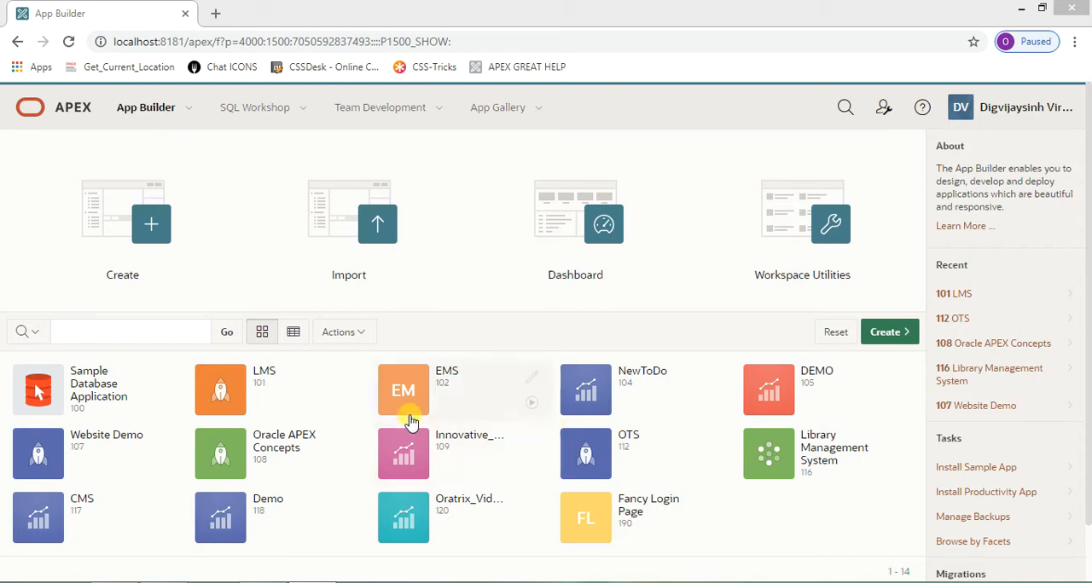
{"action": "mouse_move", "coordinate": [271, 396]}
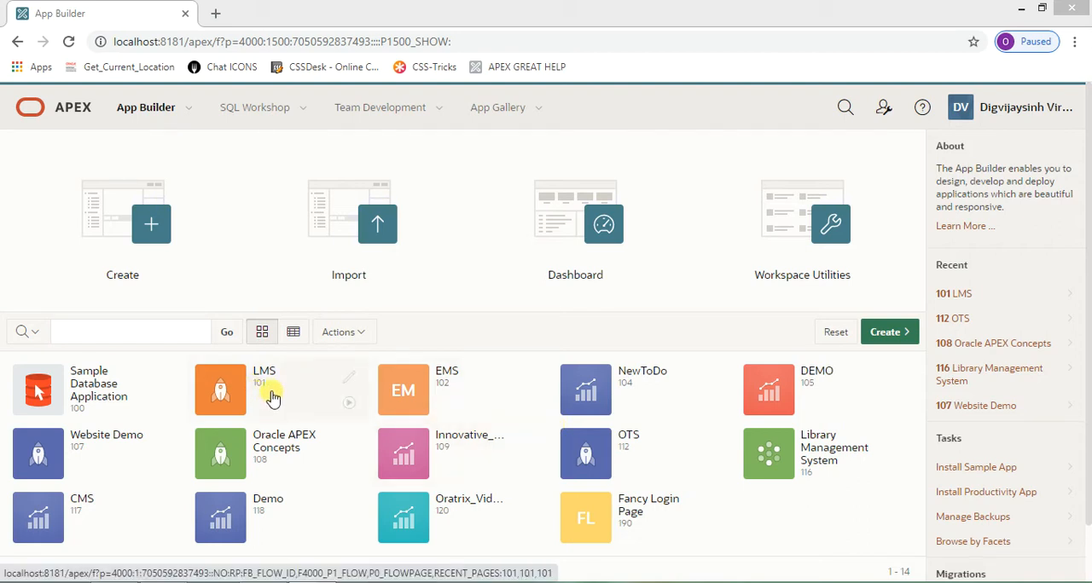
- Run the LMS app from App Builder, visit the SubmitBook page, then return to the Home dashboard
{"action": "left_click", "coordinate": [220, 389]}
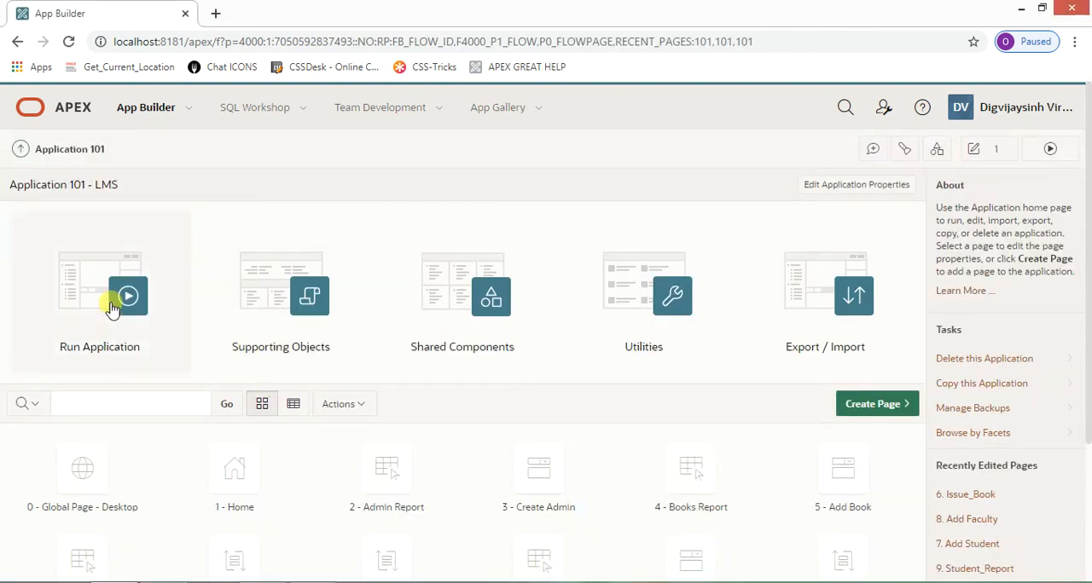
{"action": "left_click", "coordinate": [128, 297]}
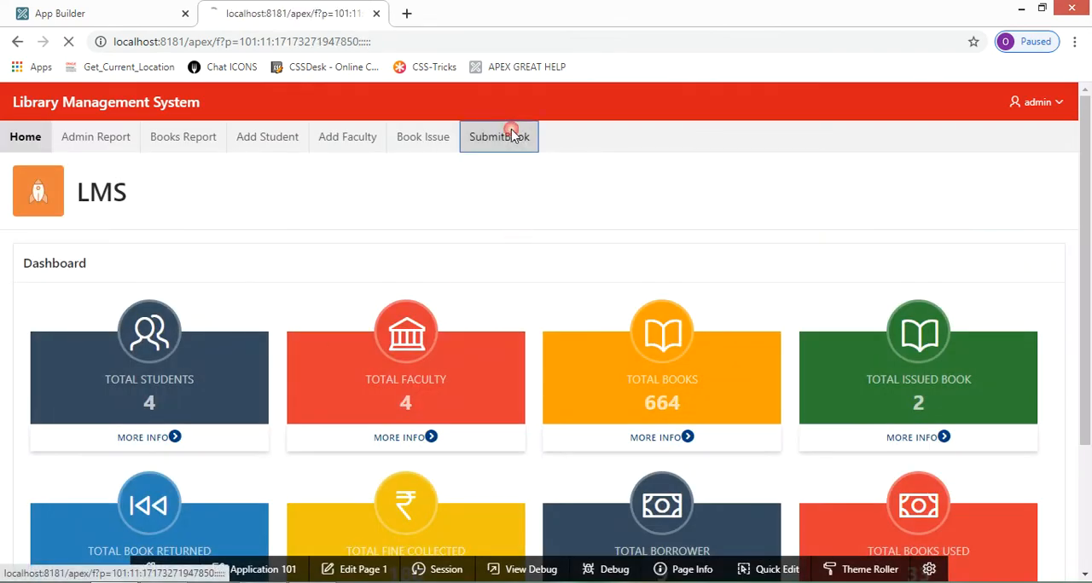
{"action": "left_click", "coordinate": [498, 137]}
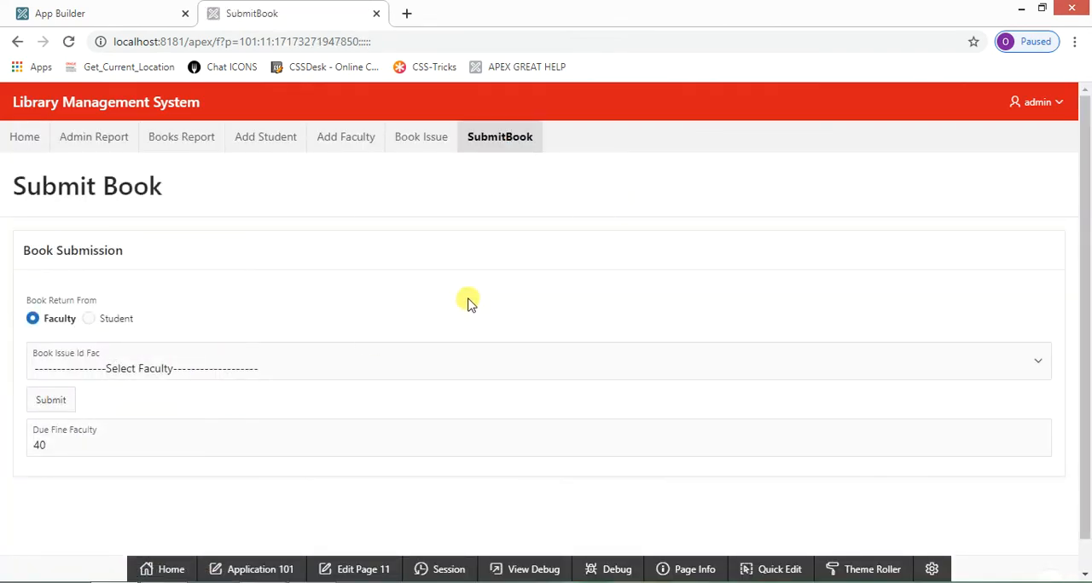
{"action": "left_click", "coordinate": [24, 137]}
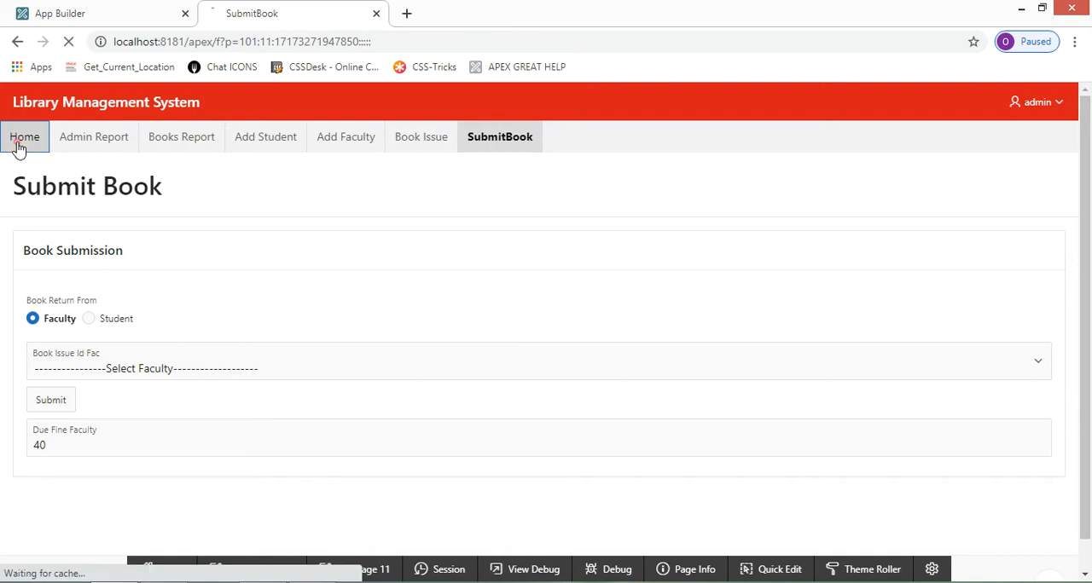
{"action": "left_click", "coordinate": [24, 137]}
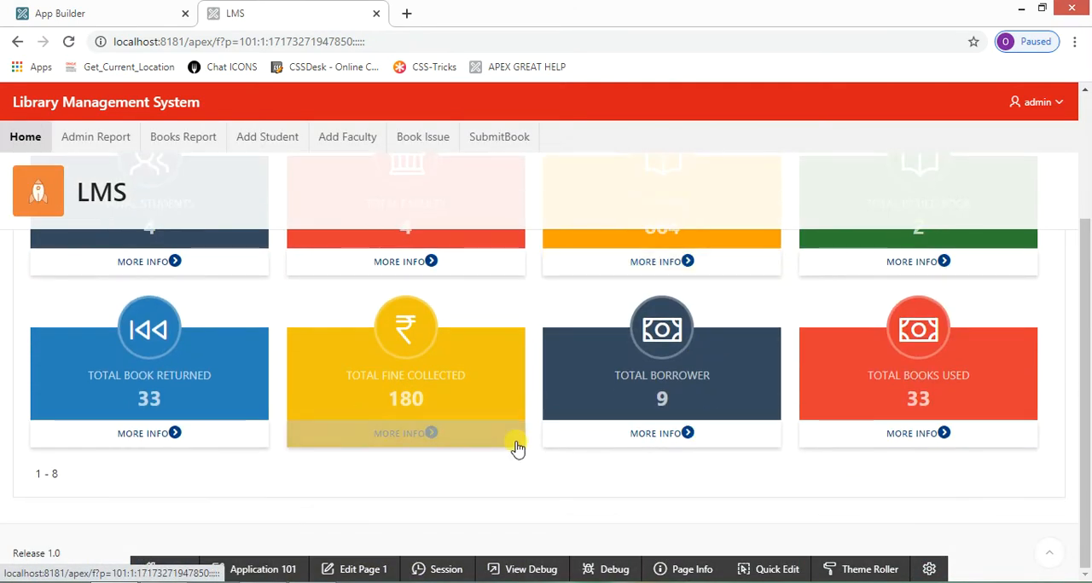
{"action": "scroll", "scroll_direction": "up", "scroll_amount": 3}
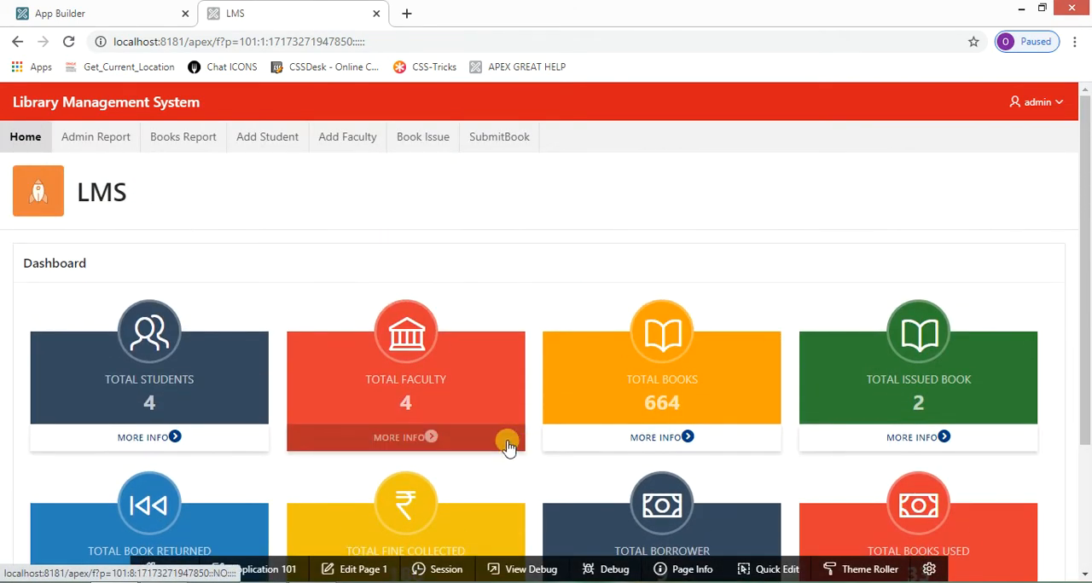
{"action": "mouse_move", "coordinate": [870, 264]}
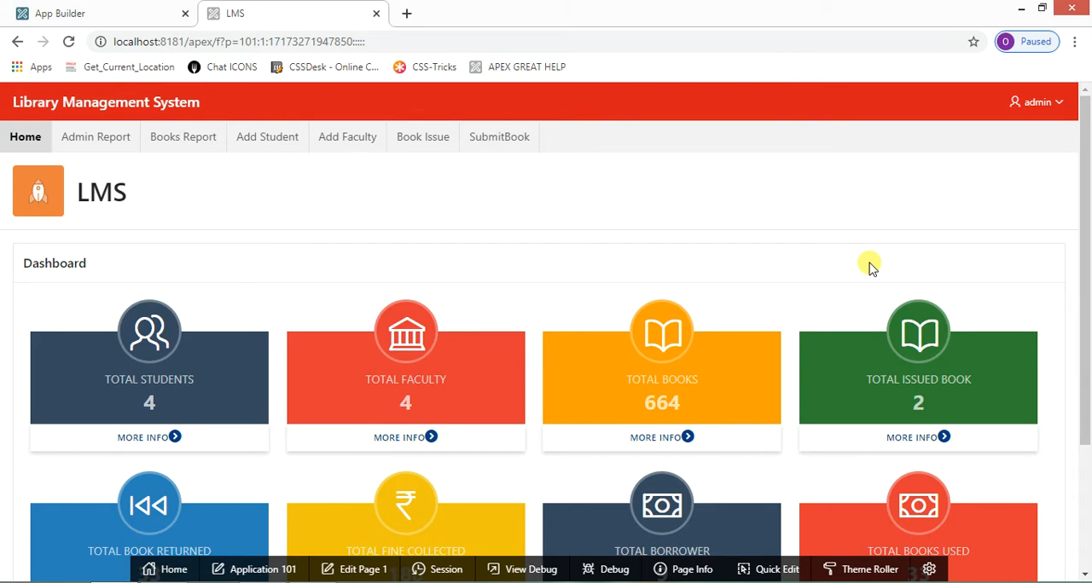
{"action": "mouse_move", "coordinate": [469, 464]}
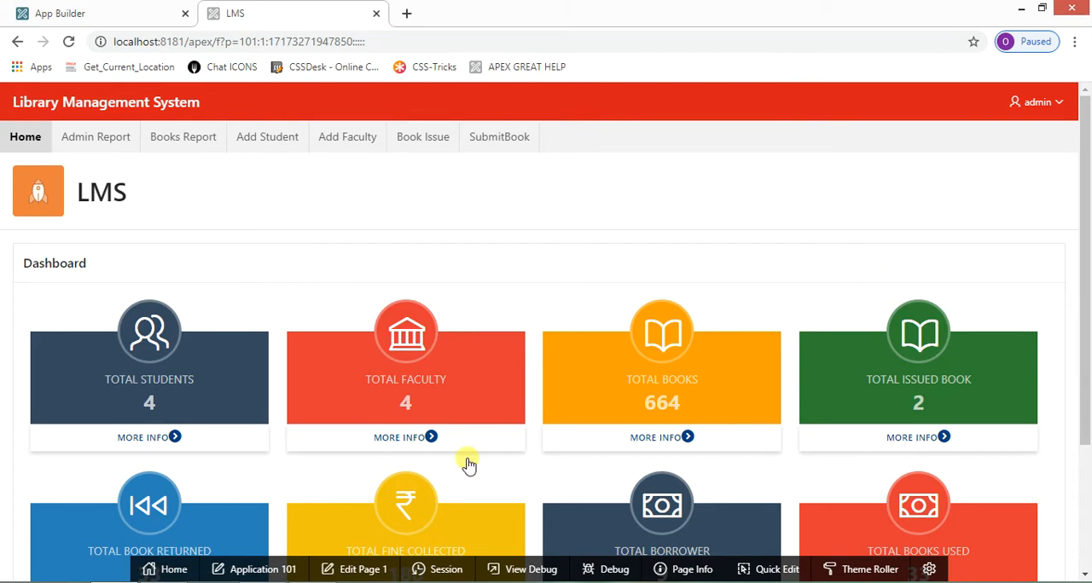
{"action": "mouse_move", "coordinate": [468, 464]}
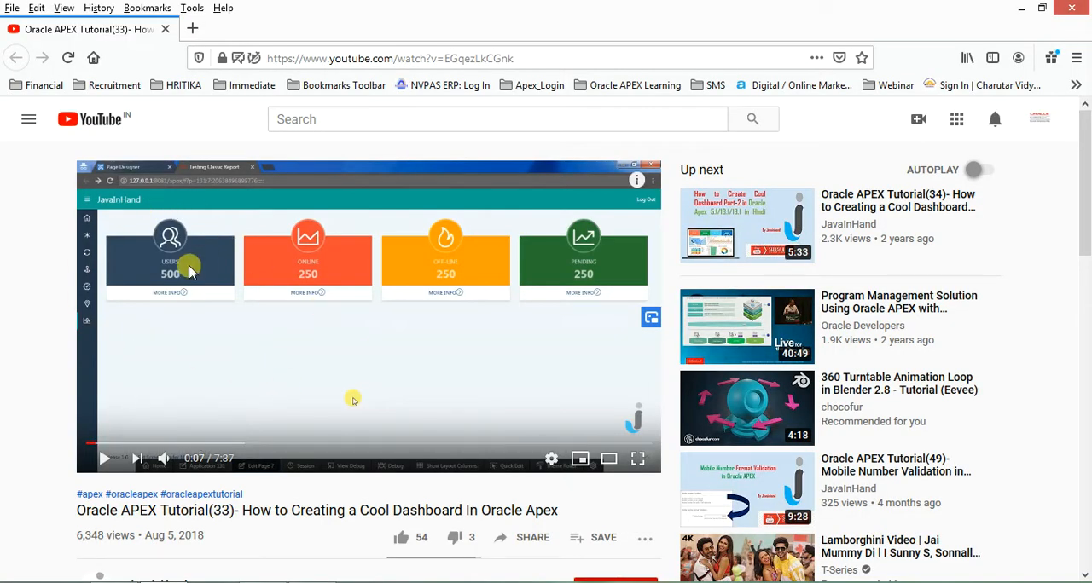
{"action": "mouse_move", "coordinate": [152, 443]}
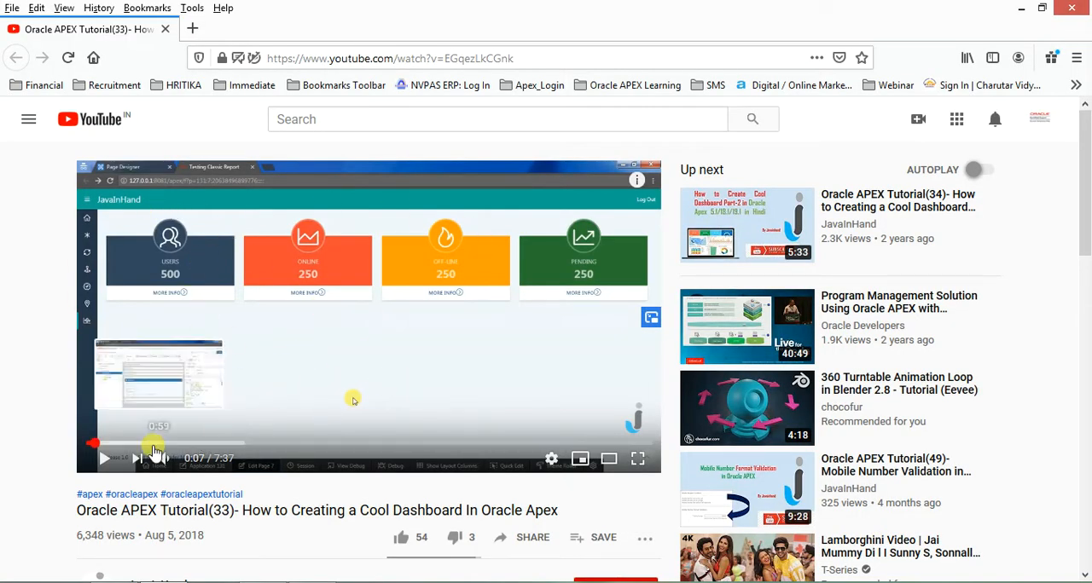
- Seek the tutorial to the UNION ALL SQL query at 0:57, view it full screen, and check the description links
{"action": "left_click", "coordinate": [103, 457]}
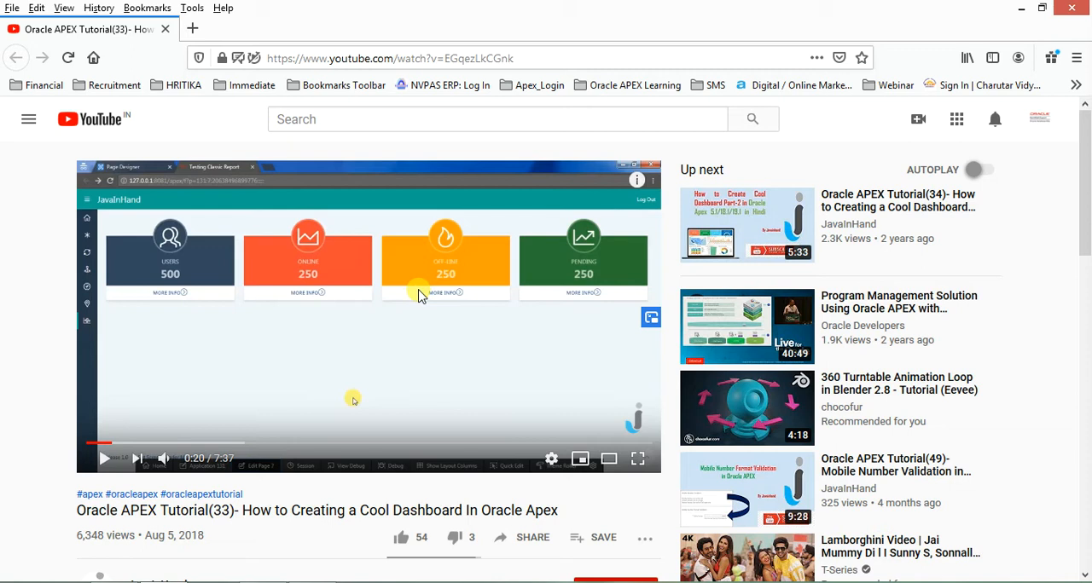
{"action": "mouse_move", "coordinate": [401, 311]}
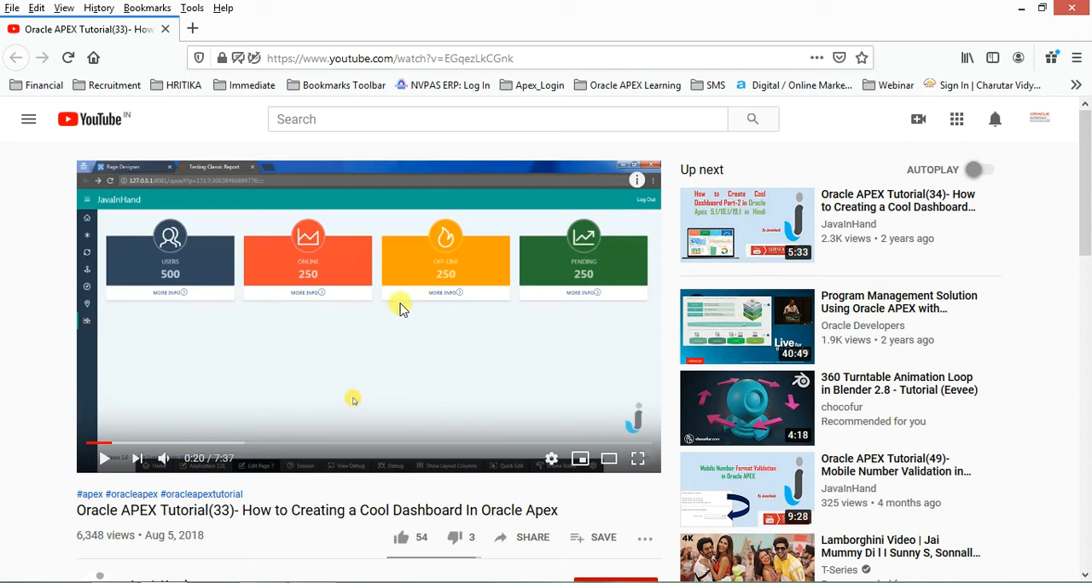
{"action": "mouse_move", "coordinate": [304, 450]}
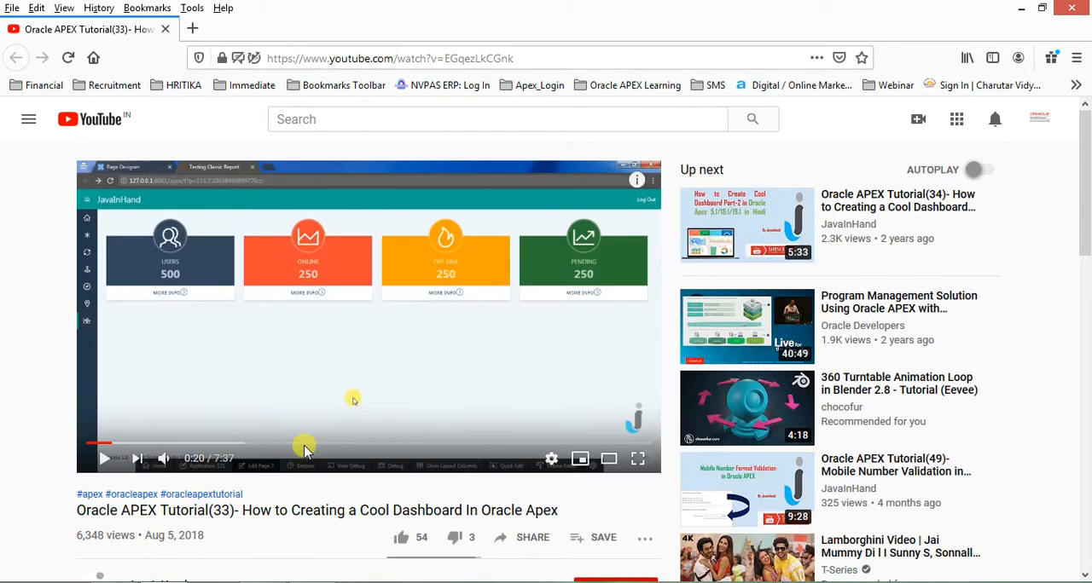
{"action": "mouse_move", "coordinate": [152, 444]}
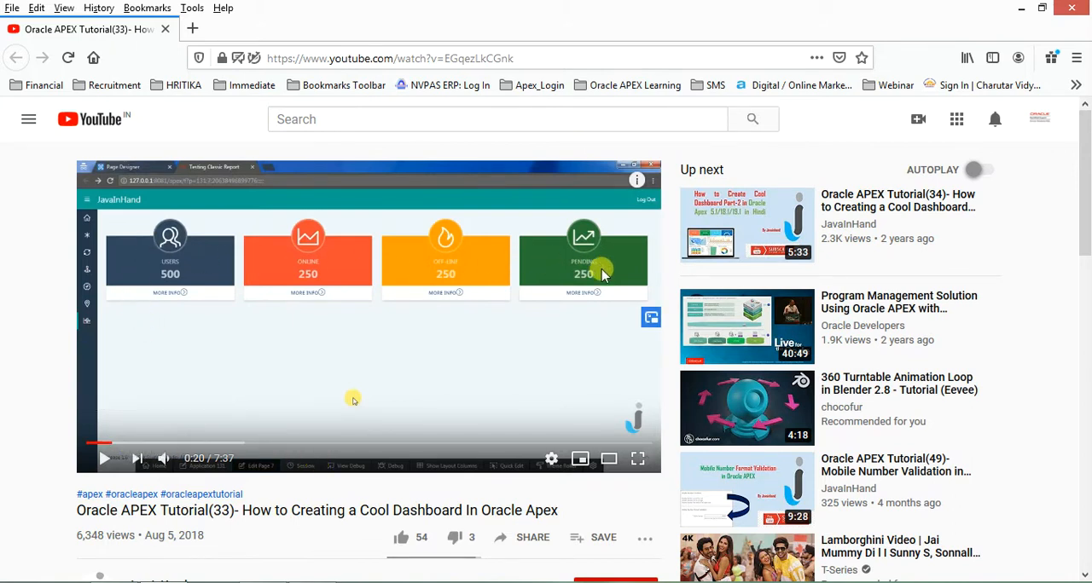
{"action": "mouse_move", "coordinate": [527, 297]}
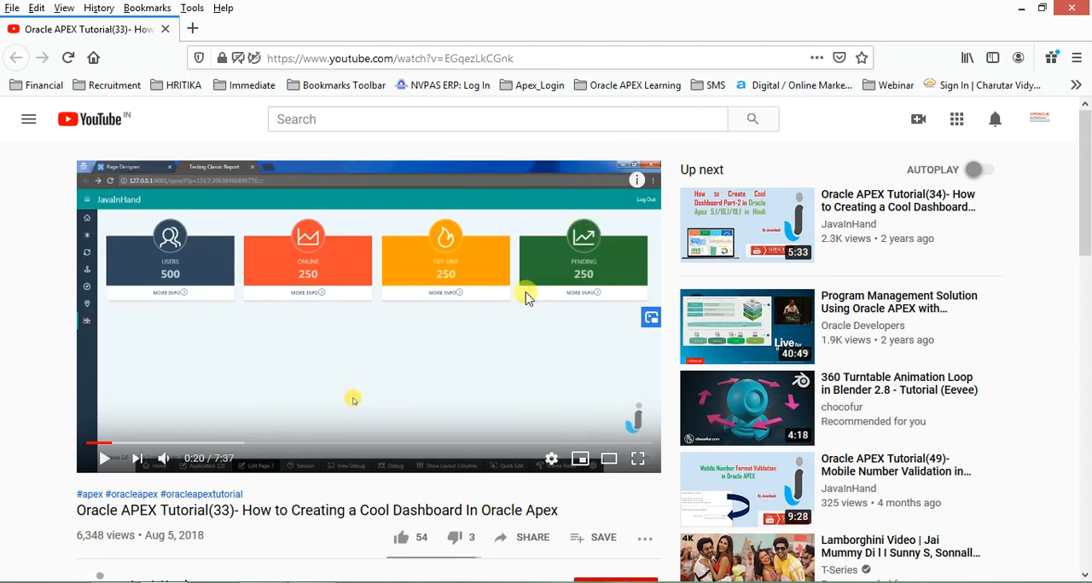
{"action": "left_click", "coordinate": [145, 444]}
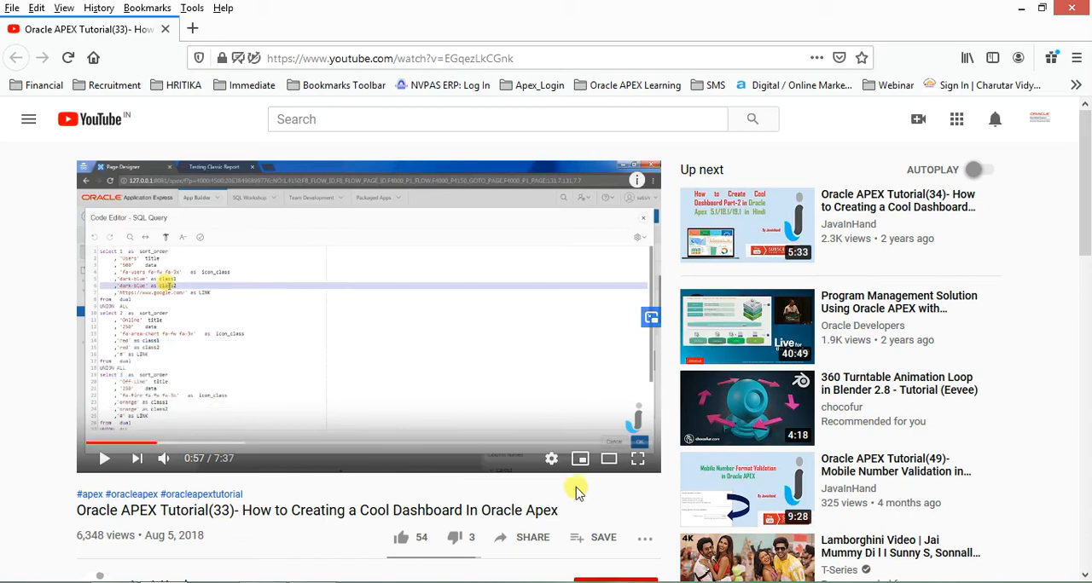
{"action": "left_click", "coordinate": [638, 459]}
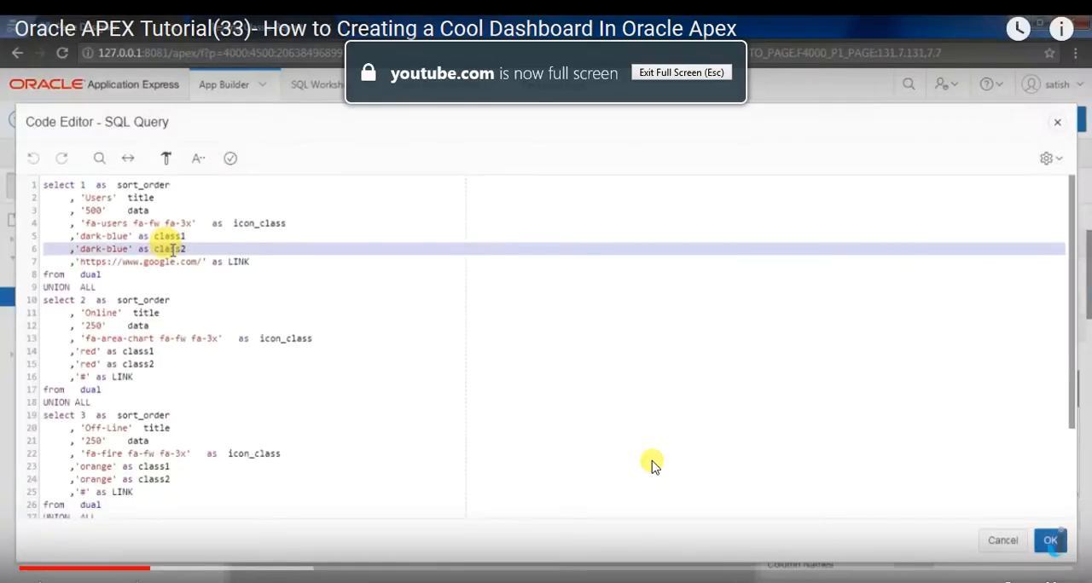
{"action": "mouse_move", "coordinate": [94, 299]}
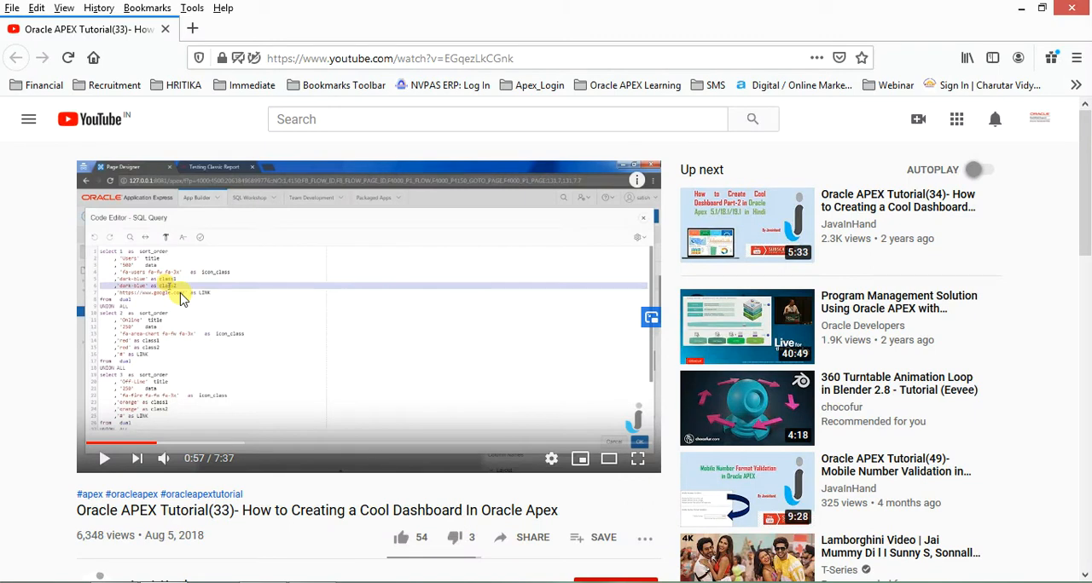
{"action": "mouse_move", "coordinate": [143, 253]}
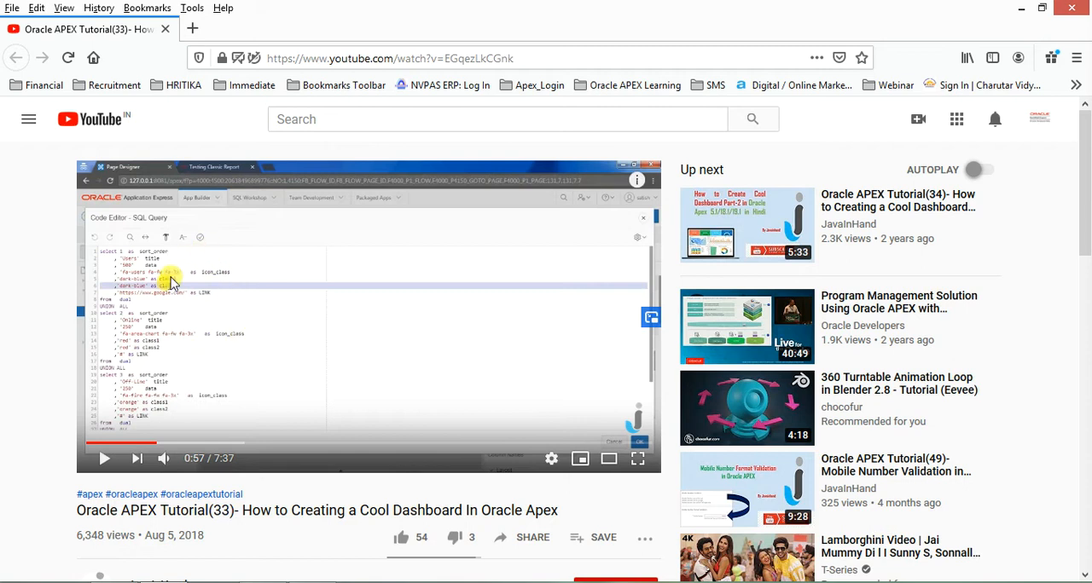
{"action": "scroll", "scroll_direction": "down", "scroll_amount": 3}
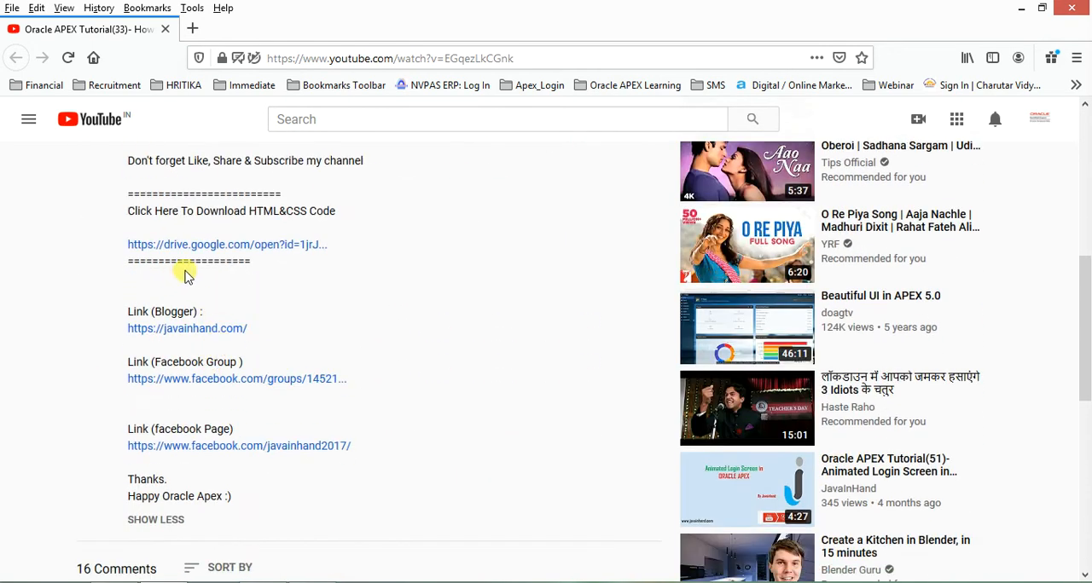
{"action": "mouse_move", "coordinate": [227, 251]}
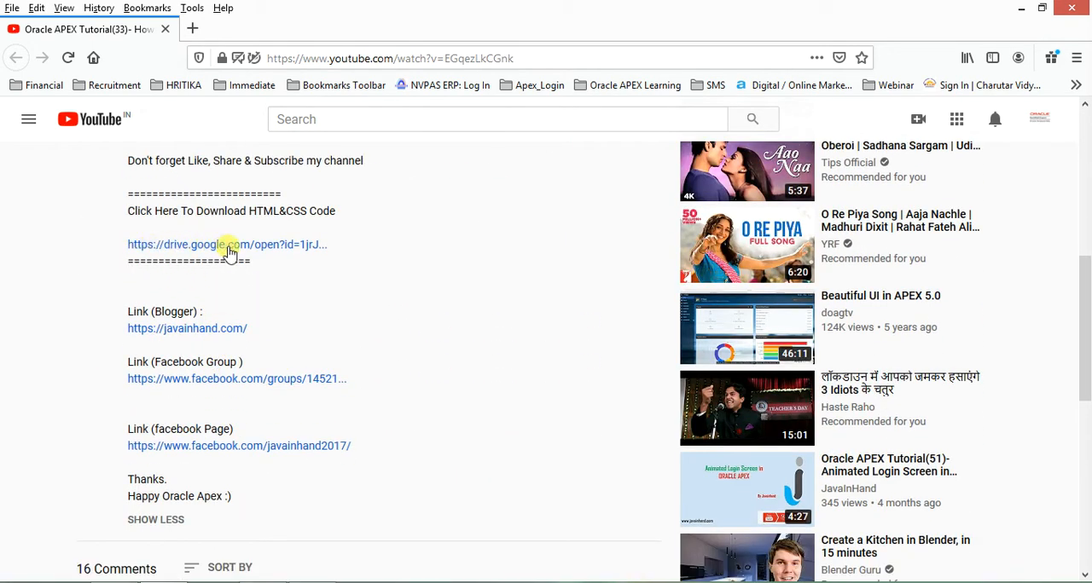
{"action": "scroll", "scroll_direction": "up", "scroll_amount": 3}
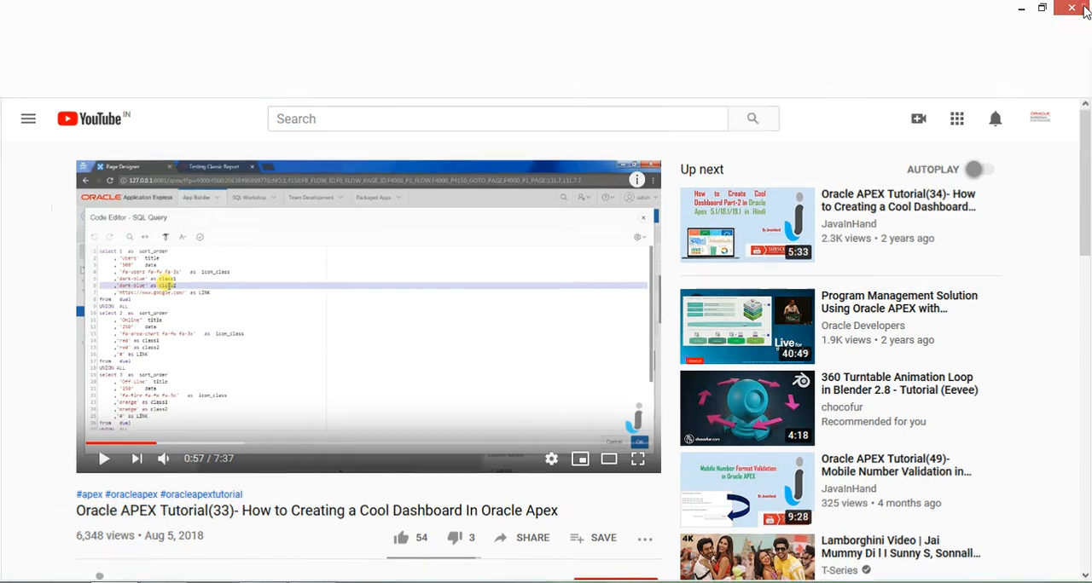
- Return to the running LMS Home page and review its eight dashboard statistic cards
{"action": "left_click", "coordinate": [1071, 10]}
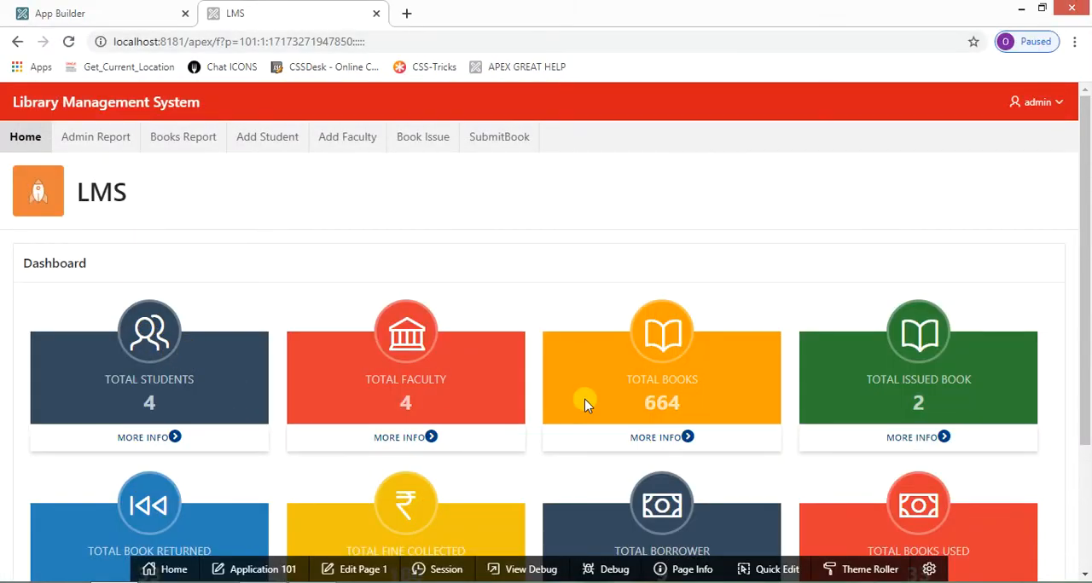
{"action": "scroll", "scroll_direction": "down", "scroll_amount": 3}
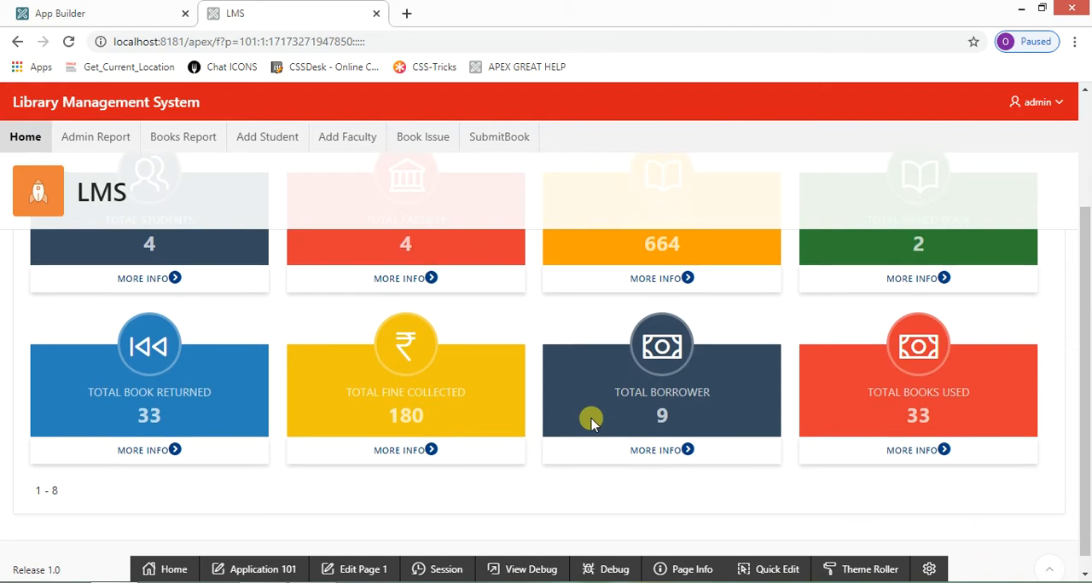
{"action": "scroll", "scroll_direction": "up", "scroll_amount": 3}
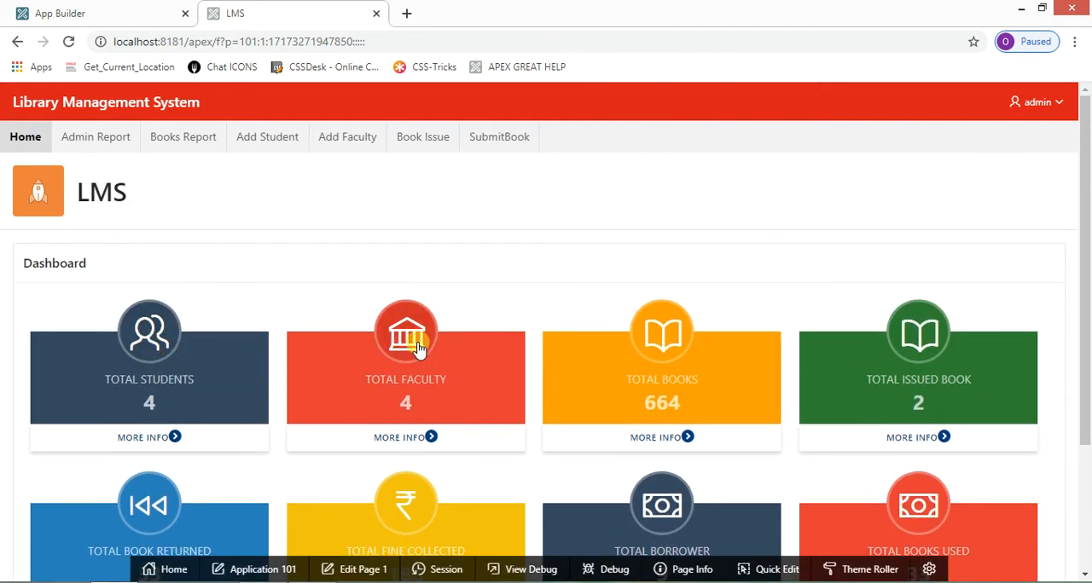
{"action": "mouse_move", "coordinate": [725, 355]}
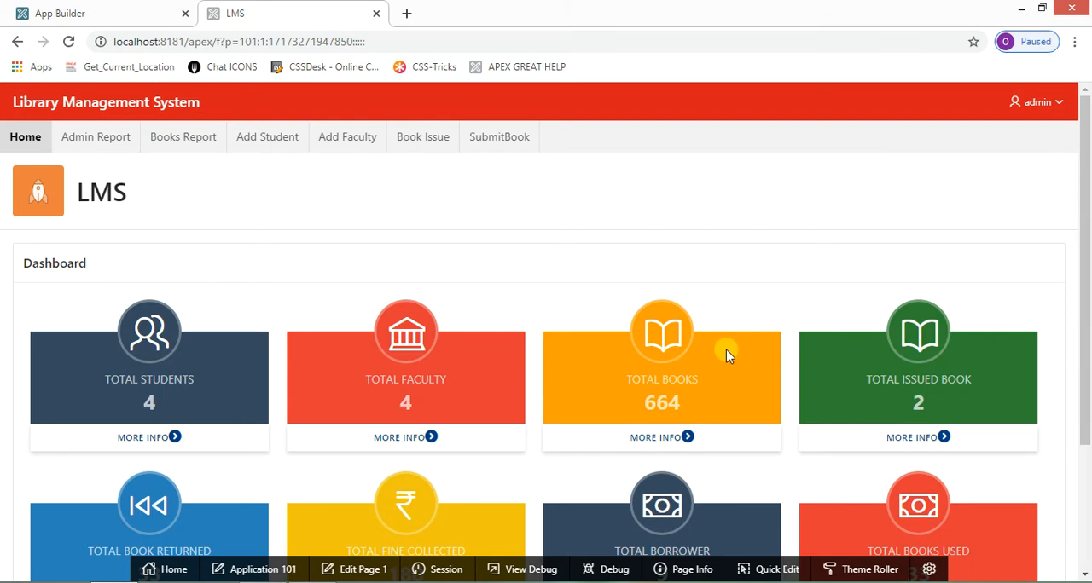
{"action": "scroll", "scroll_direction": "down", "scroll_amount": 3}
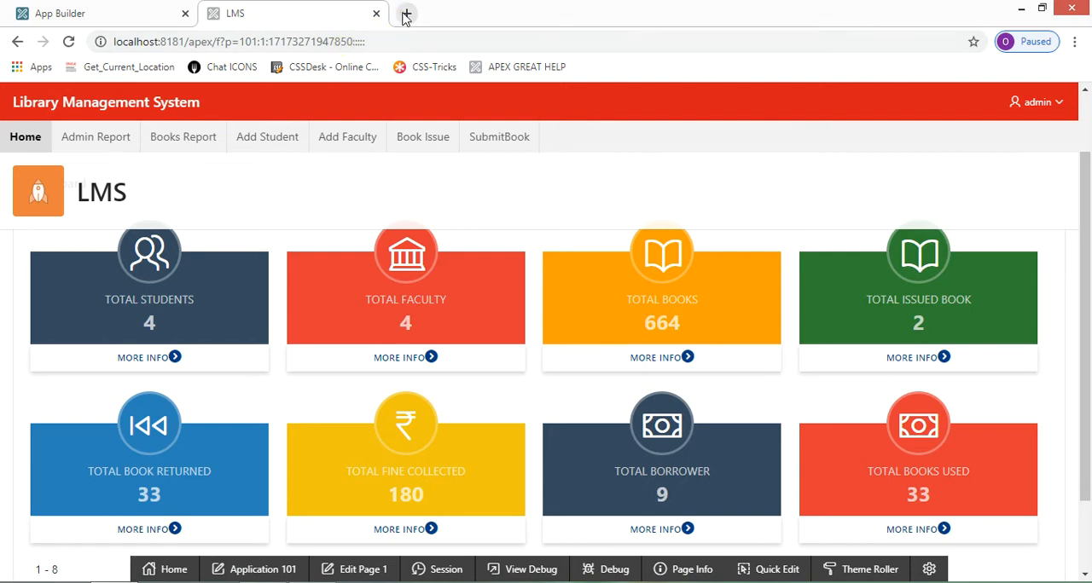
- Browse the Fork Awesome icon catalogue down to the File Type Icons section
{"action": "left_click", "coordinate": [406, 14]}
{"action": "type", "text": "forkaweso.me/Fork-Awesome/icons/"}
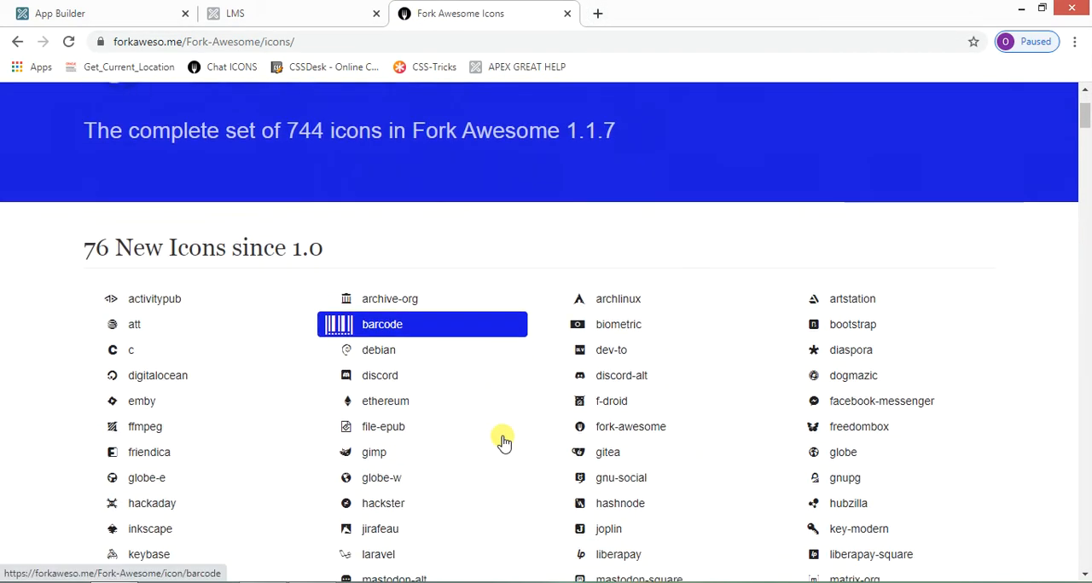
{"action": "scroll", "scroll_direction": "down", "scroll_amount": 3}
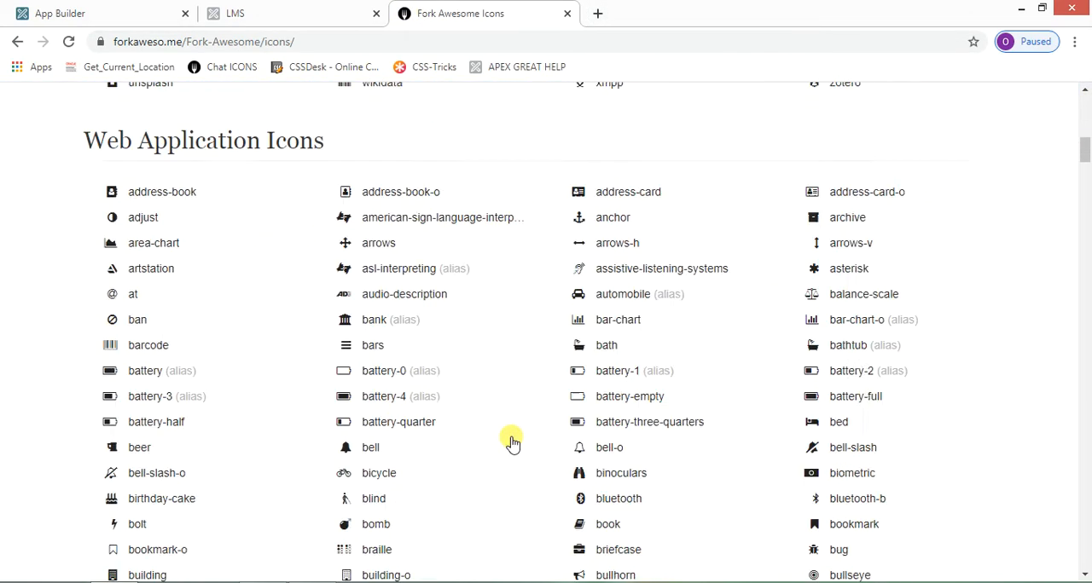
{"action": "scroll", "scroll_direction": "down", "scroll_amount": 3}
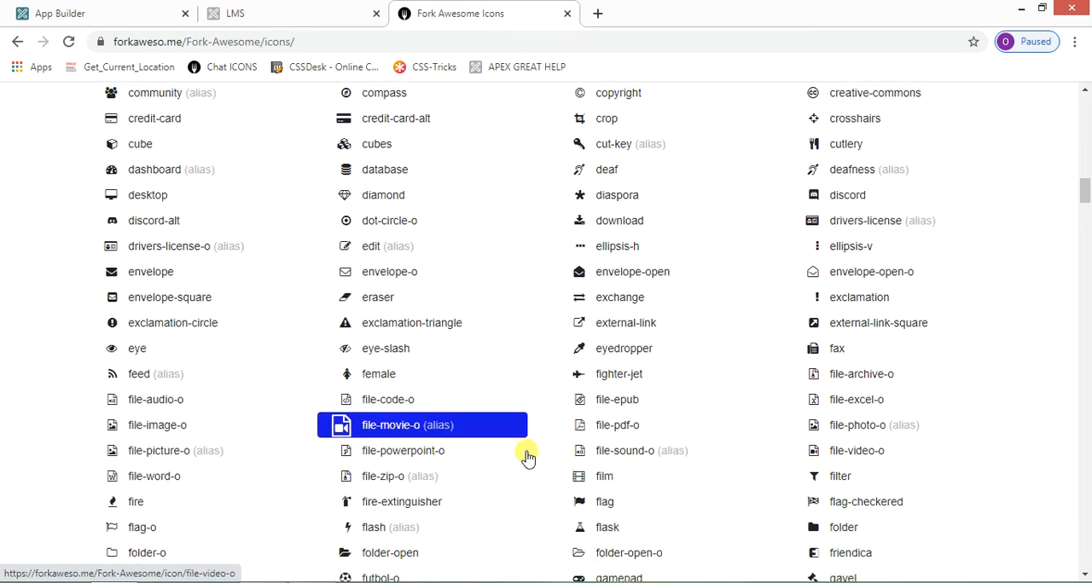
{"action": "scroll", "scroll_direction": "down", "scroll_amount": 3}
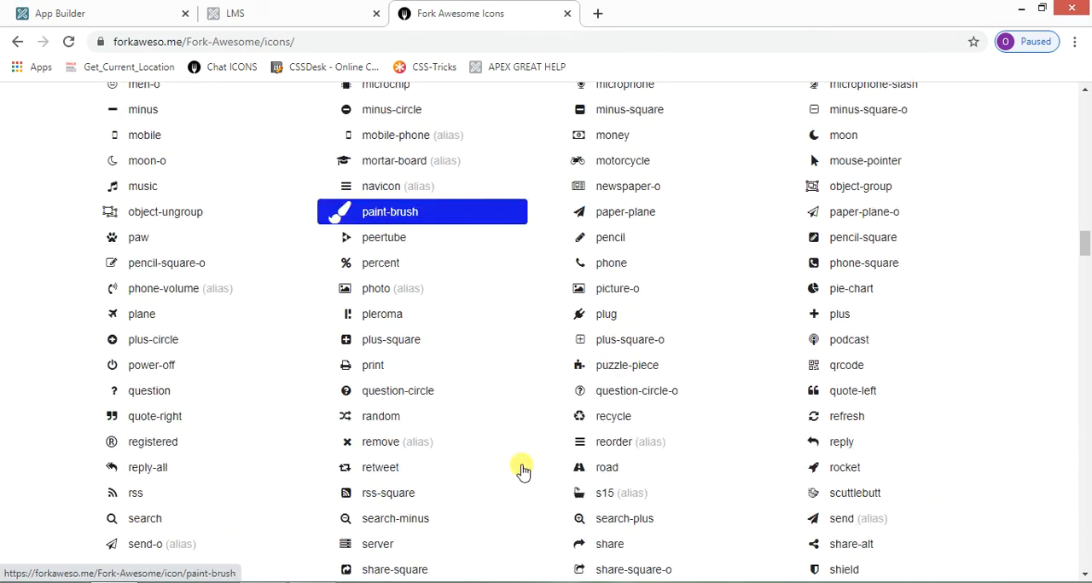
{"action": "scroll", "scroll_direction": "down", "scroll_amount": 3}
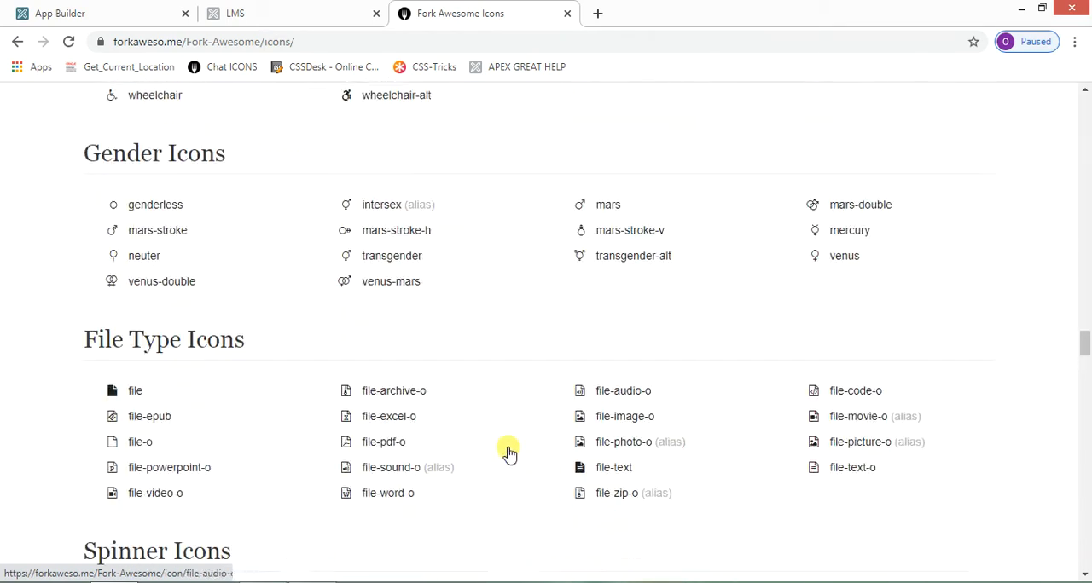
- From the running LMS dashboard, use Edit Page 1 to load the Home page in Page Designer
{"action": "left_click", "coordinate": [235, 14]}
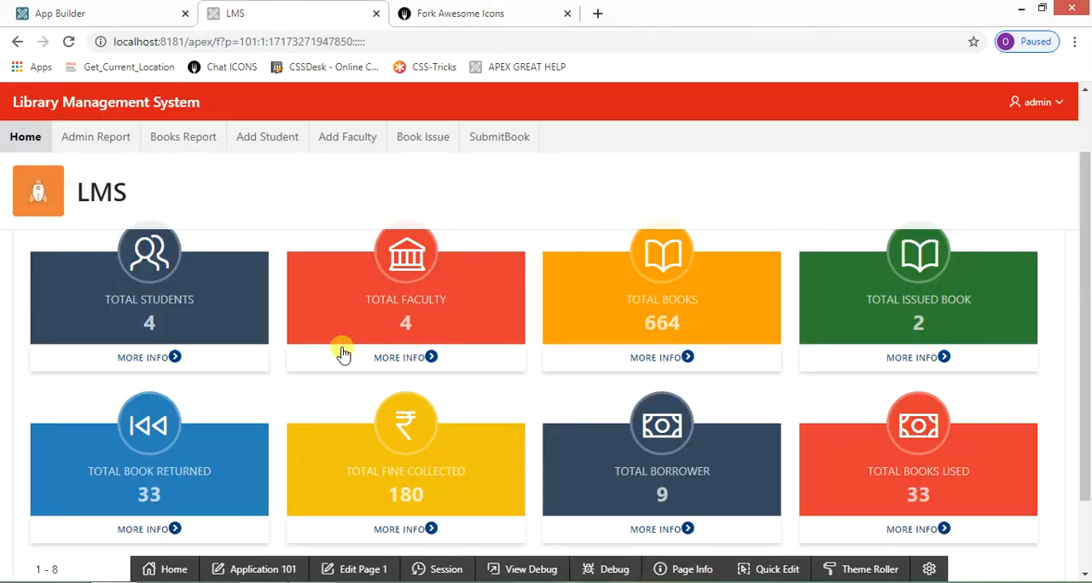
{"action": "mouse_move", "coordinate": [401, 423]}
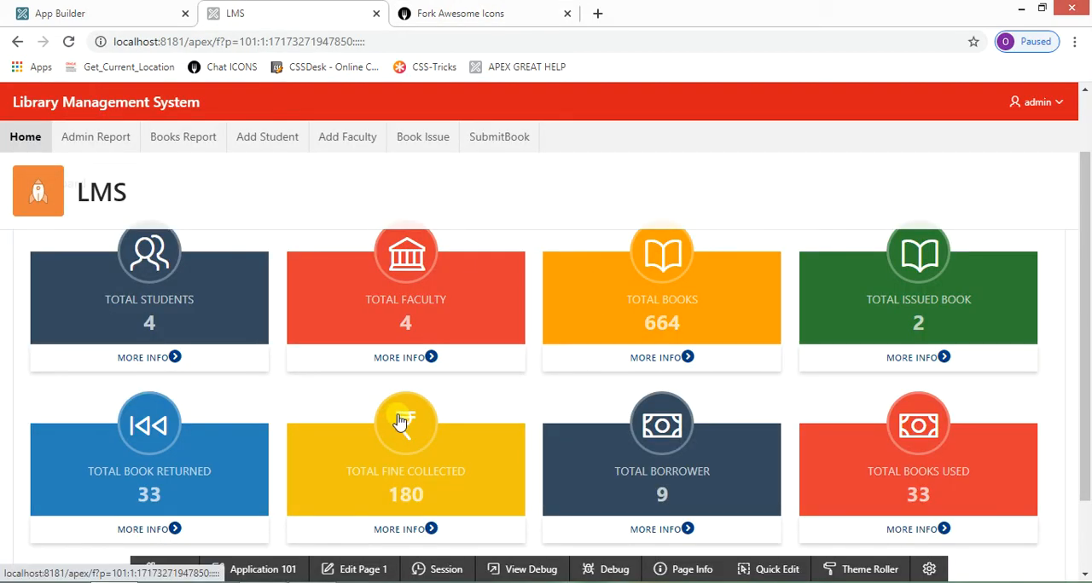
{"action": "mouse_move", "coordinate": [339, 386]}
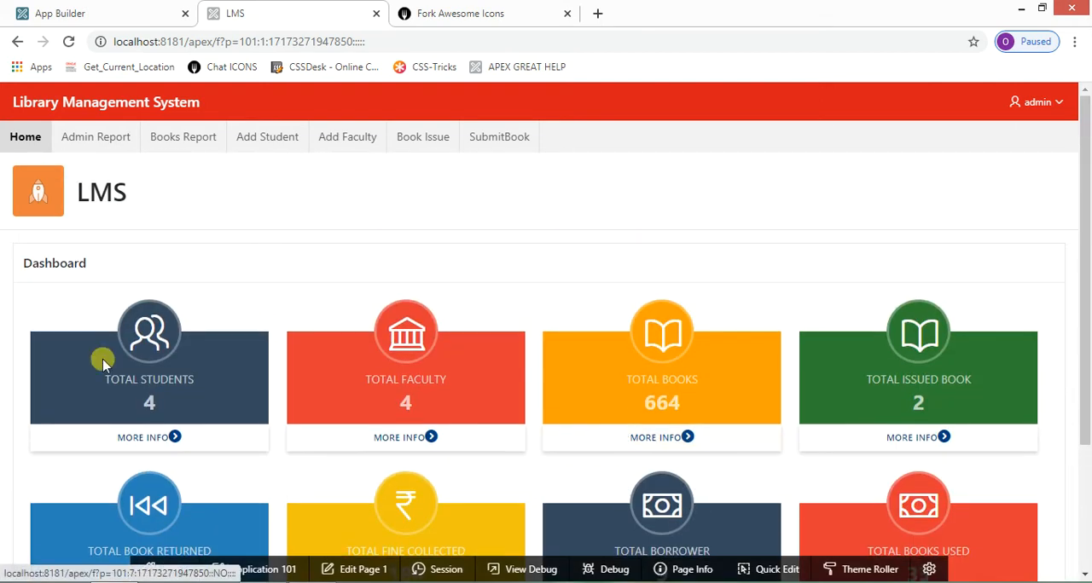
{"action": "scroll", "scroll_direction": "down", "scroll_amount": 3}
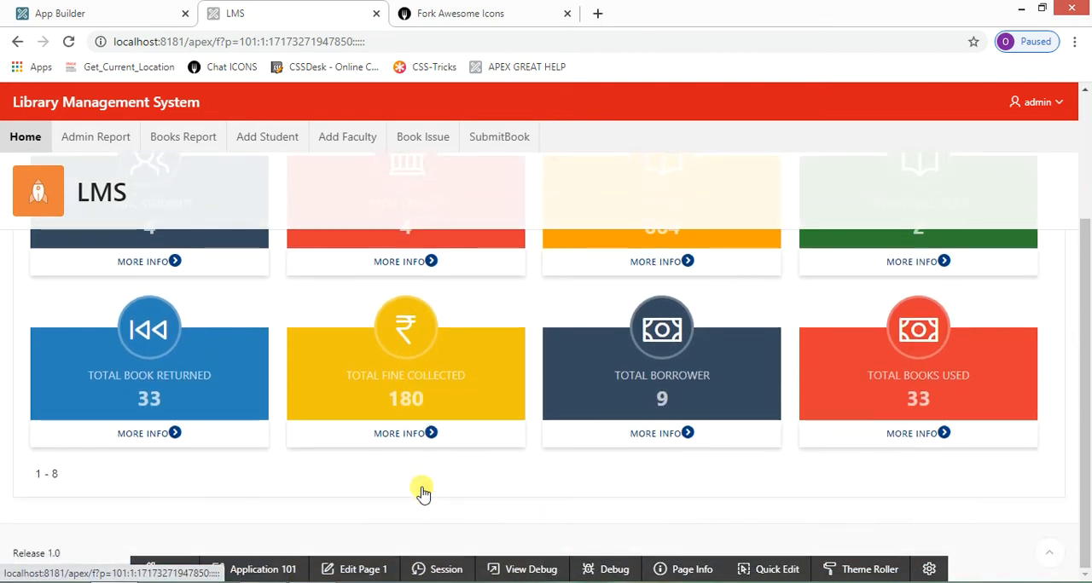
{"action": "scroll", "scroll_direction": "up", "scroll_amount": 3}
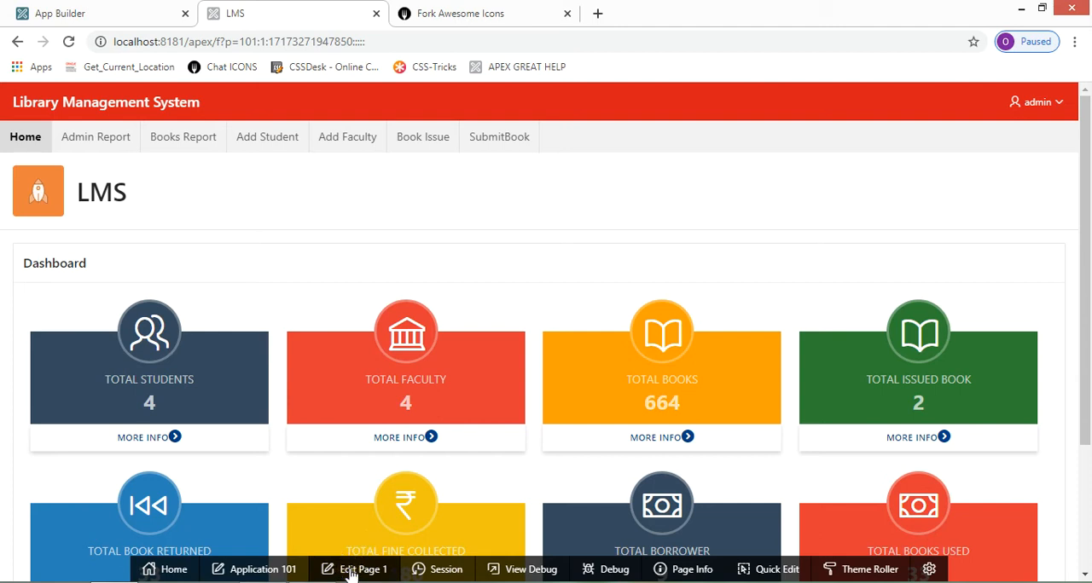
{"action": "left_click", "coordinate": [361, 570]}
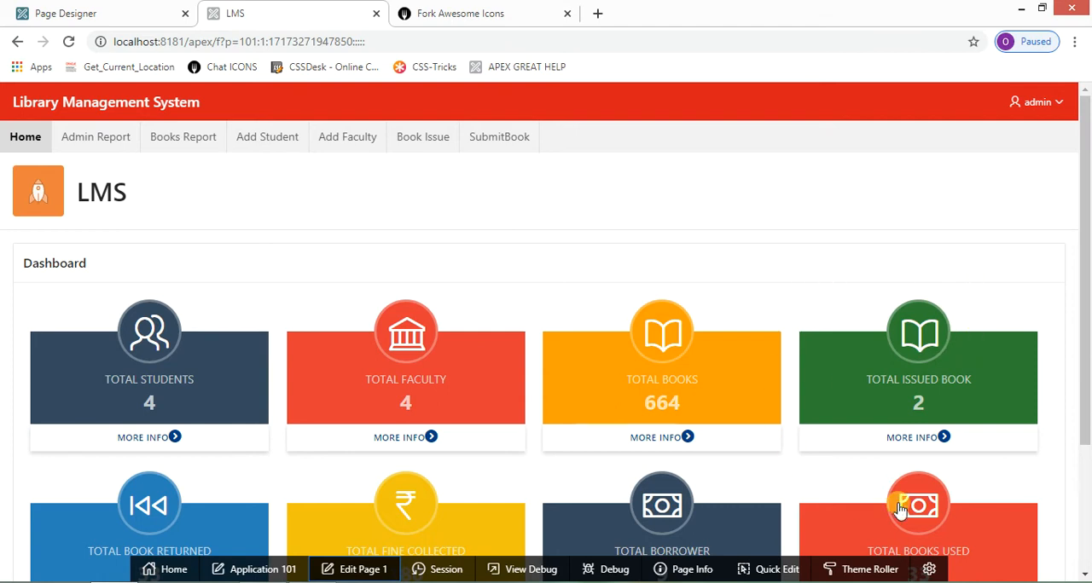
{"action": "mouse_move", "coordinate": [788, 438]}
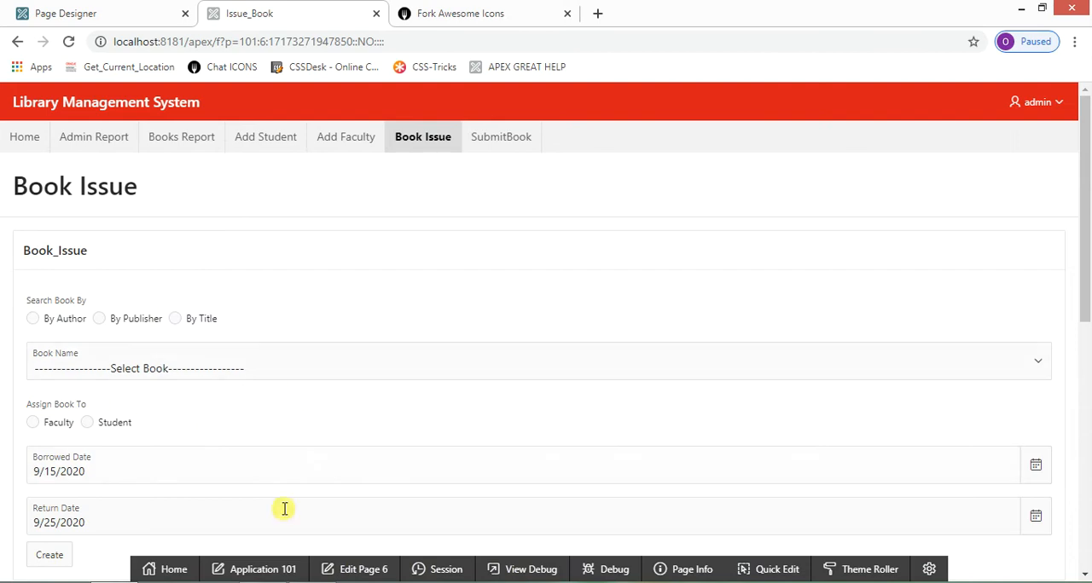
{"action": "left_click", "coordinate": [23, 137]}
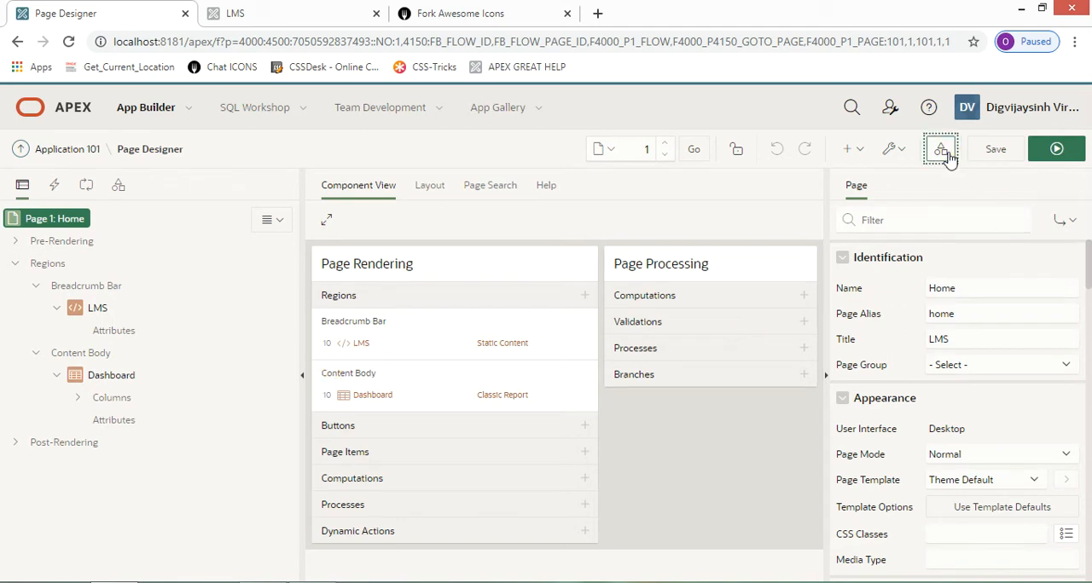
- Inspect the DV New Dashboard report template under Shared Components > Templates, then go back to the list
{"action": "left_click", "coordinate": [942, 149]}
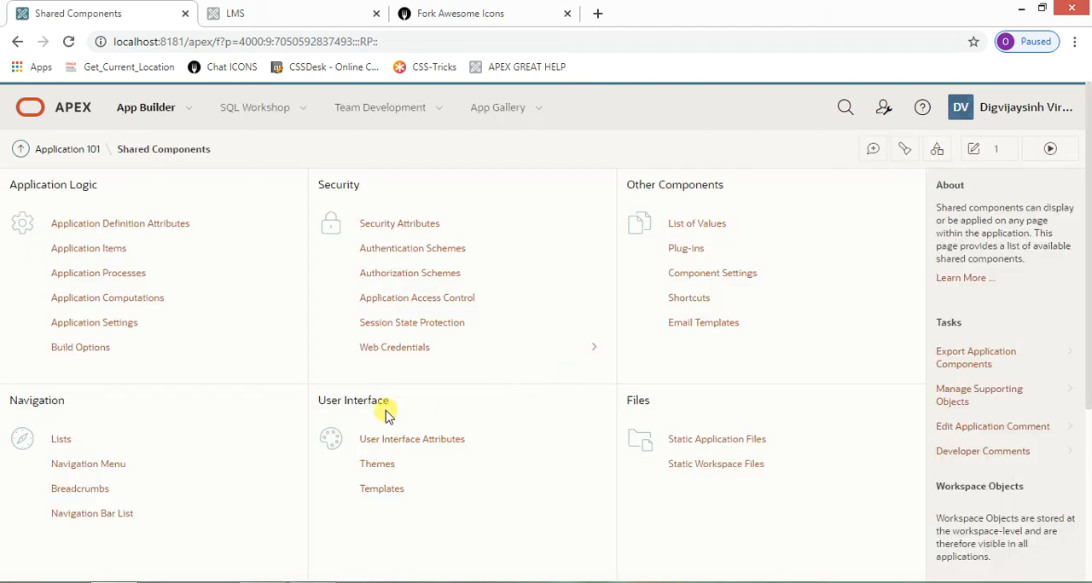
{"action": "left_click", "coordinate": [382, 488]}
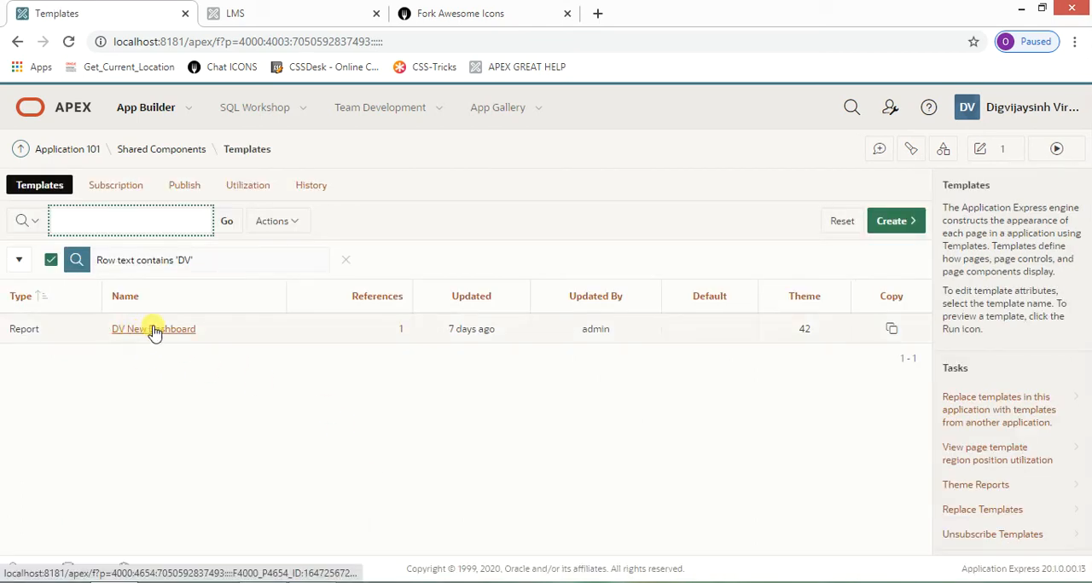
{"action": "mouse_move", "coordinate": [180, 340]}
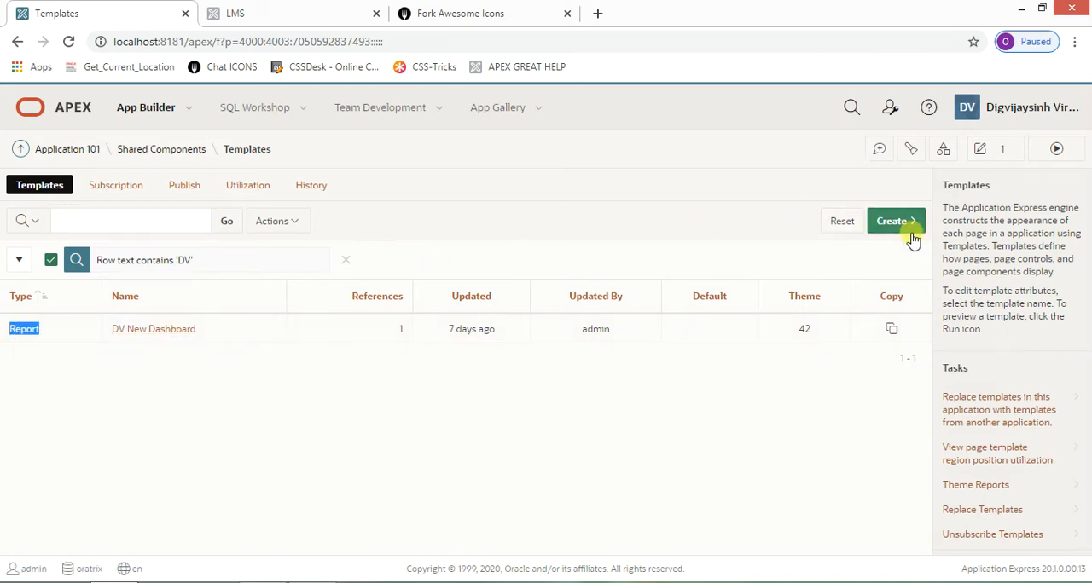
{"action": "left_click", "coordinate": [153, 327]}
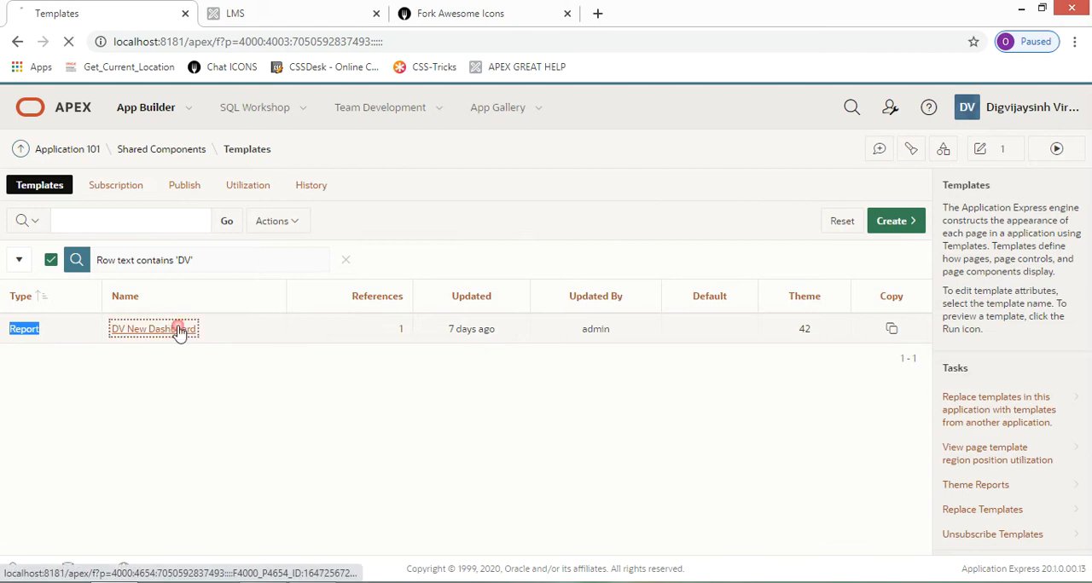
{"action": "left_click", "coordinate": [141, 328]}
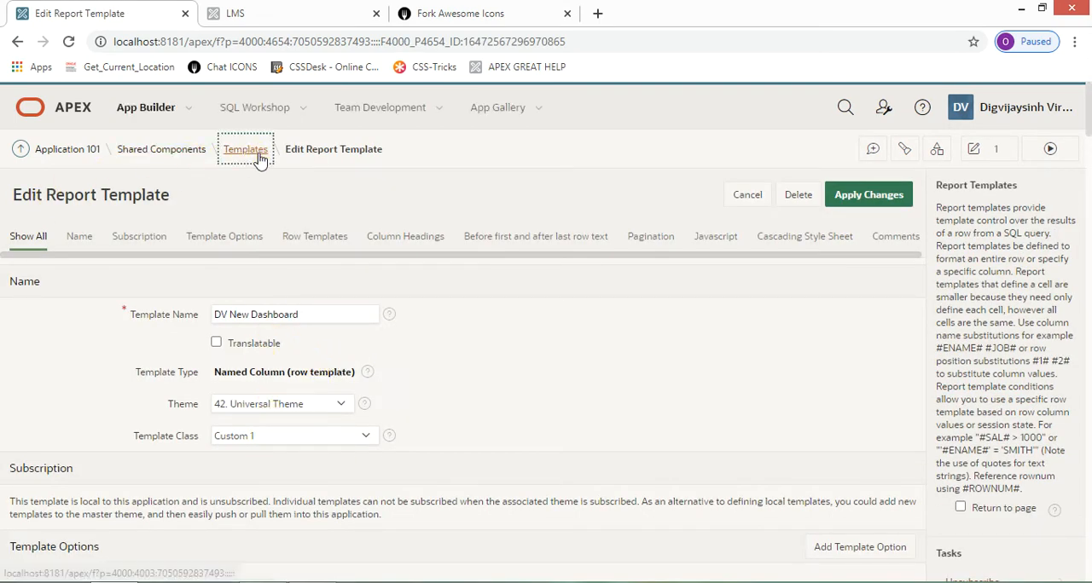
{"action": "left_click", "coordinate": [245, 149]}
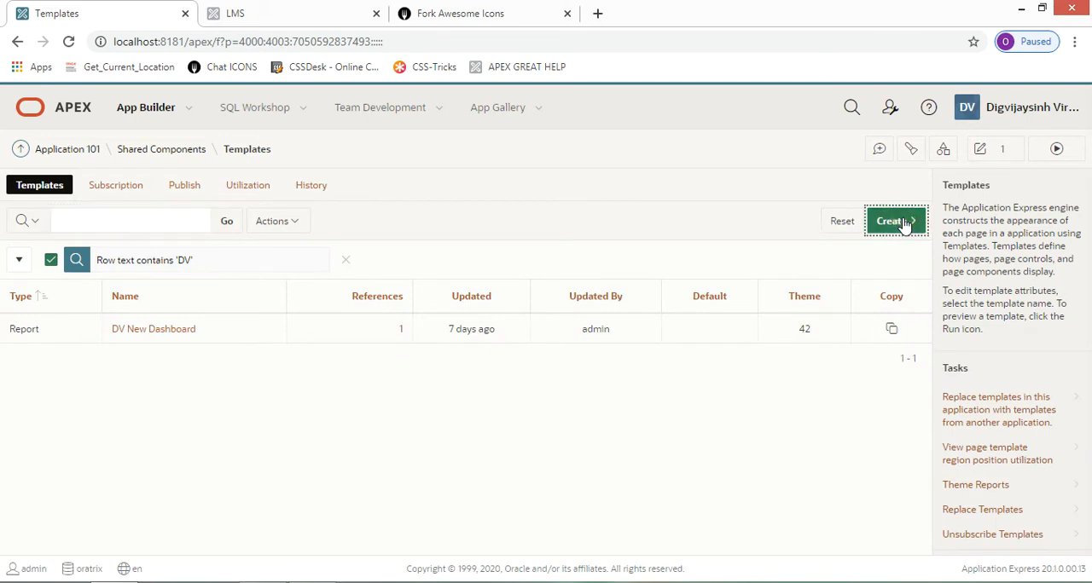
- Start a from-scratch report template named Dashboard, then cancel the wizard back to the templates list
{"action": "left_click", "coordinate": [891, 221]}
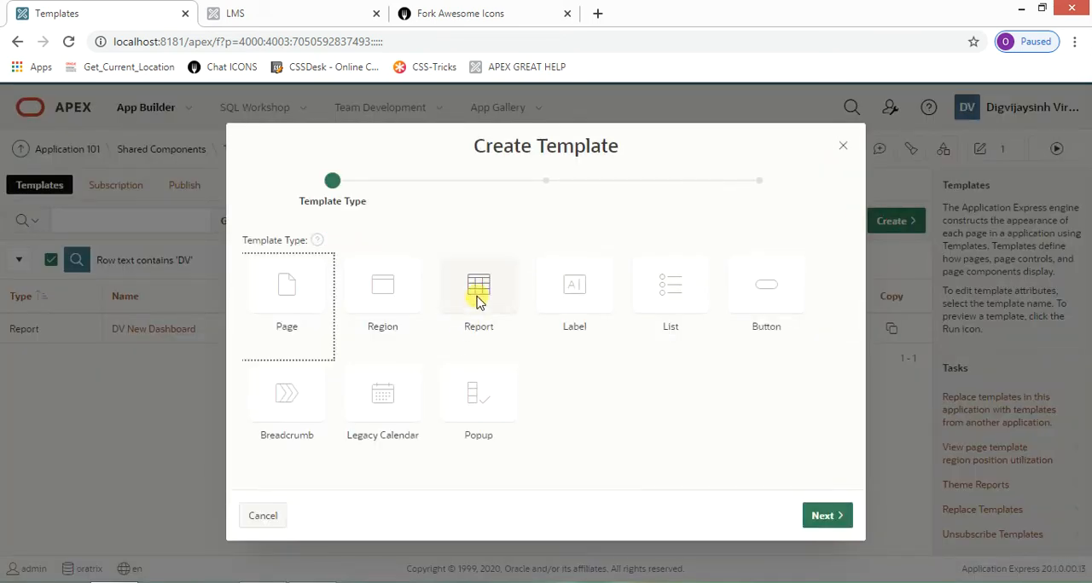
{"action": "left_click", "coordinate": [826, 515]}
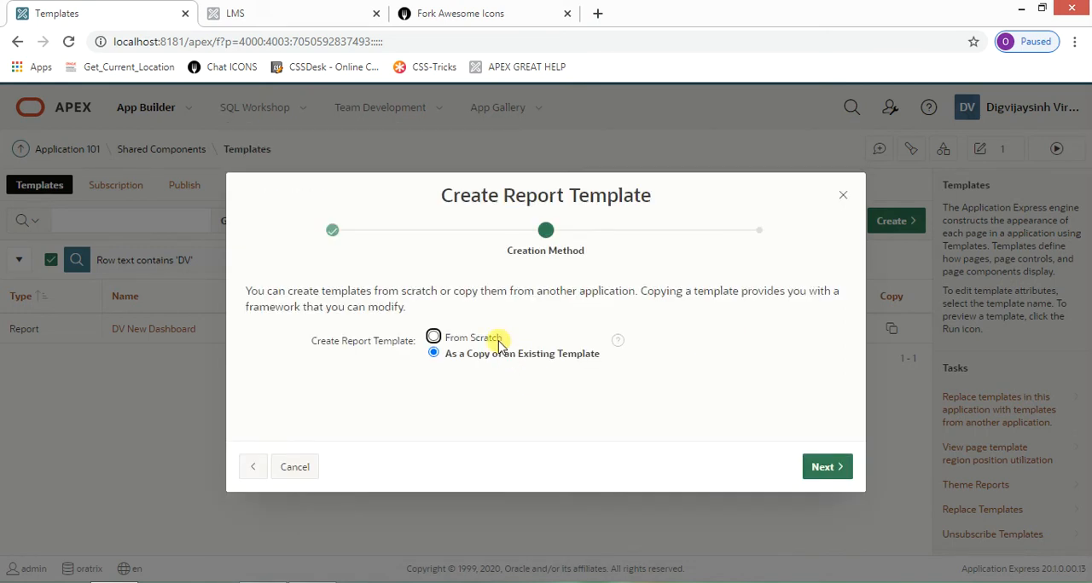
{"action": "mouse_move", "coordinate": [491, 341]}
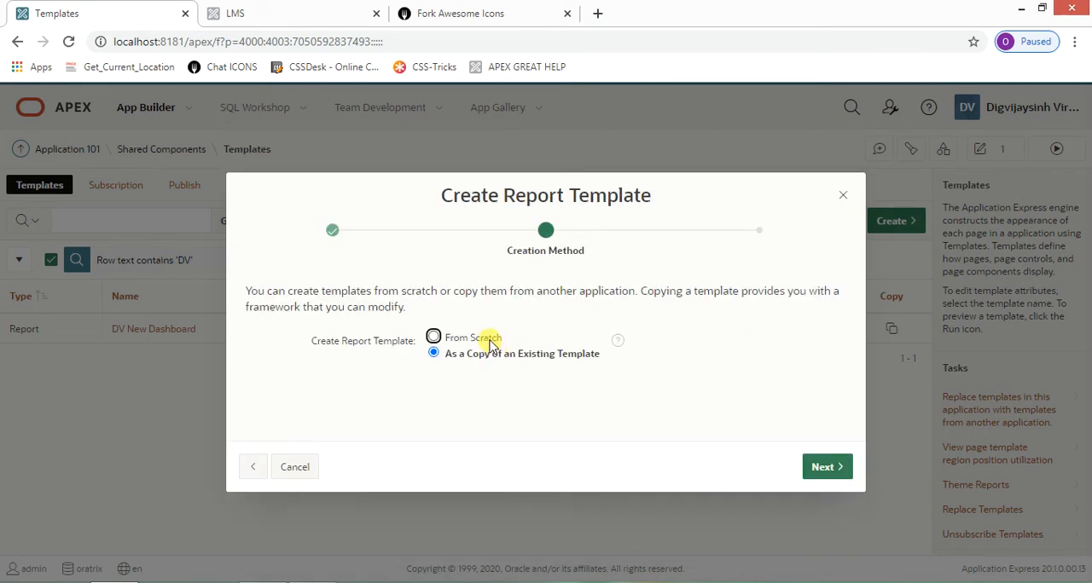
{"action": "left_click", "coordinate": [826, 467]}
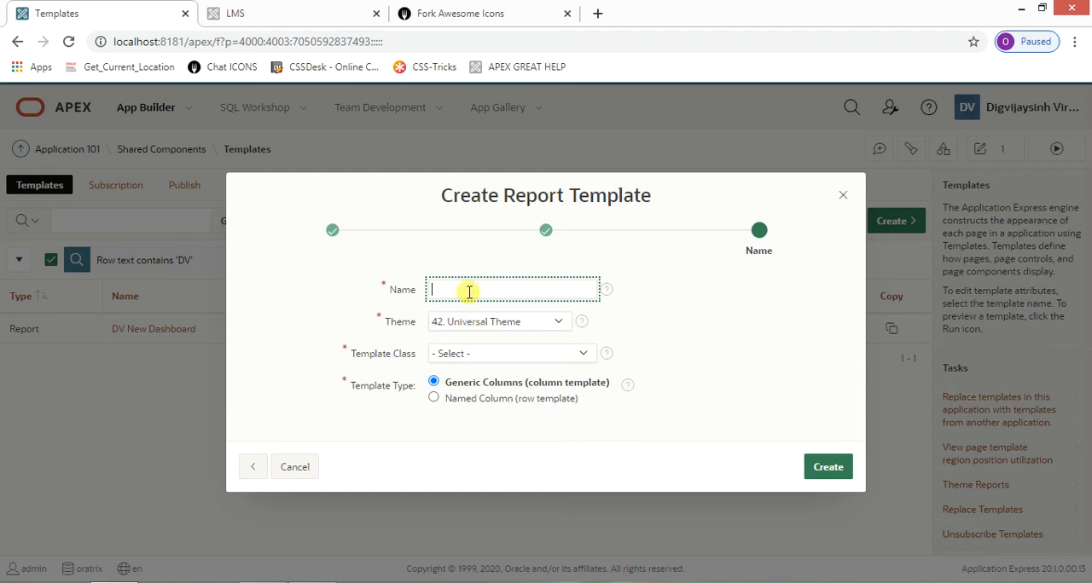
{"action": "type", "text": "DA"}
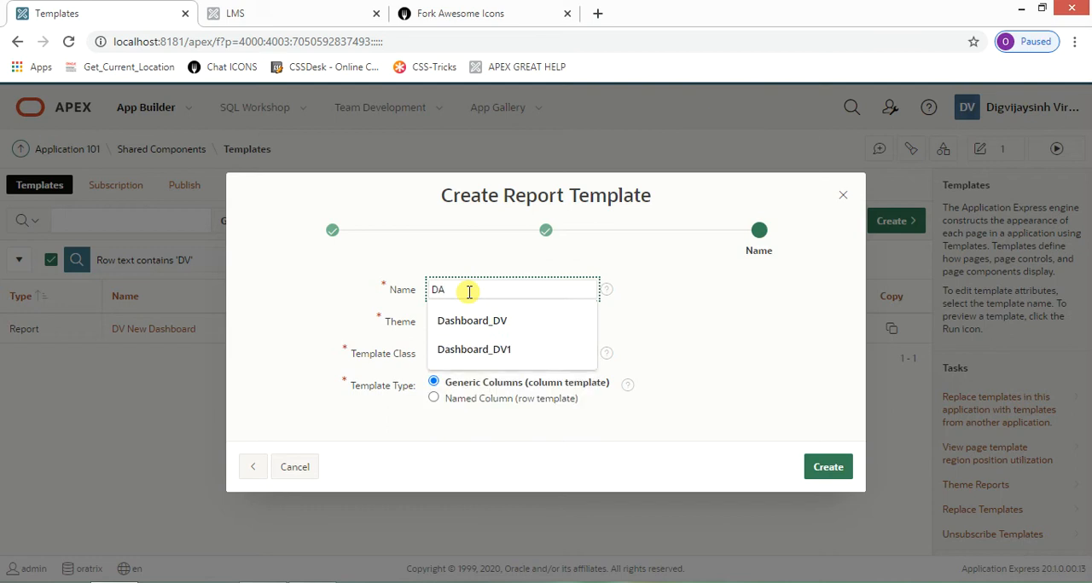
{"action": "key", "text": "Backspace"}
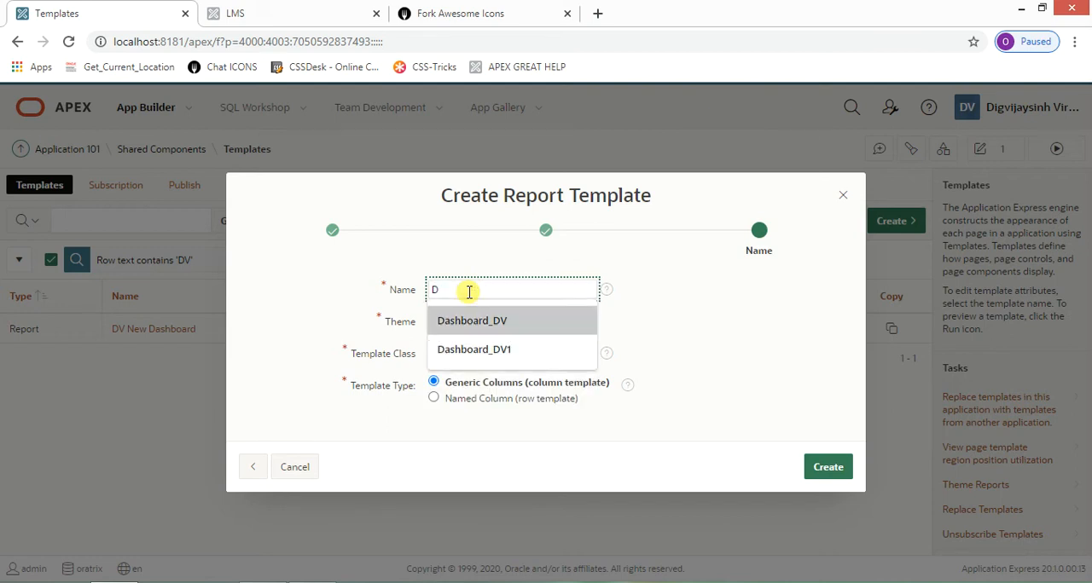
{"action": "left_click", "coordinate": [471, 321]}
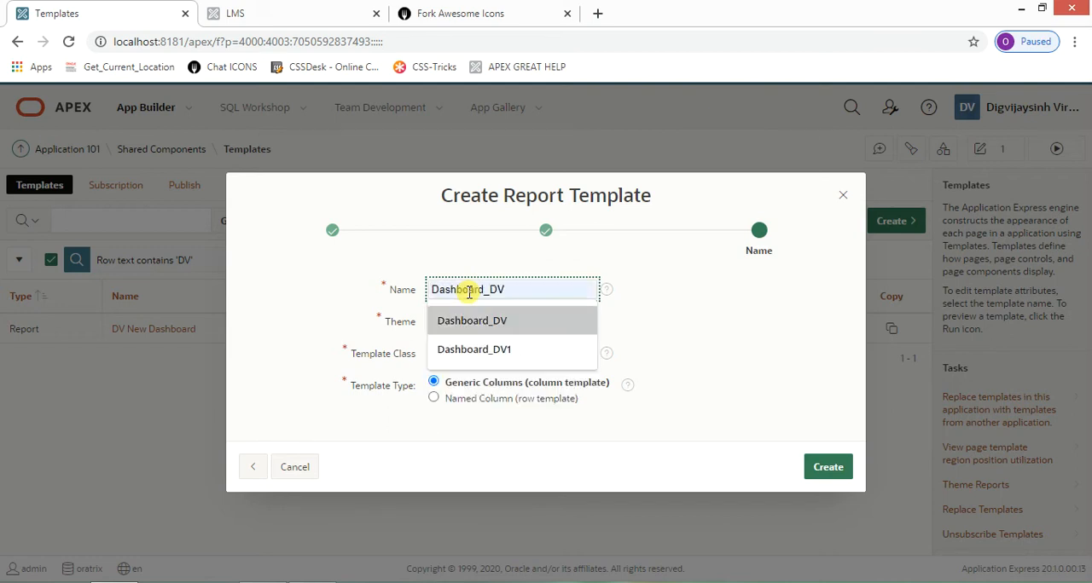
{"action": "key", "text": "Backspace"}
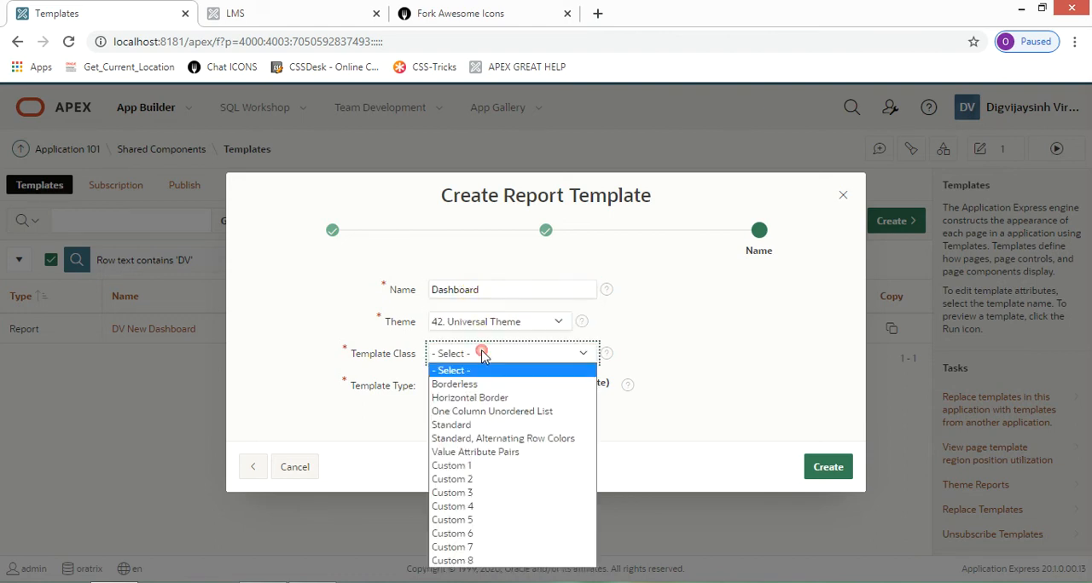
{"action": "mouse_move", "coordinate": [474, 452]}
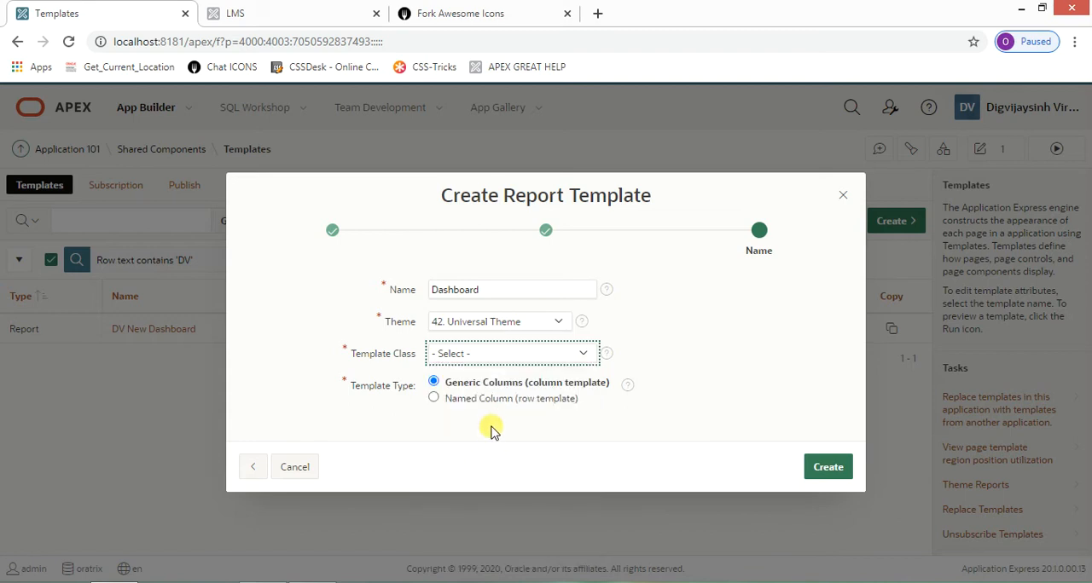
{"action": "mouse_move", "coordinate": [478, 413]}
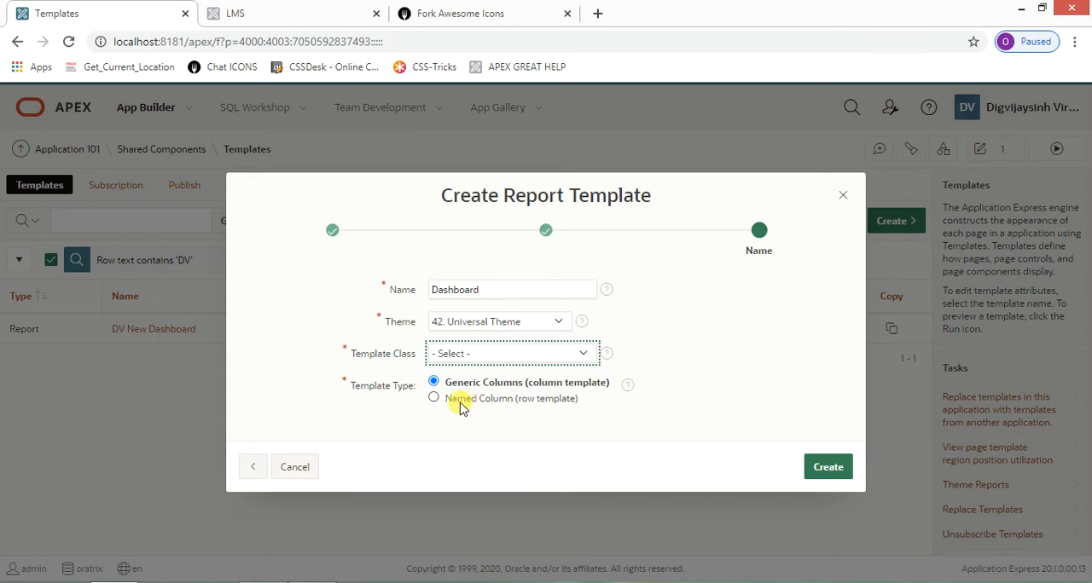
{"action": "left_click", "coordinate": [294, 468]}
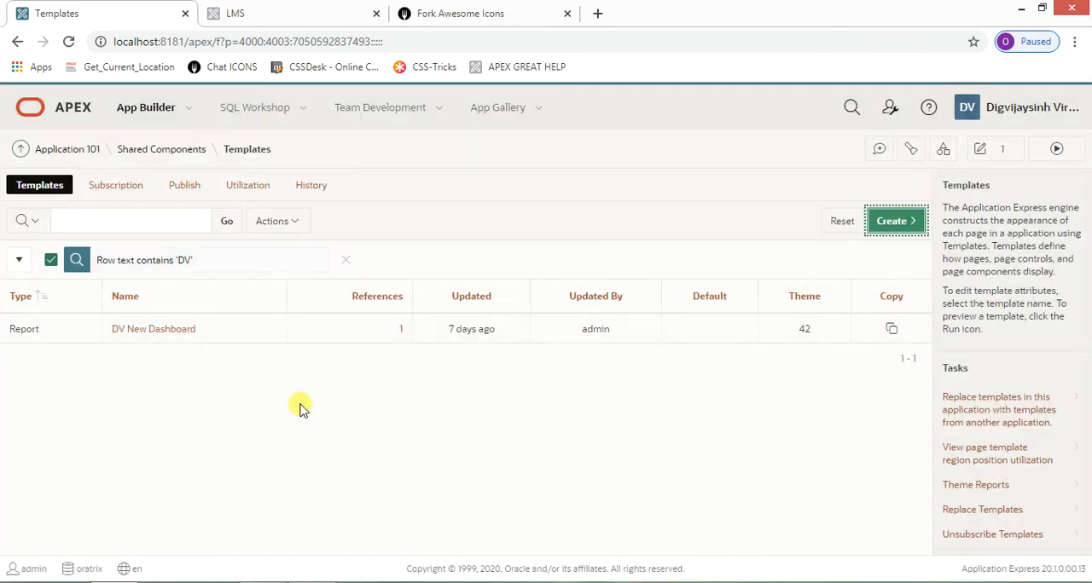
- Review the DV New Dashboard row template HTML with its oratrix class, then reopen Home via Edit Page 1
{"action": "left_click", "coordinate": [154, 327]}
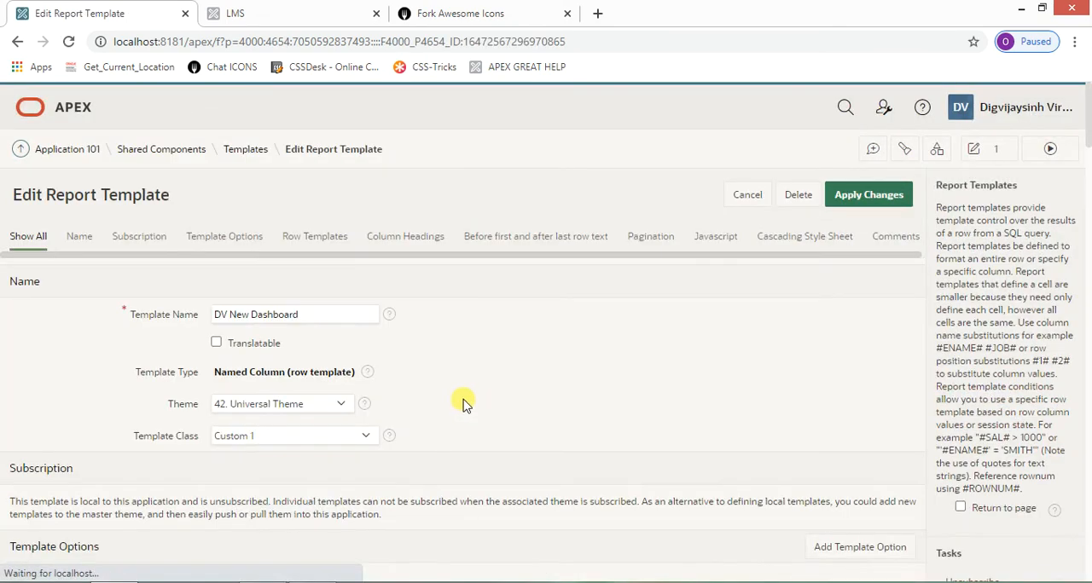
{"action": "scroll", "scroll_direction": "down", "scroll_amount": 3}
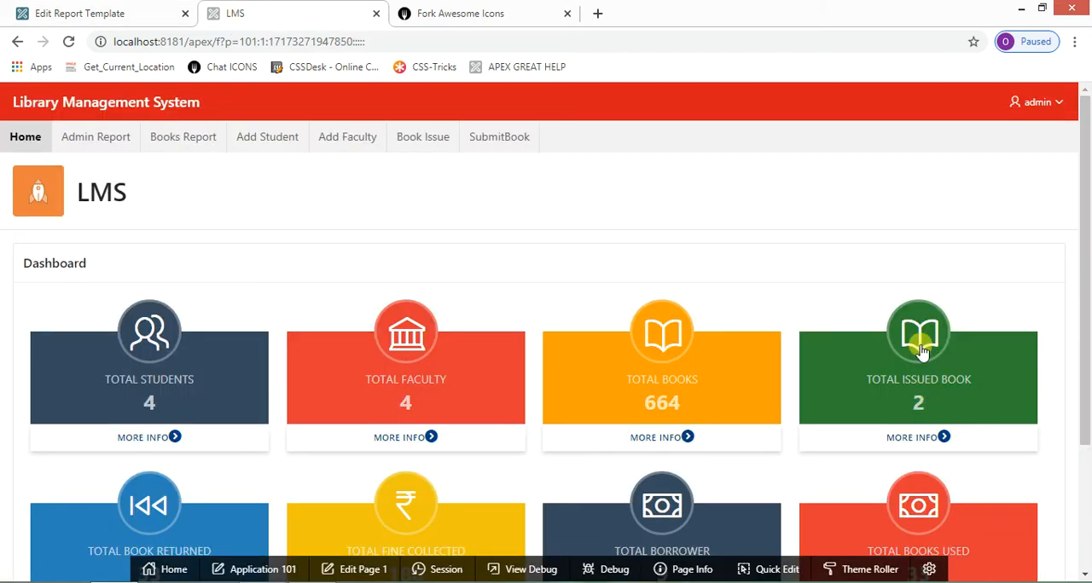
{"action": "left_click", "coordinate": [82, 14]}
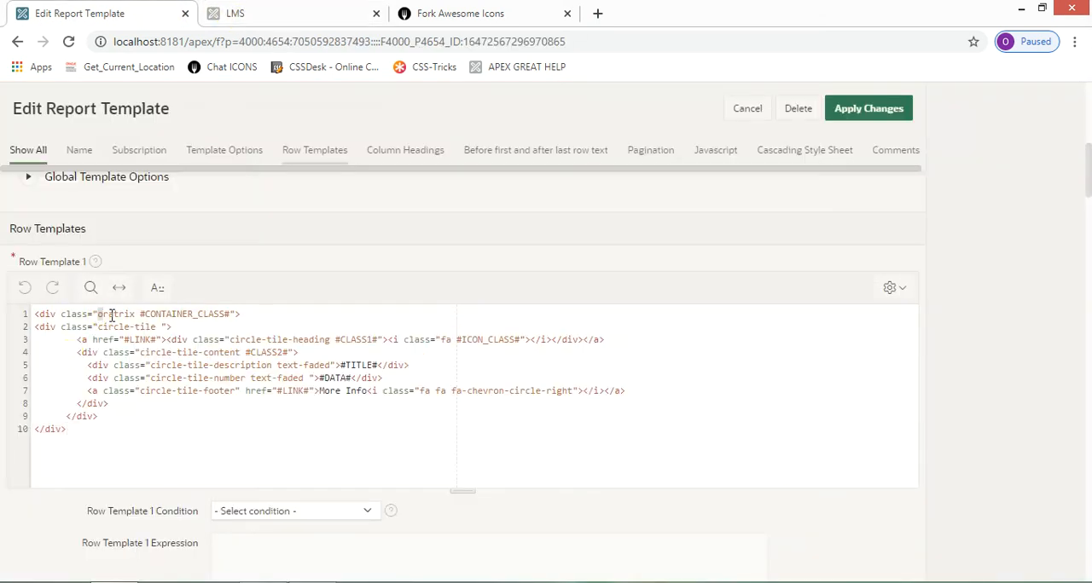
{"action": "double_click", "coordinate": [259, 351]}
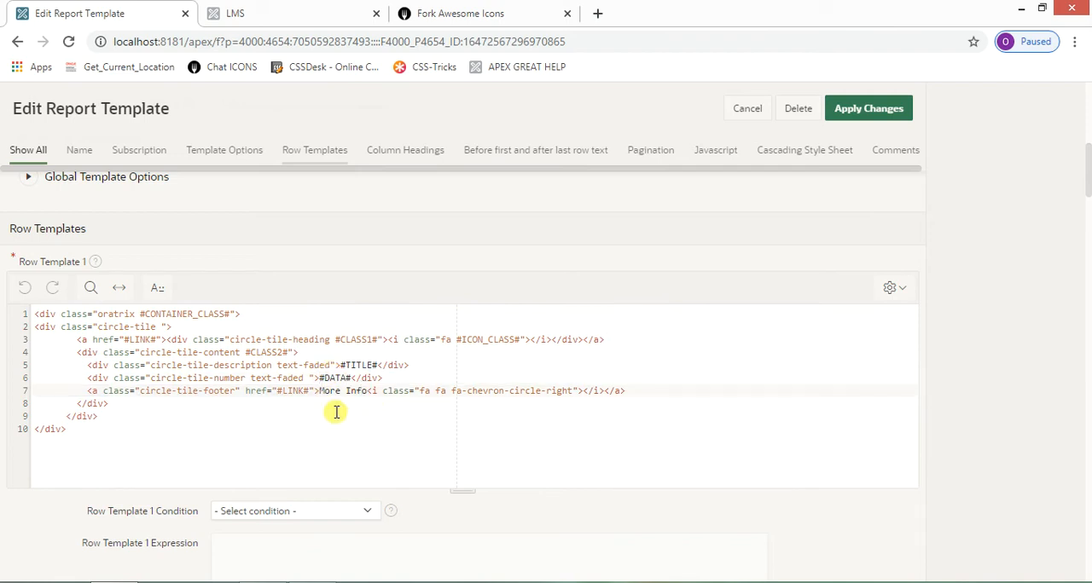
{"action": "scroll", "scroll_direction": "down", "scroll_amount": 3}
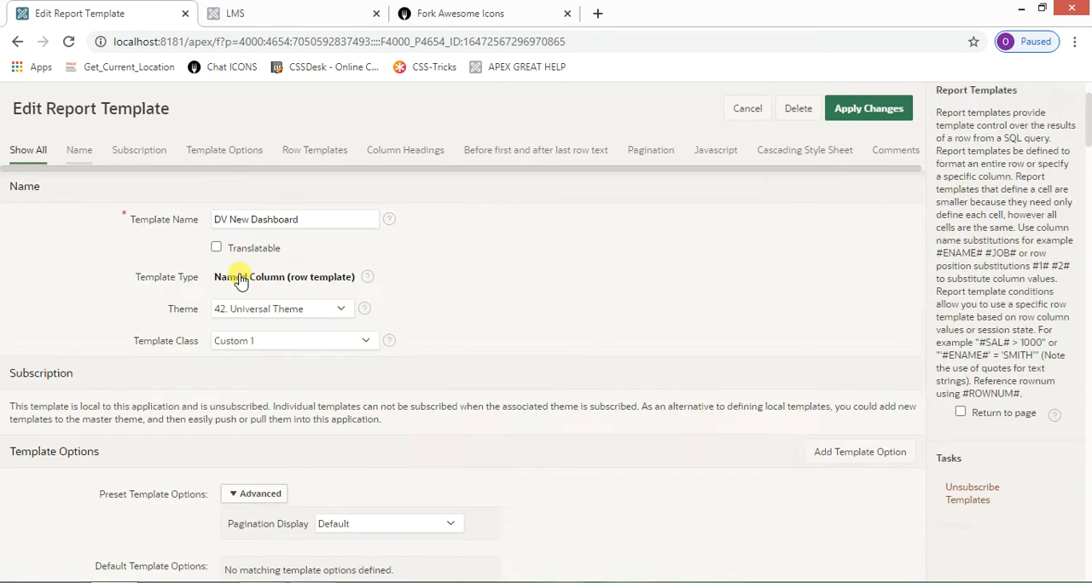
{"action": "left_click", "coordinate": [235, 14]}
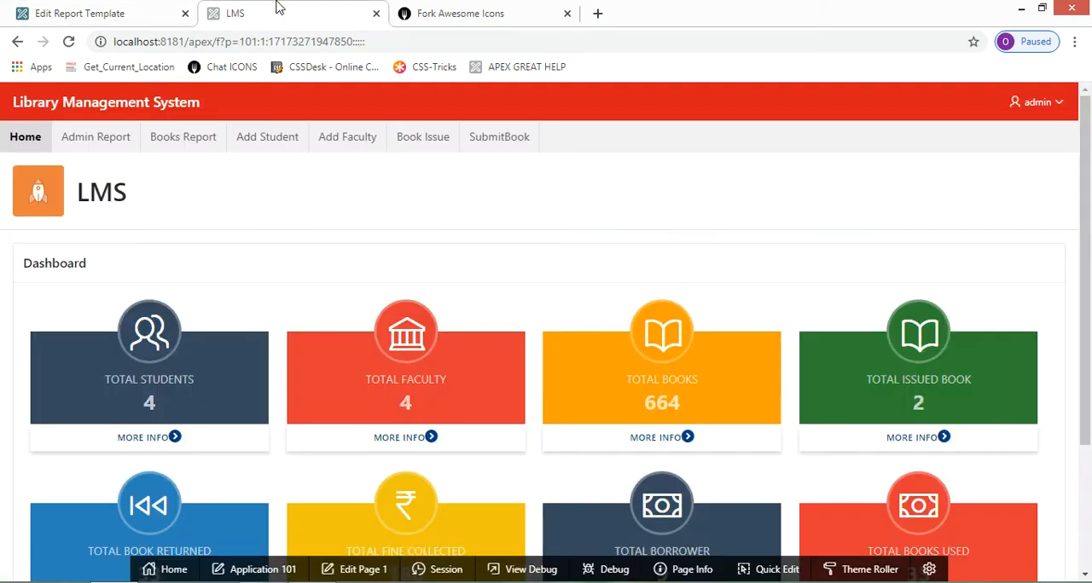
{"action": "left_click", "coordinate": [362, 570]}
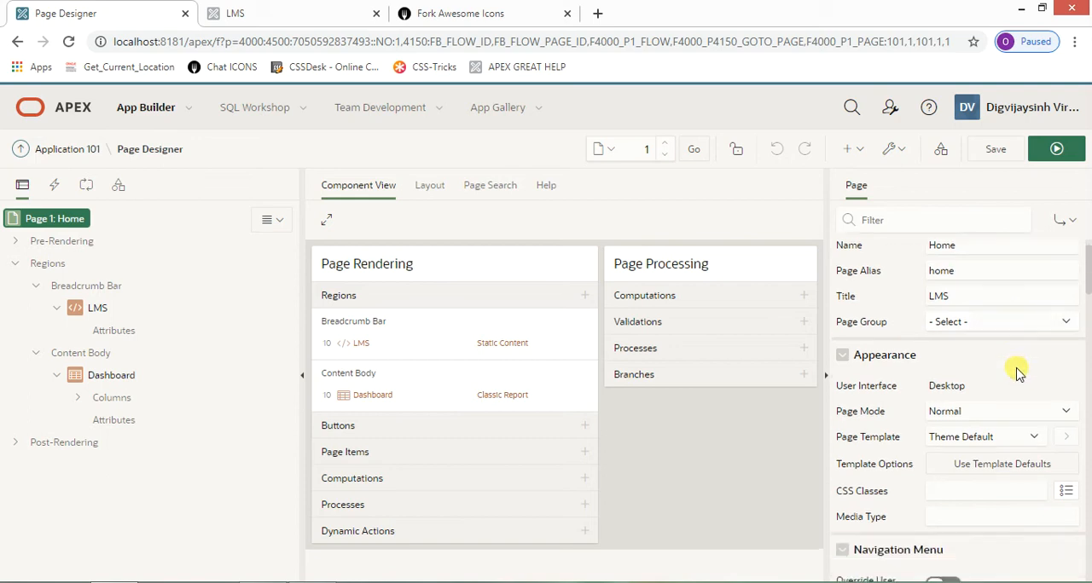
{"action": "scroll", "scroll_direction": "down", "scroll_amount": 3}
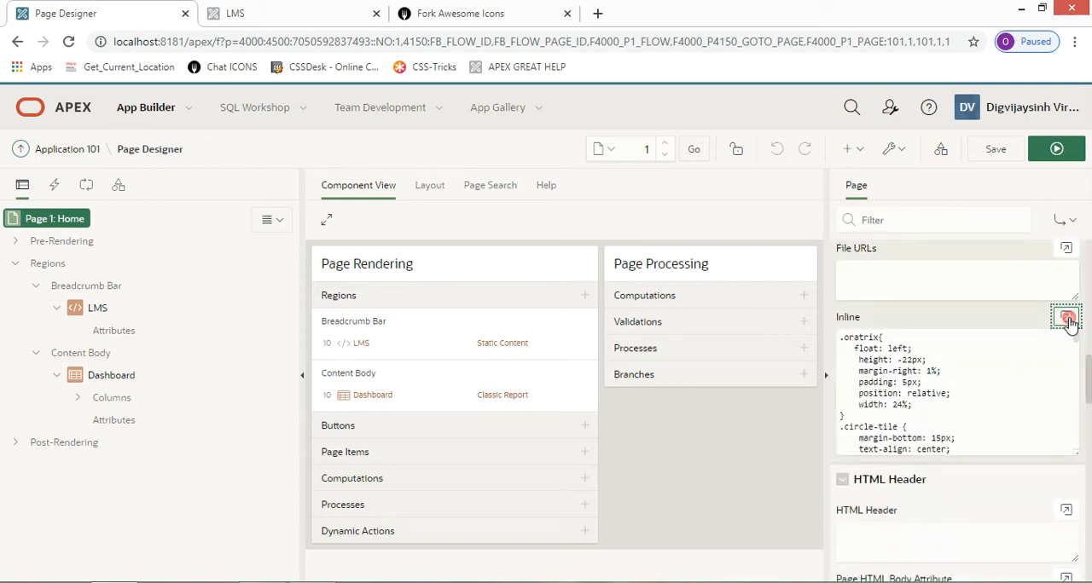
{"action": "left_click", "coordinate": [1065, 317]}
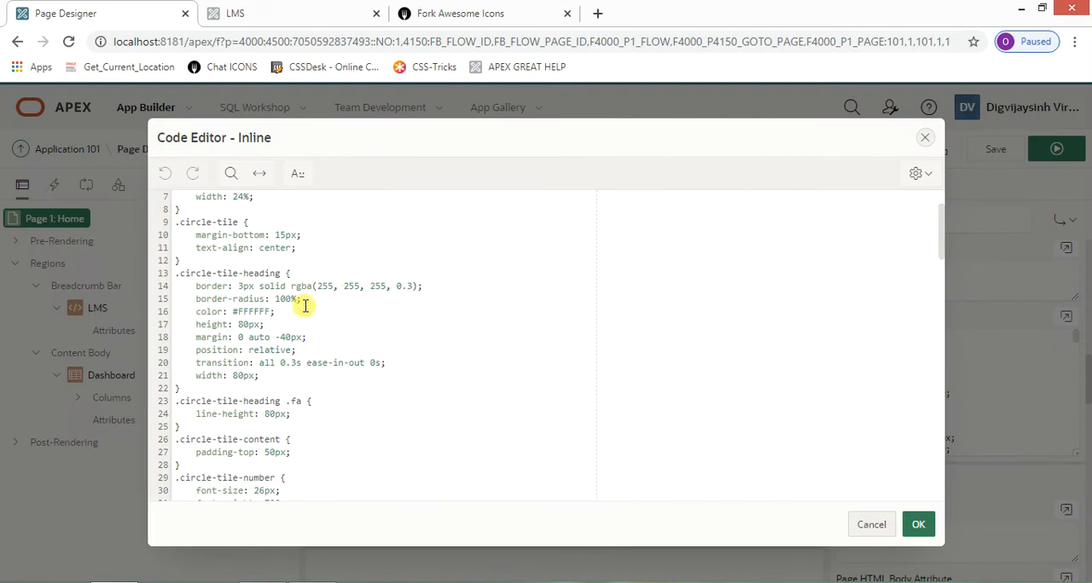
{"action": "scroll", "scroll_direction": "down", "scroll_amount": 3}
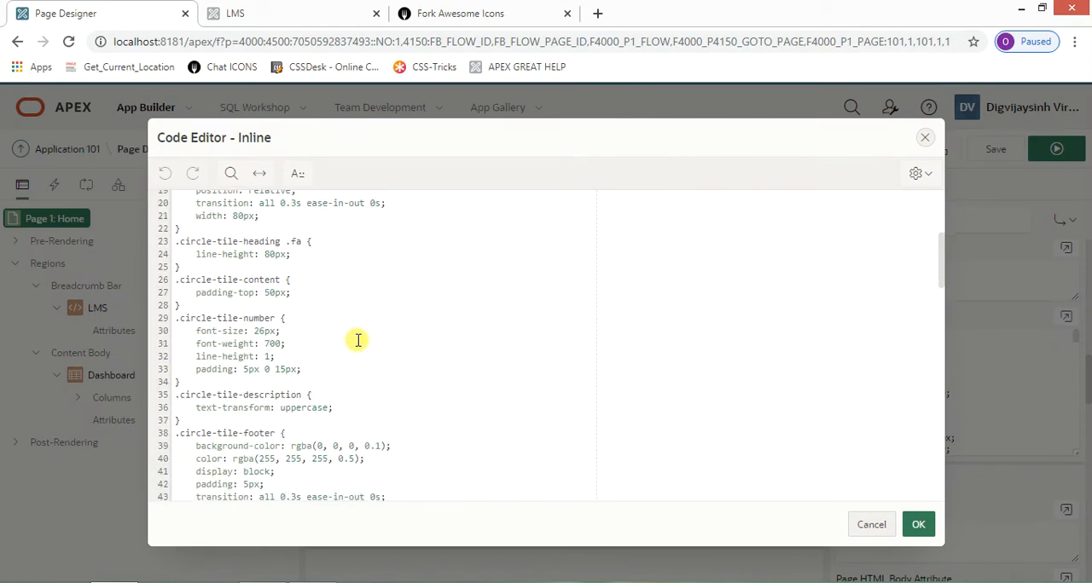
{"action": "scroll", "scroll_direction": "down", "scroll_amount": 3}
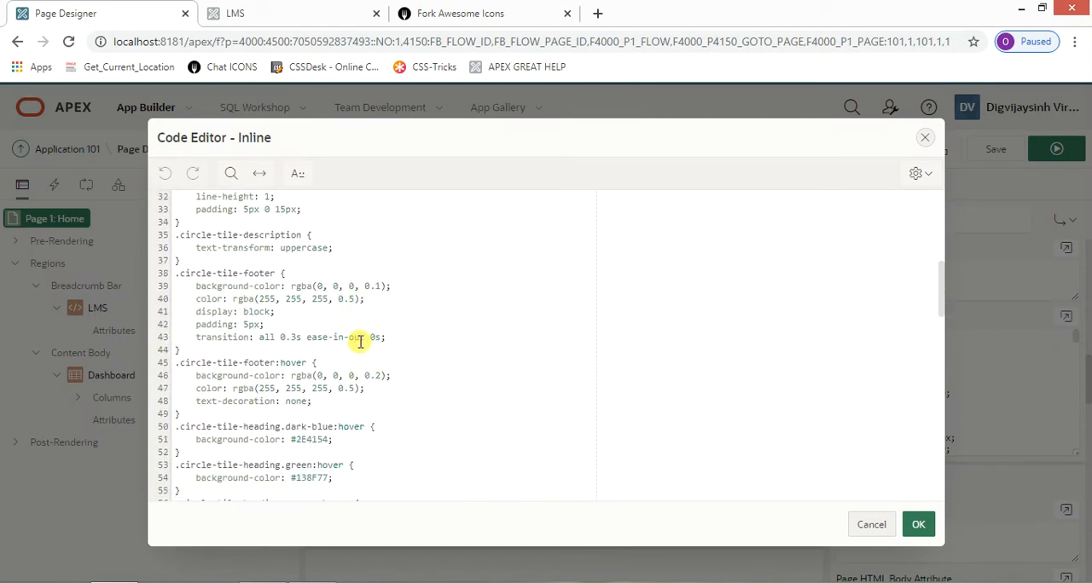
{"action": "scroll", "scroll_direction": "down", "scroll_amount": 3}
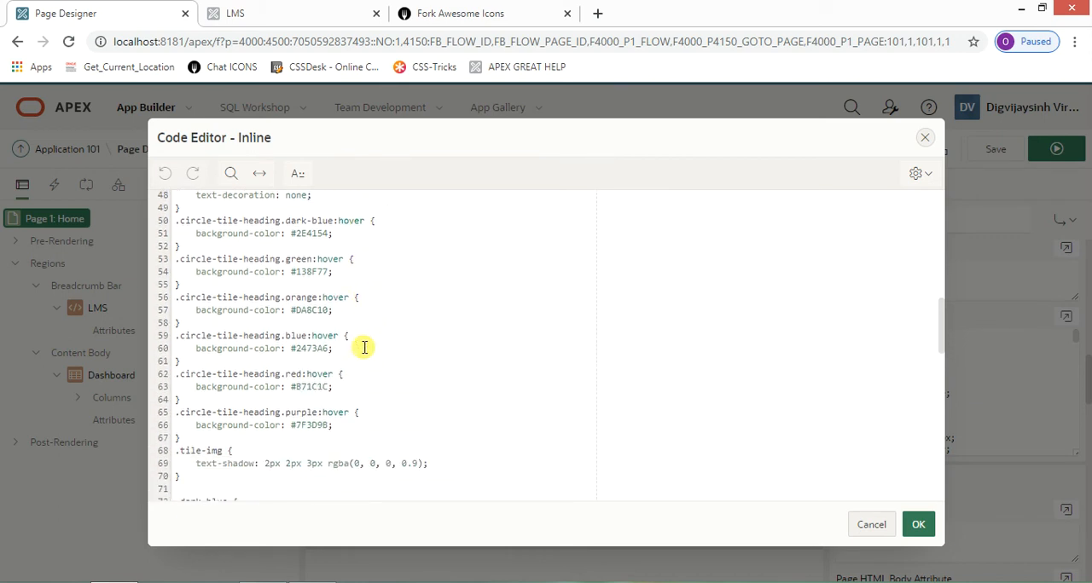
{"action": "scroll", "scroll_direction": "down", "scroll_amount": 3}
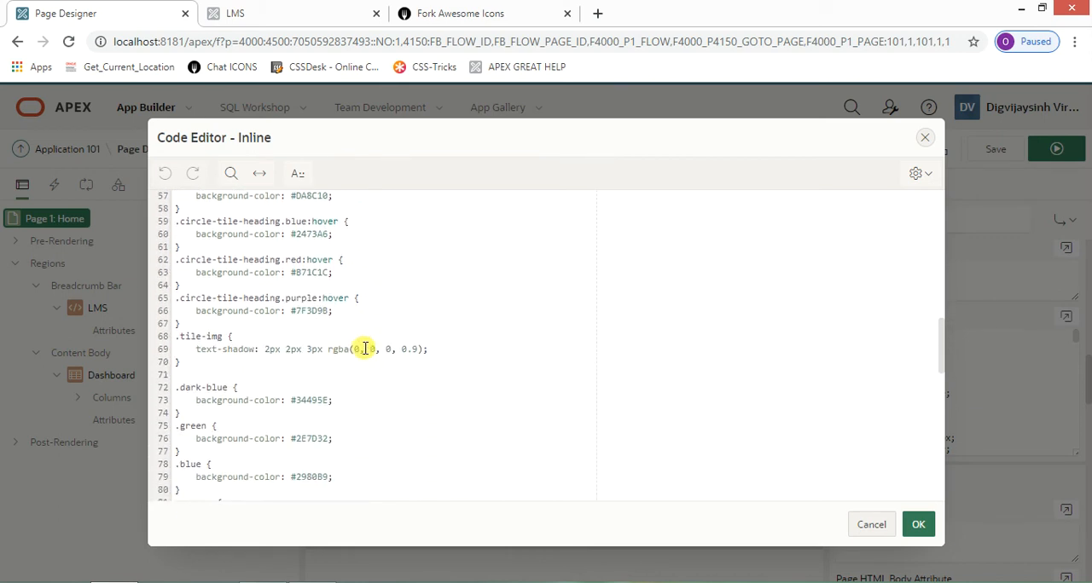
{"action": "scroll", "scroll_direction": "down", "scroll_amount": 3}
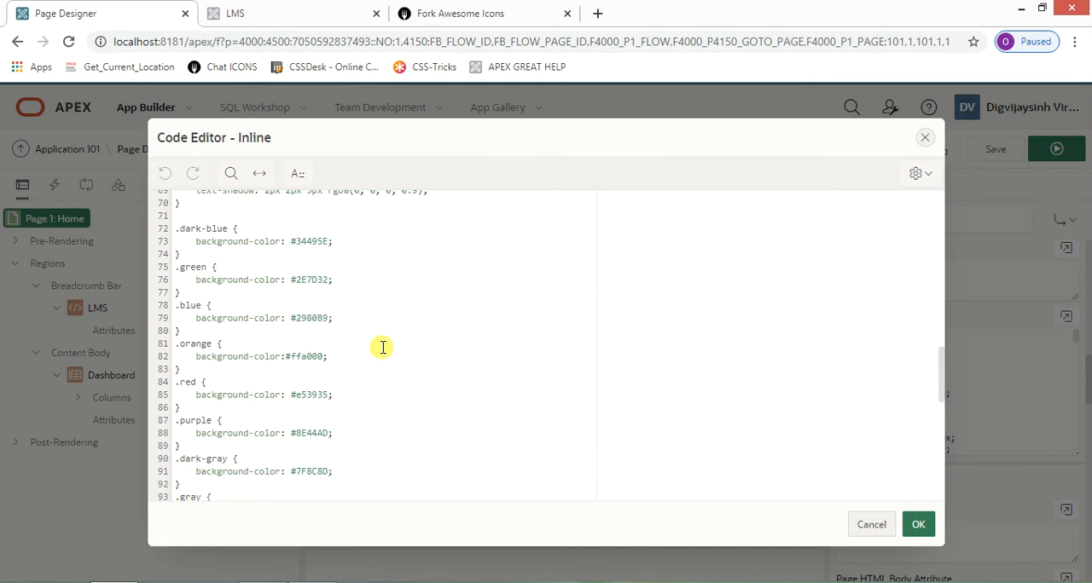
{"action": "scroll", "scroll_direction": "down", "scroll_amount": 3}
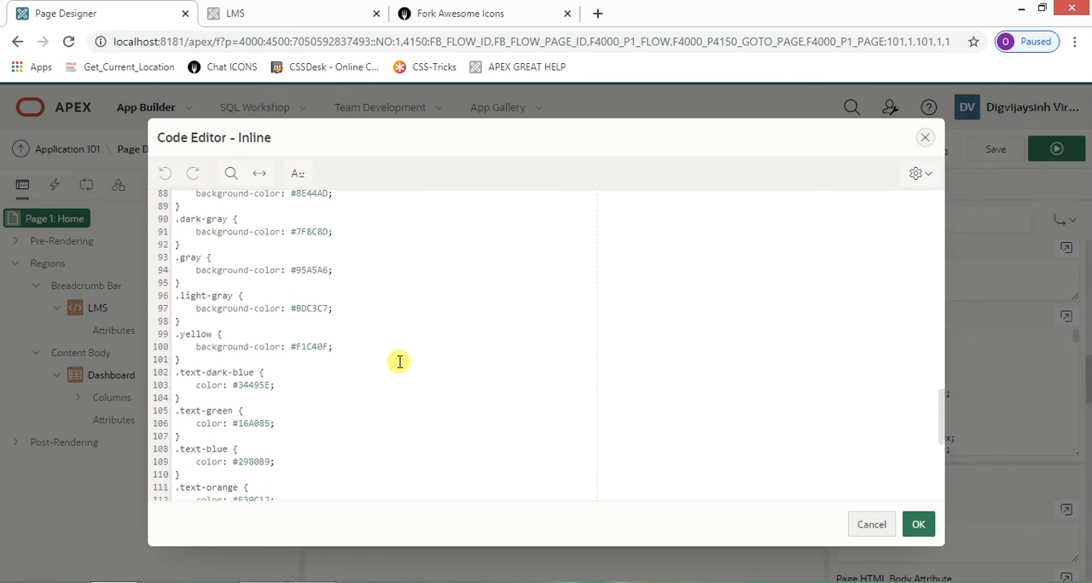
{"action": "scroll", "scroll_direction": "down", "scroll_amount": 3}
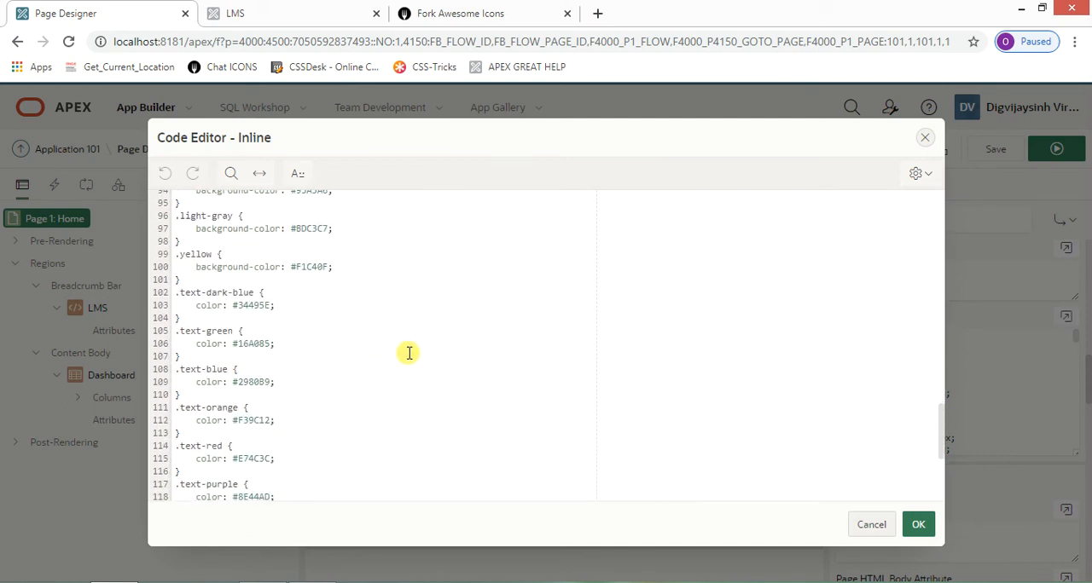
{"action": "scroll", "scroll_direction": "down", "scroll_amount": 3}
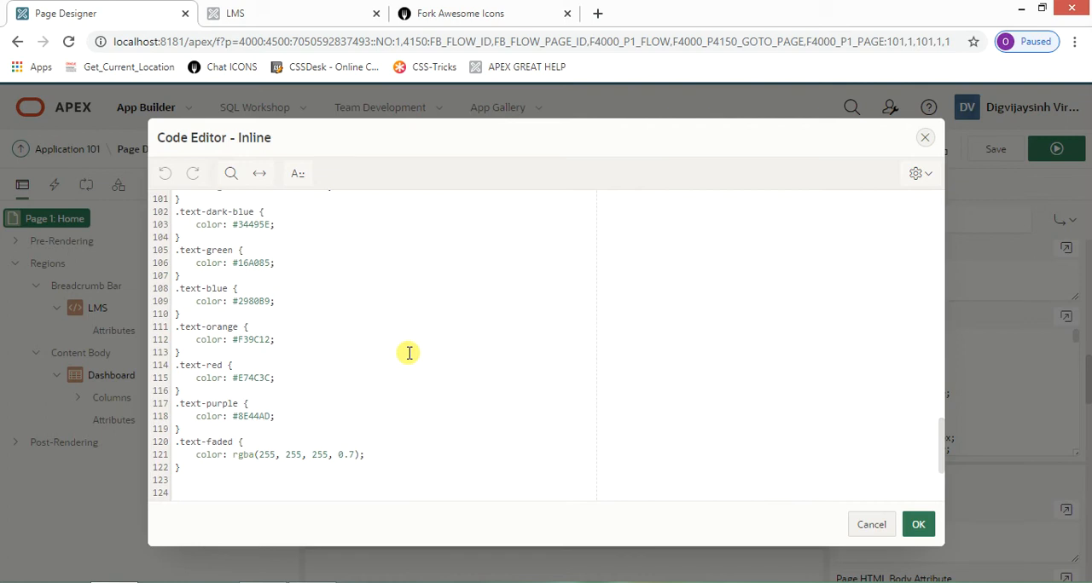
{"action": "scroll", "scroll_direction": "down", "scroll_amount": 3}
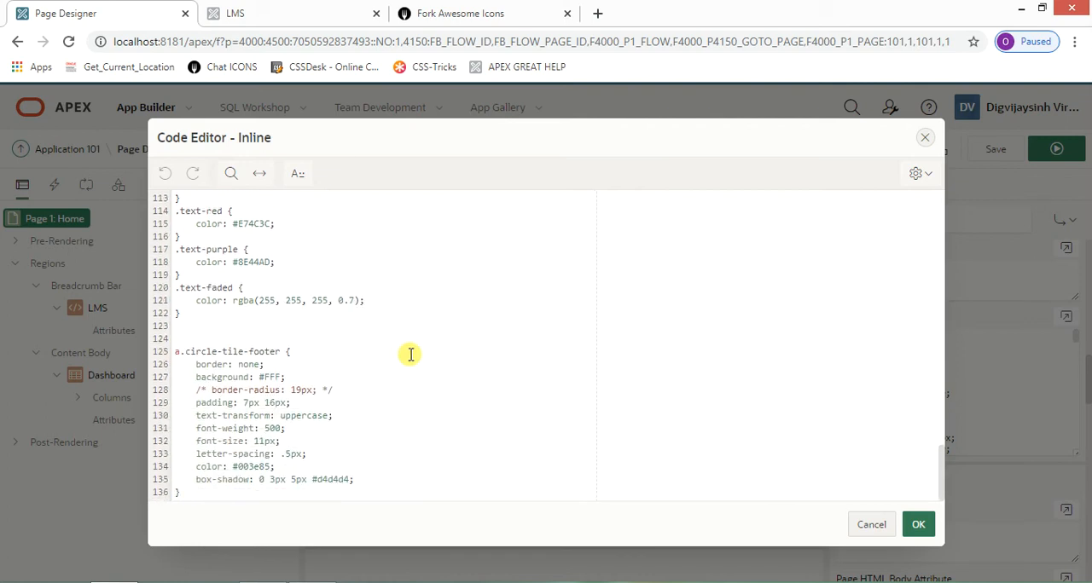
{"action": "mouse_move", "coordinate": [850, 486]}
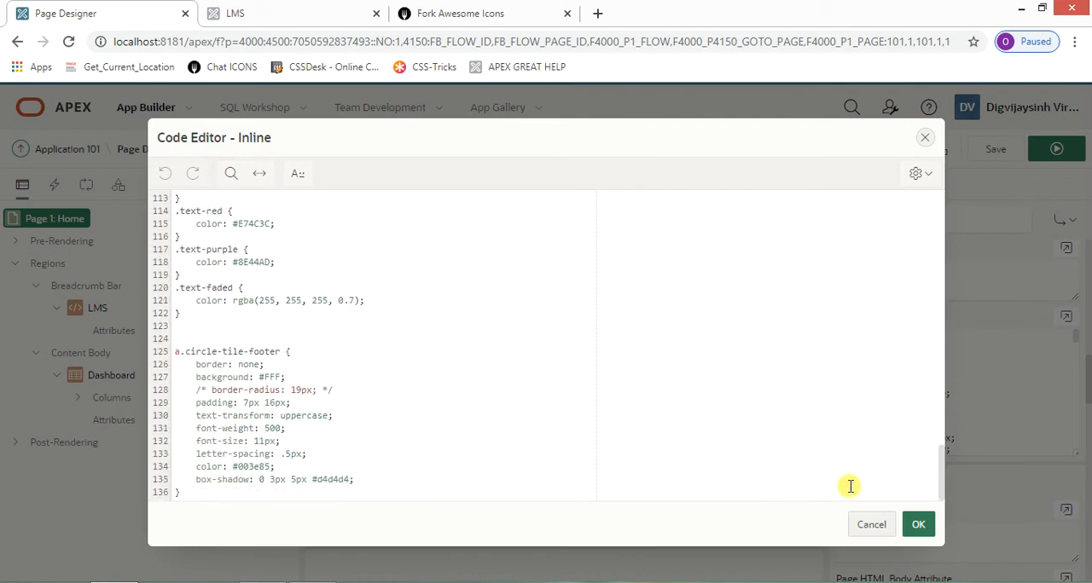
{"action": "mouse_move", "coordinate": [894, 510]}
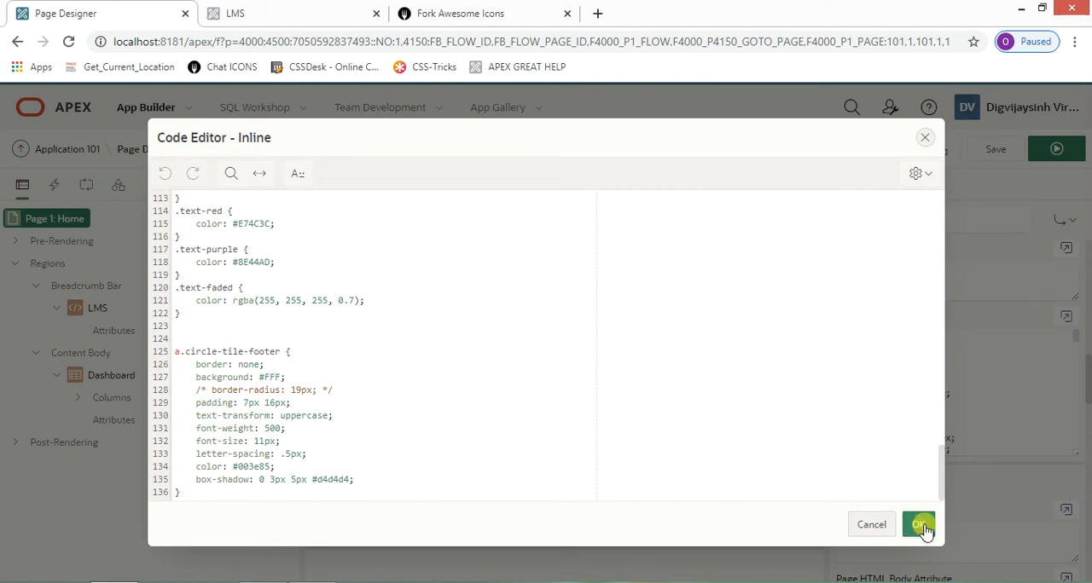
{"action": "left_click", "coordinate": [918, 526]}
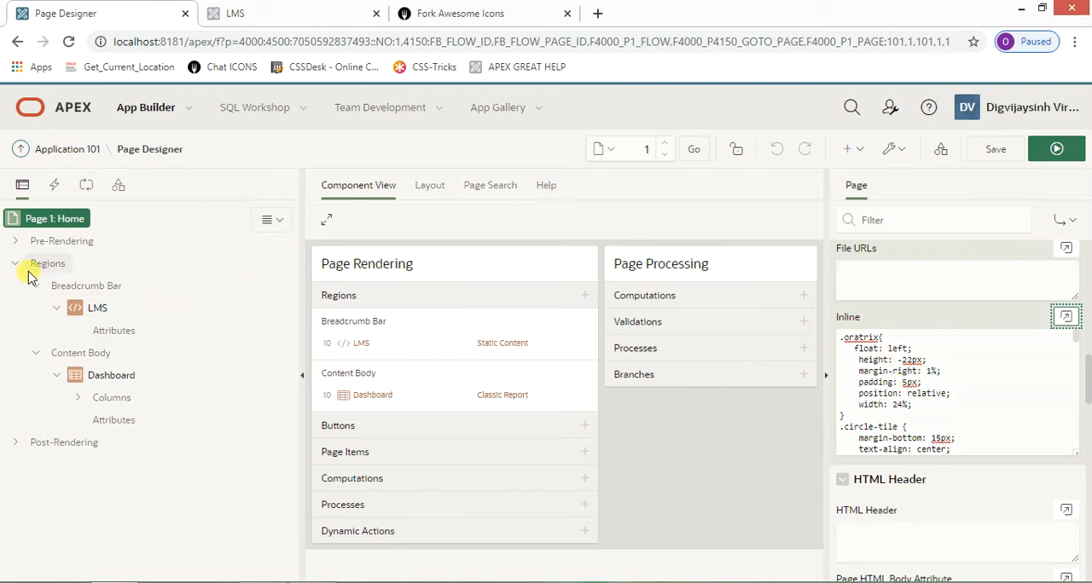
- Inspect the LMS breadcrumb region's properties and attributes, then select the Dashboard region to see its SQL source
{"action": "right_click", "coordinate": [48, 263]}
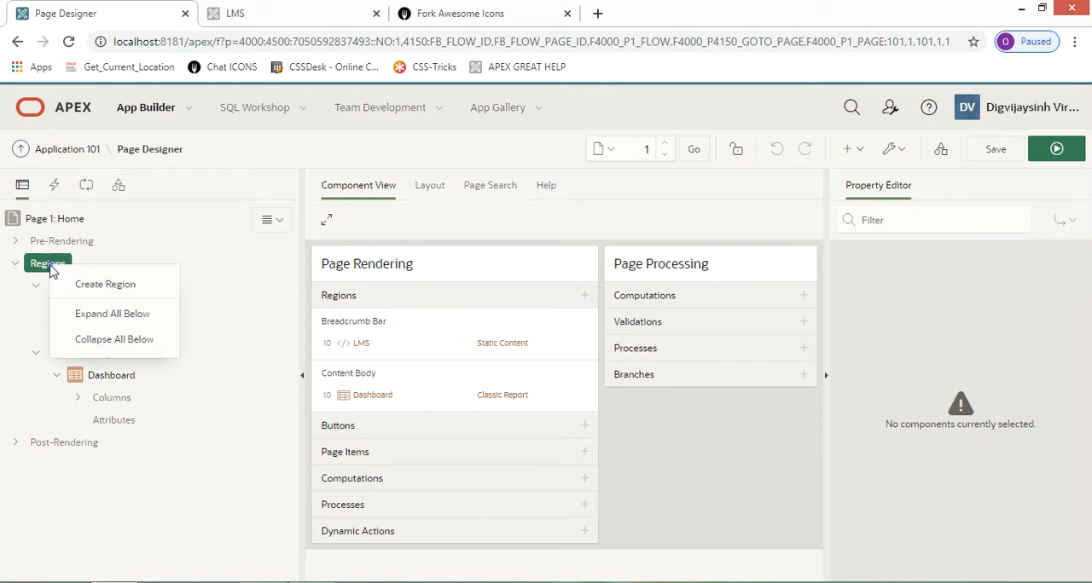
{"action": "left_click", "coordinate": [97, 307]}
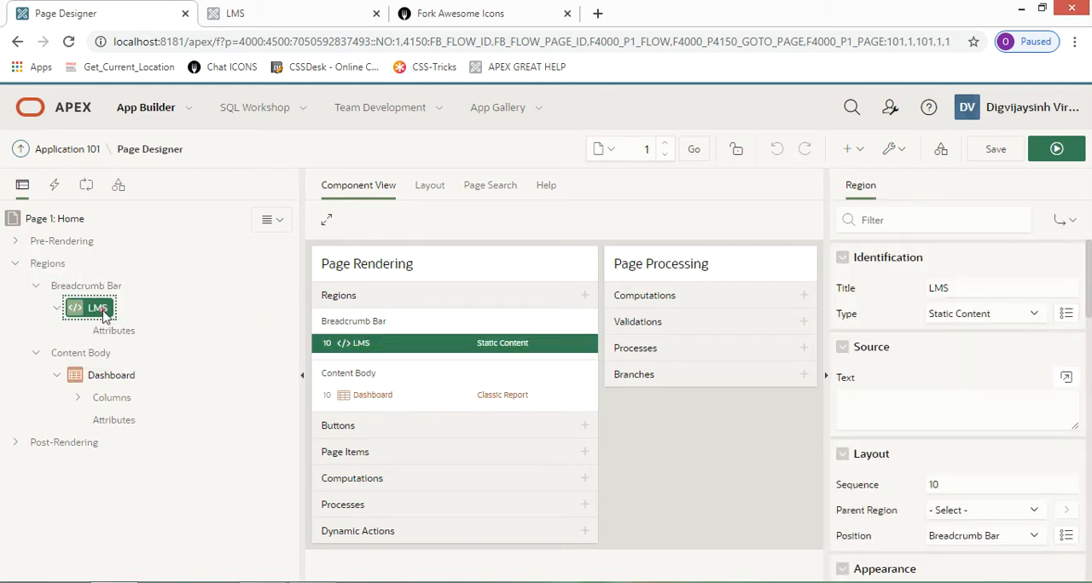
{"action": "mouse_move", "coordinate": [280, 474]}
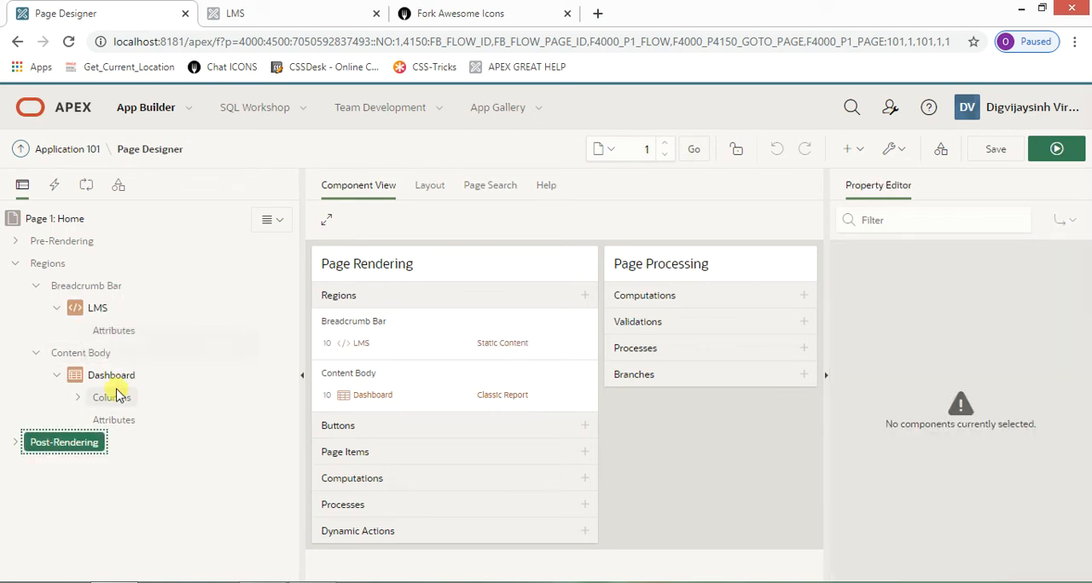
{"action": "left_click", "coordinate": [112, 331]}
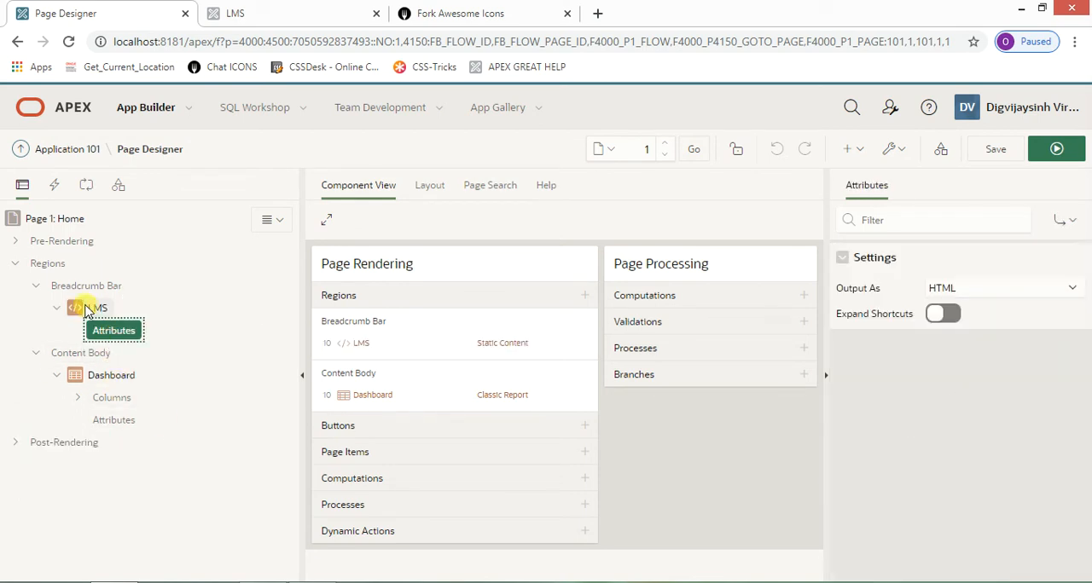
{"action": "left_click", "coordinate": [97, 307]}
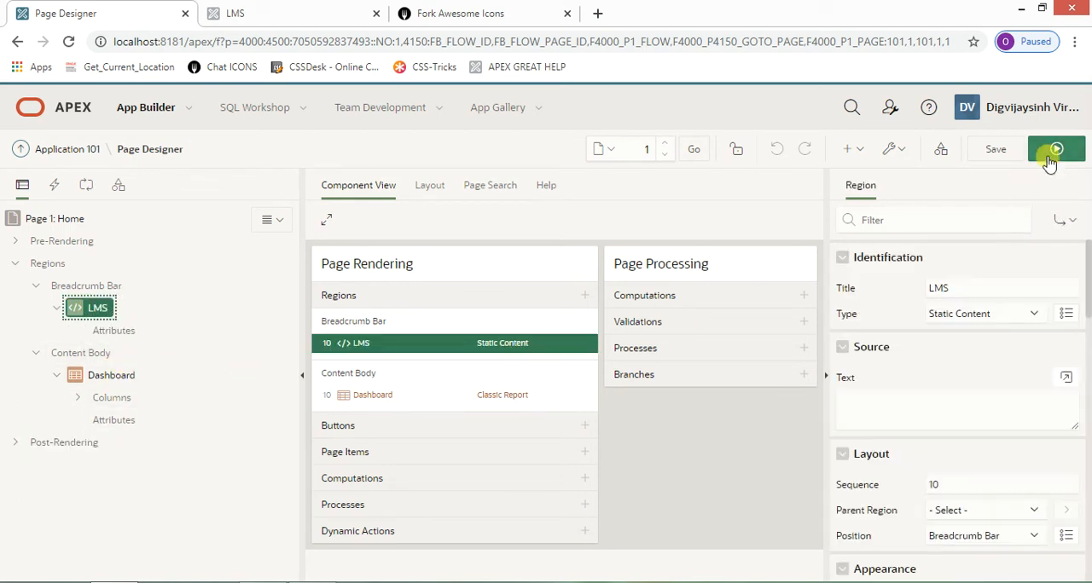
{"action": "left_click", "coordinate": [1056, 151]}
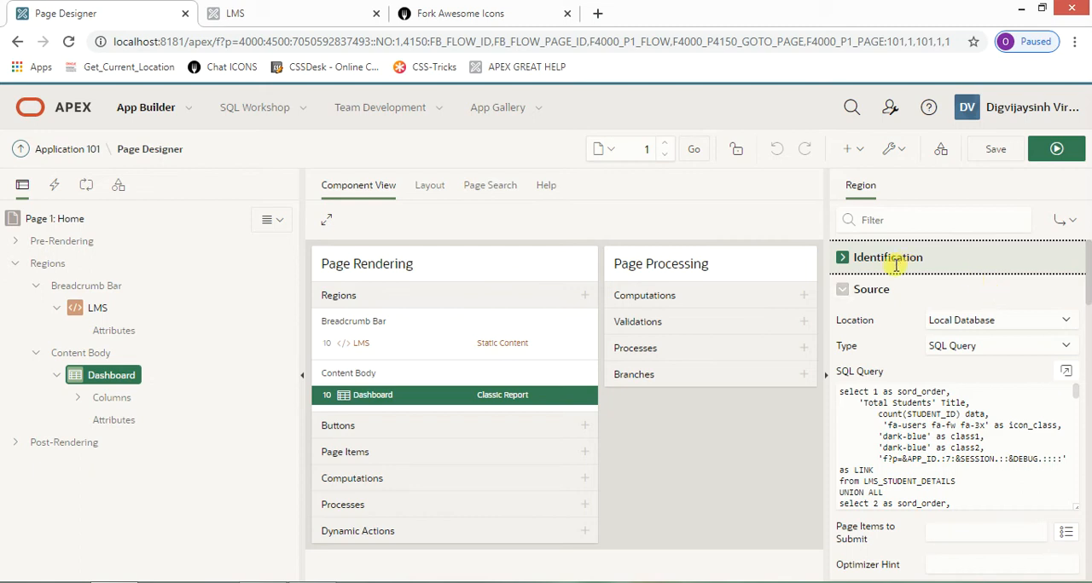
- Collapse Identification and bring the Dashboard region's UNION ALL SQL query into the full code editor
{"action": "left_click", "coordinate": [887, 256]}
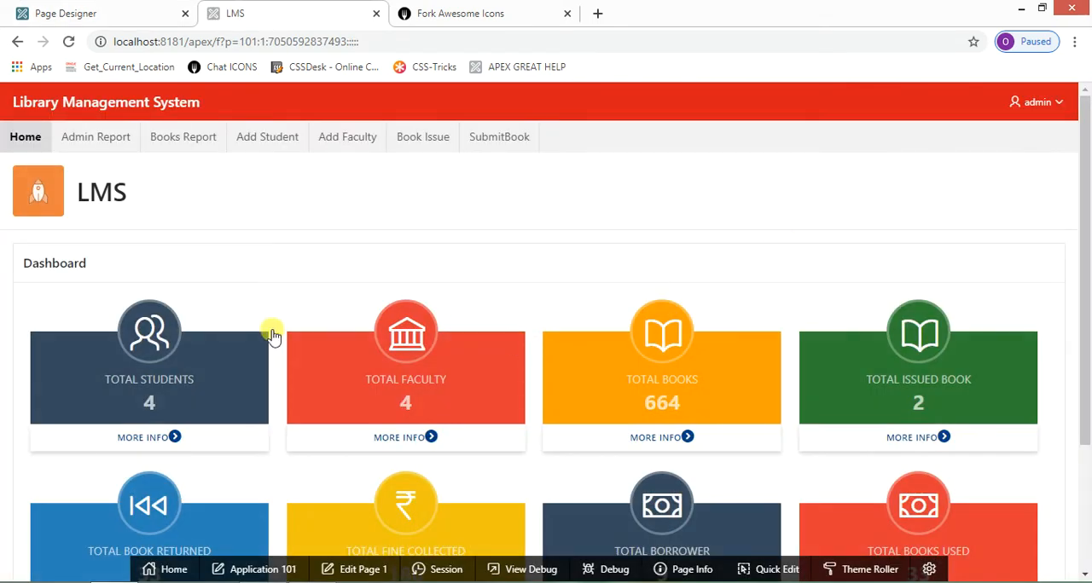
{"action": "scroll", "scroll_direction": "down", "scroll_amount": 3}
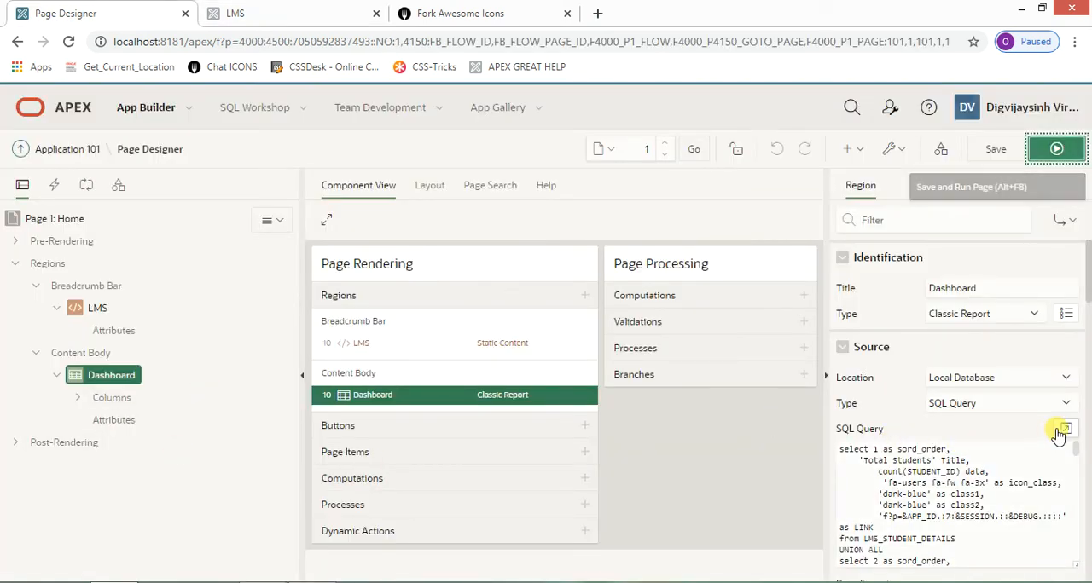
{"action": "scroll", "scroll_direction": "down", "scroll_amount": 3}
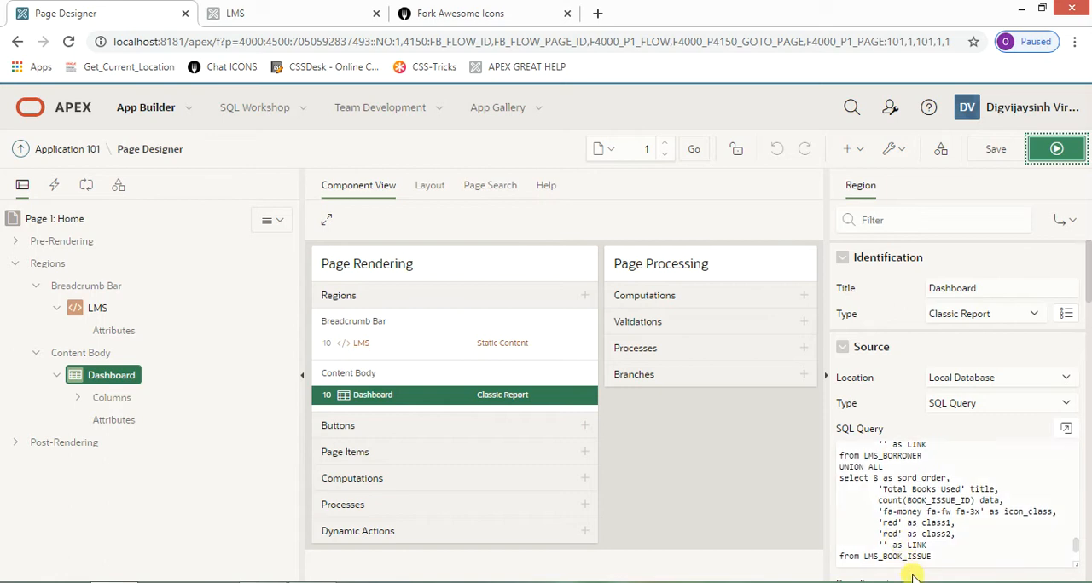
{"action": "scroll", "scroll_direction": "down", "scroll_amount": 3}
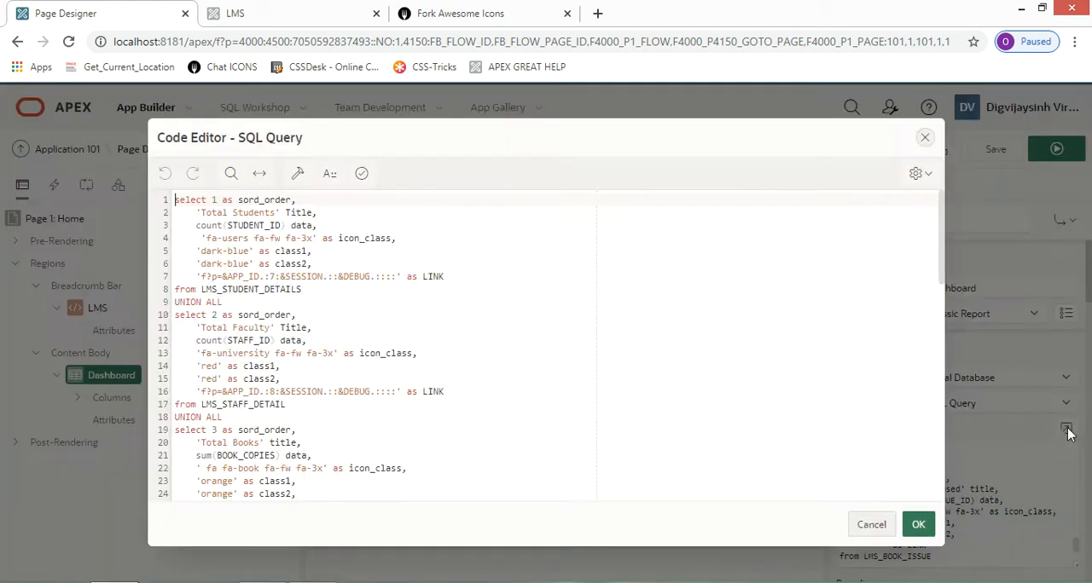
- Reduce the query to the Total Students SELECT and compare count(STUDENT_ID) with the dashboard card
{"action": "left_click", "coordinate": [308, 288]}
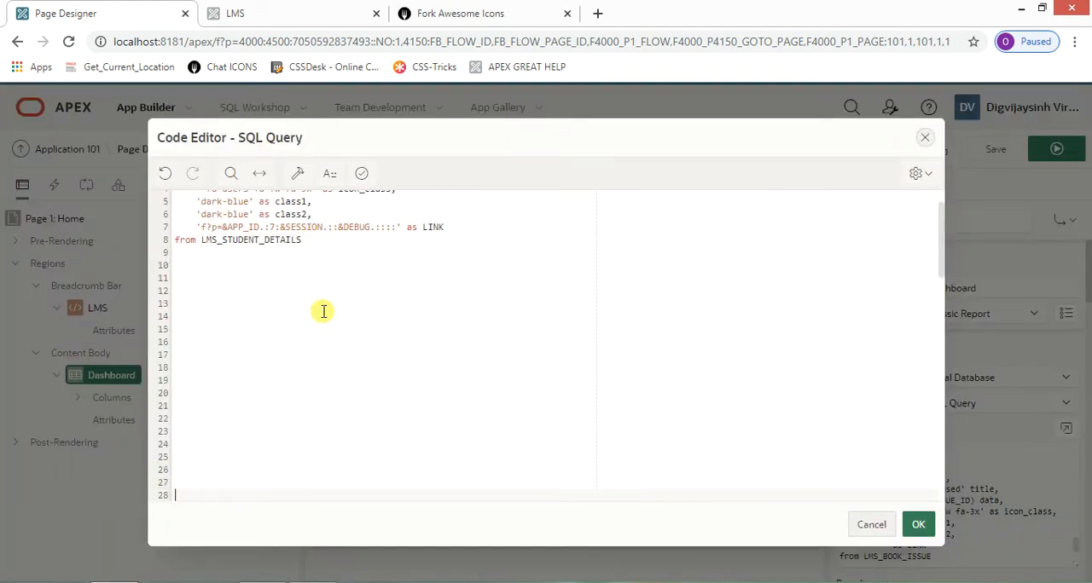
{"action": "scroll", "scroll_direction": "up", "scroll_amount": 3}
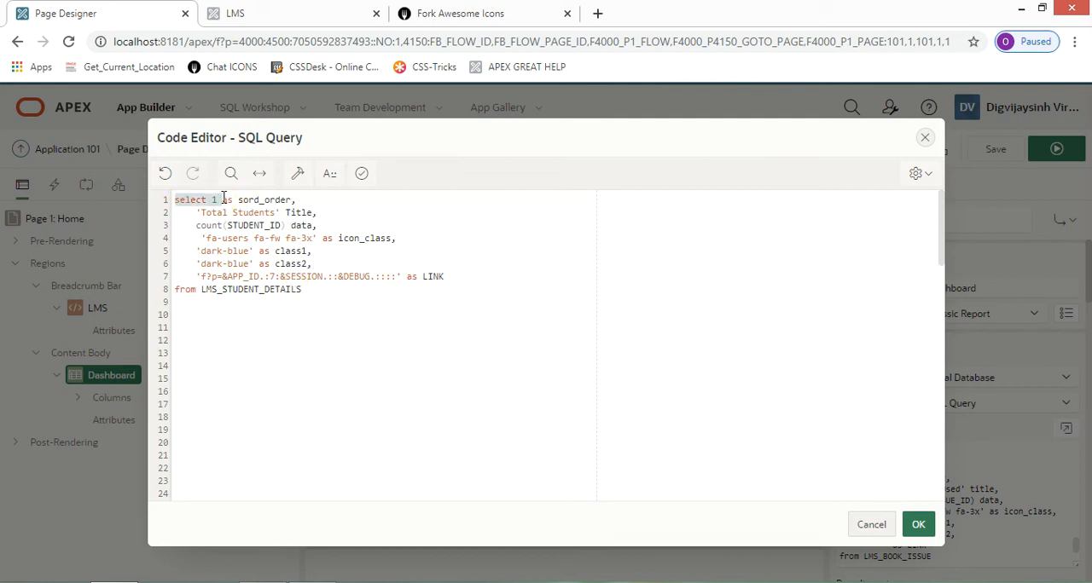
{"action": "left_click", "coordinate": [918, 523]}
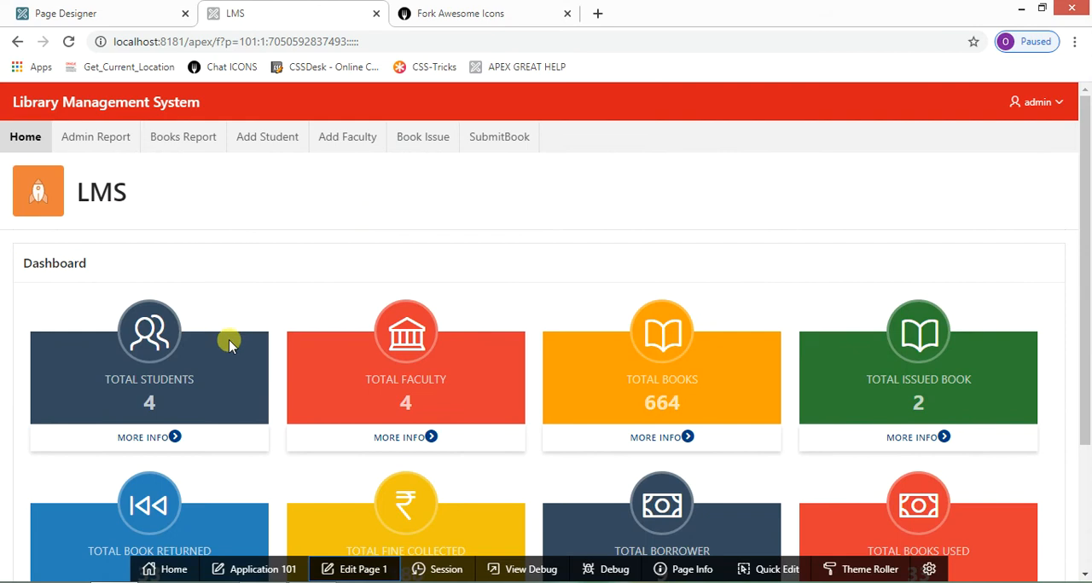
{"action": "mouse_move", "coordinate": [222, 249]}
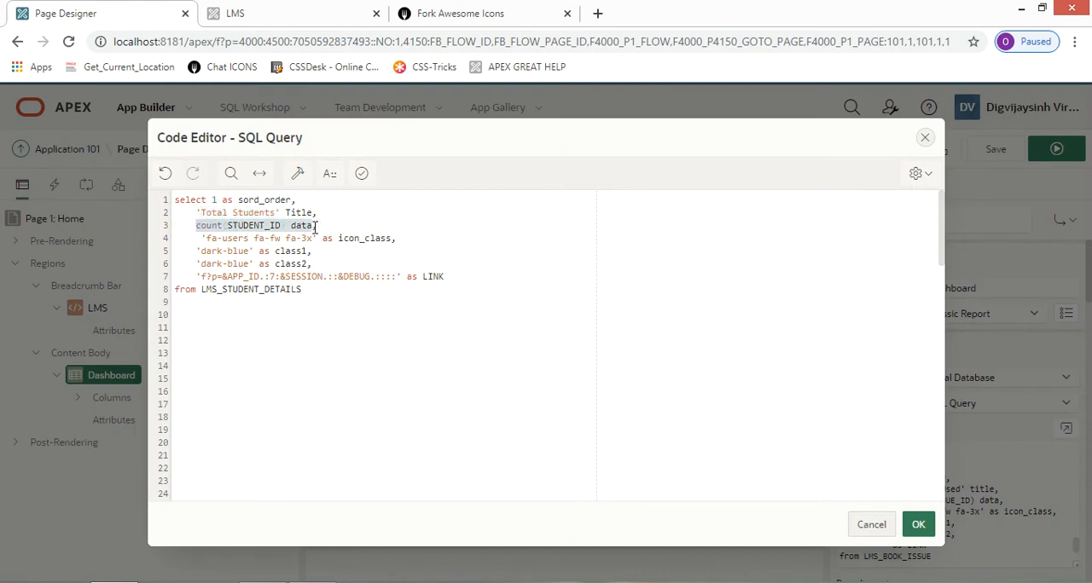
{"action": "double_click", "coordinate": [300, 225]}
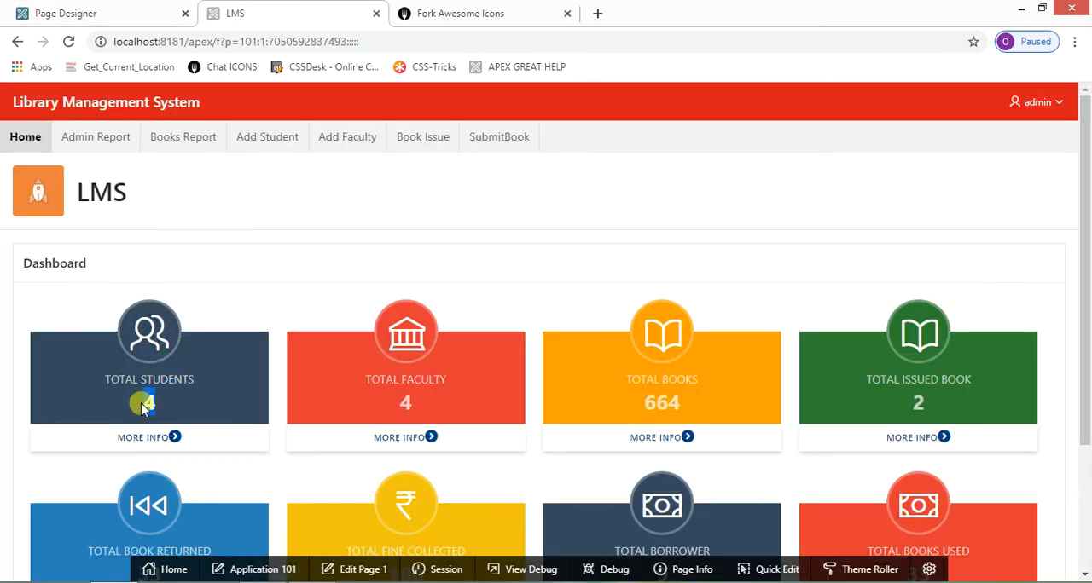
{"action": "left_click", "coordinate": [102, 14]}
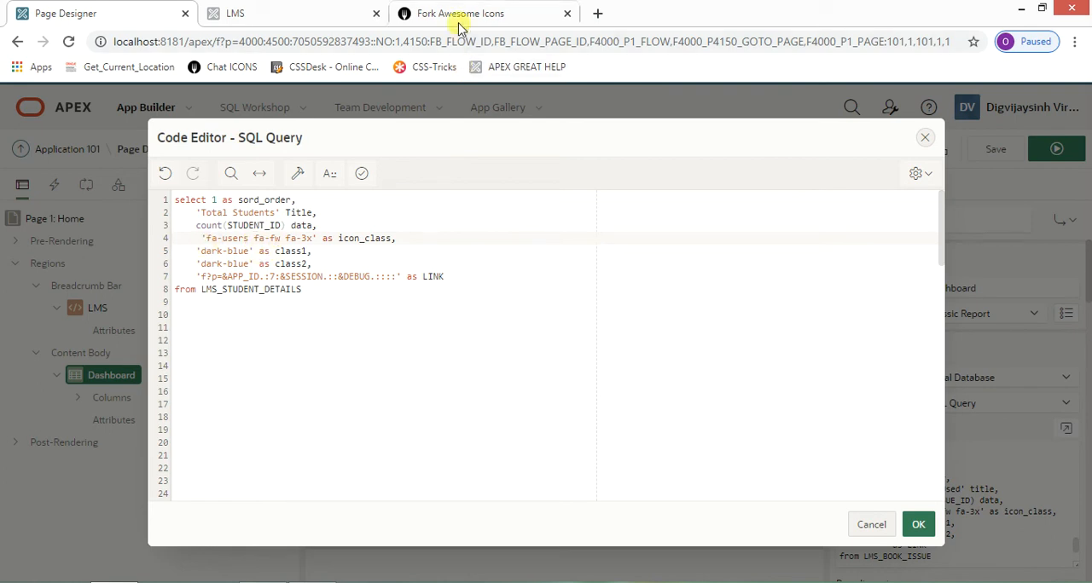
{"action": "left_click", "coordinate": [461, 13]}
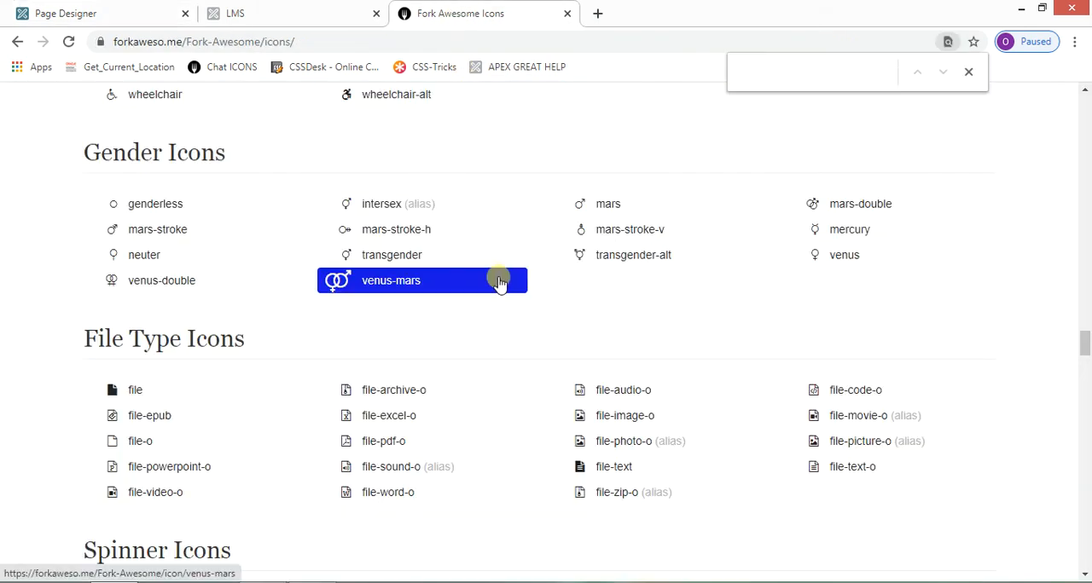
{"action": "type", "text": "fa-users"}
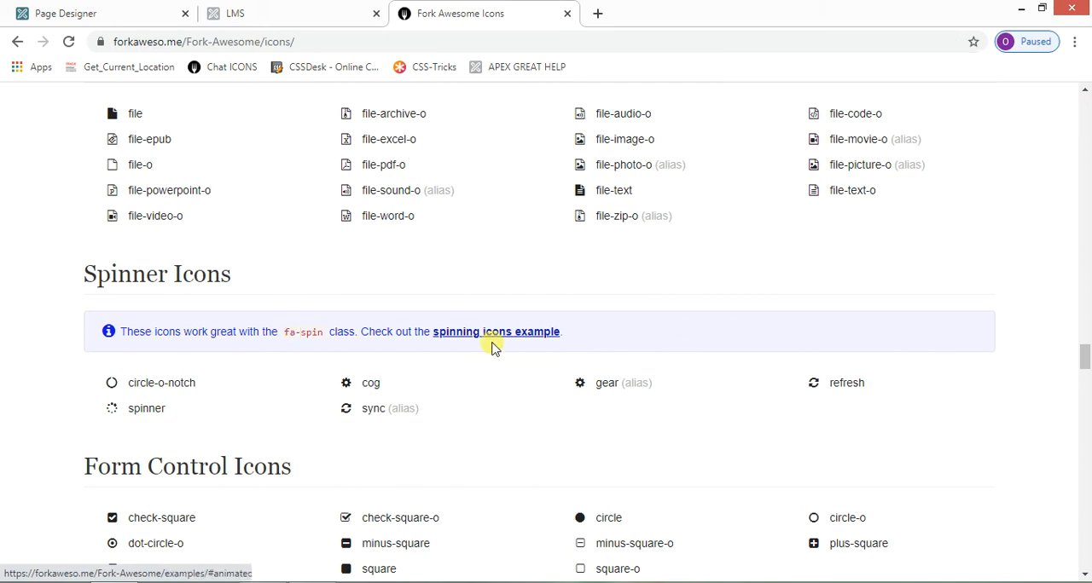
{"action": "scroll", "scroll_direction": "down", "scroll_amount": 3}
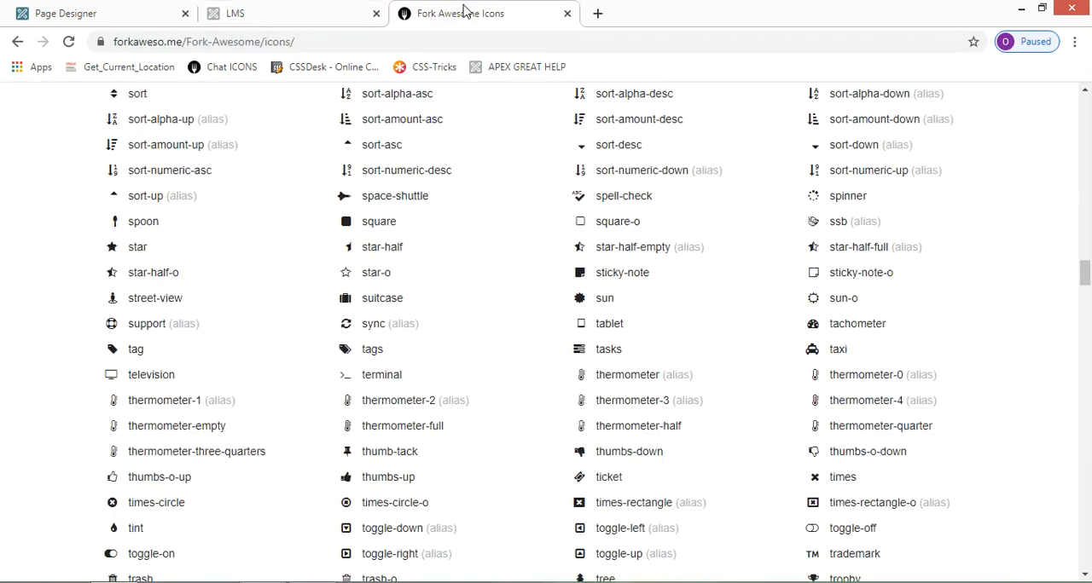
{"action": "left_click", "coordinate": [102, 14]}
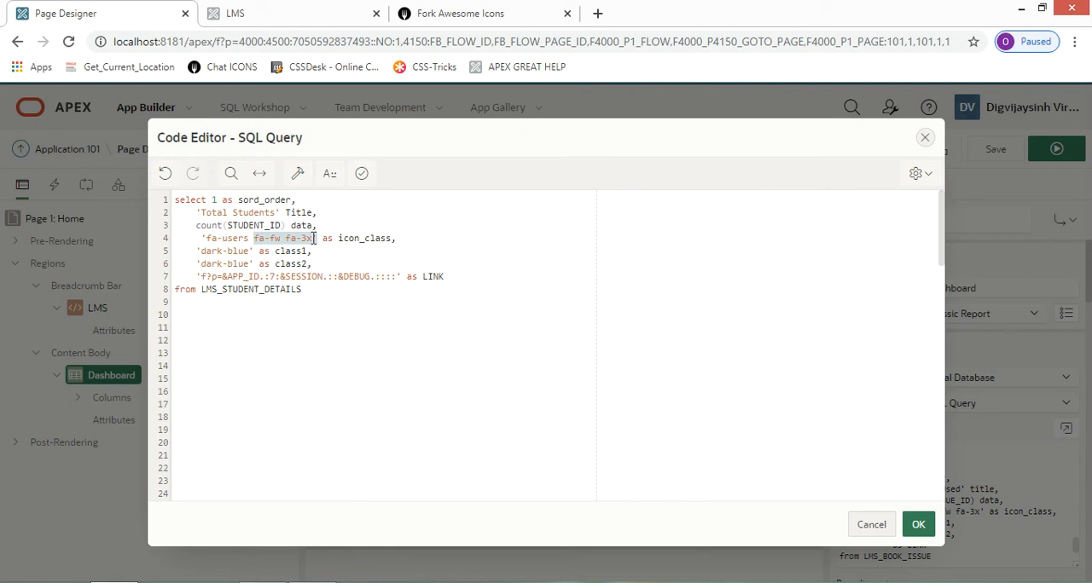
- Review the dark-blue class and link columns, then follow the Total Students card to Add Student
{"action": "left_click", "coordinate": [393, 239]}
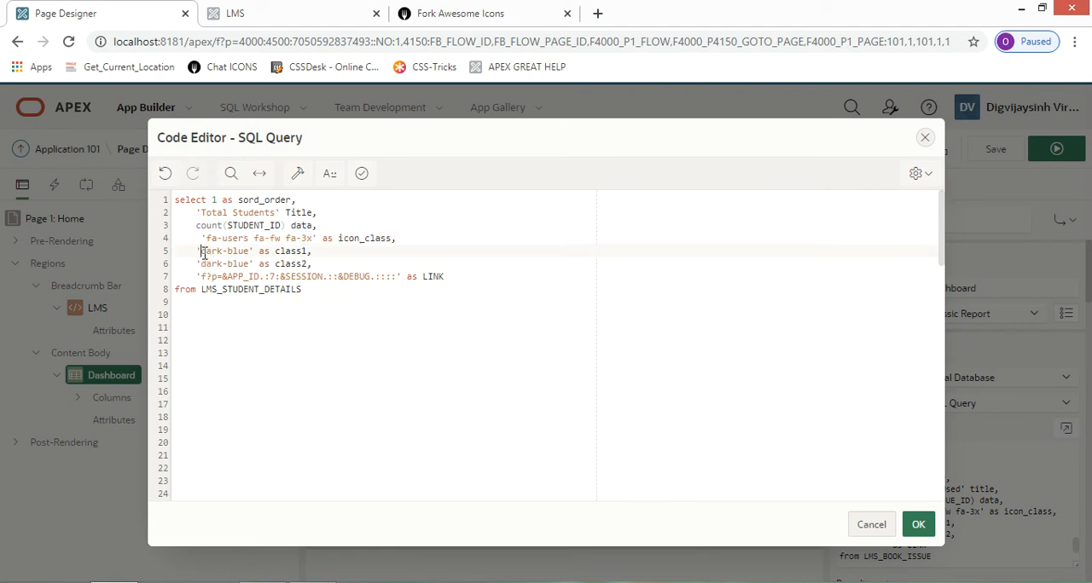
{"action": "double_click", "coordinate": [212, 251]}
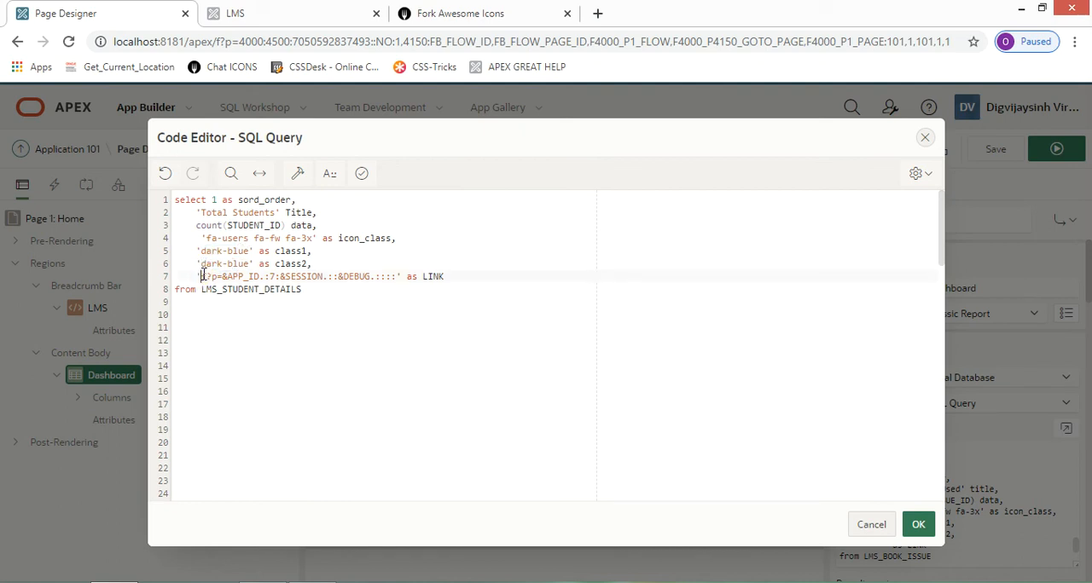
{"action": "left_click", "coordinate": [918, 524]}
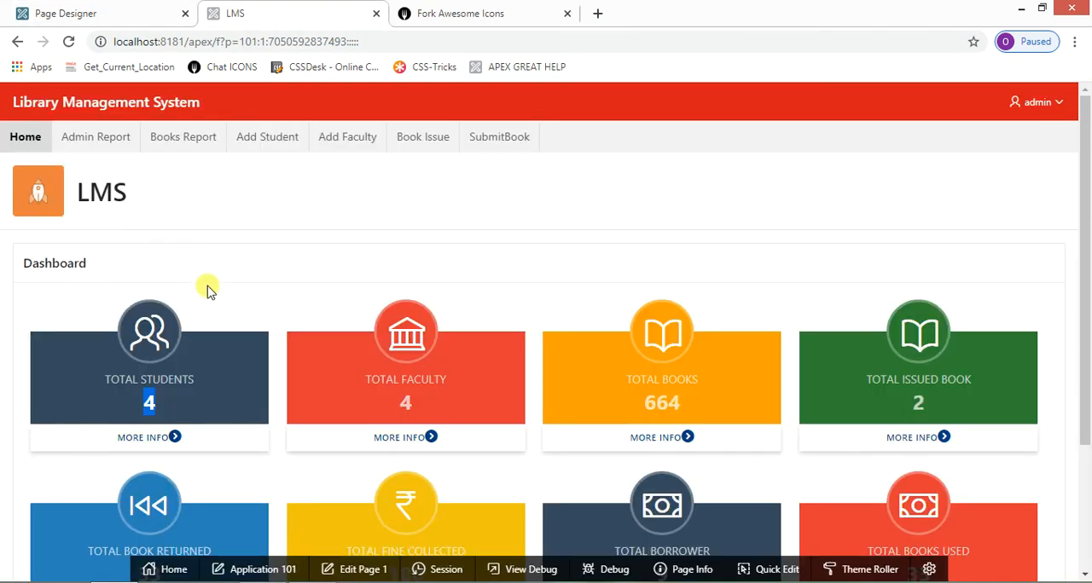
{"action": "left_click", "coordinate": [266, 137]}
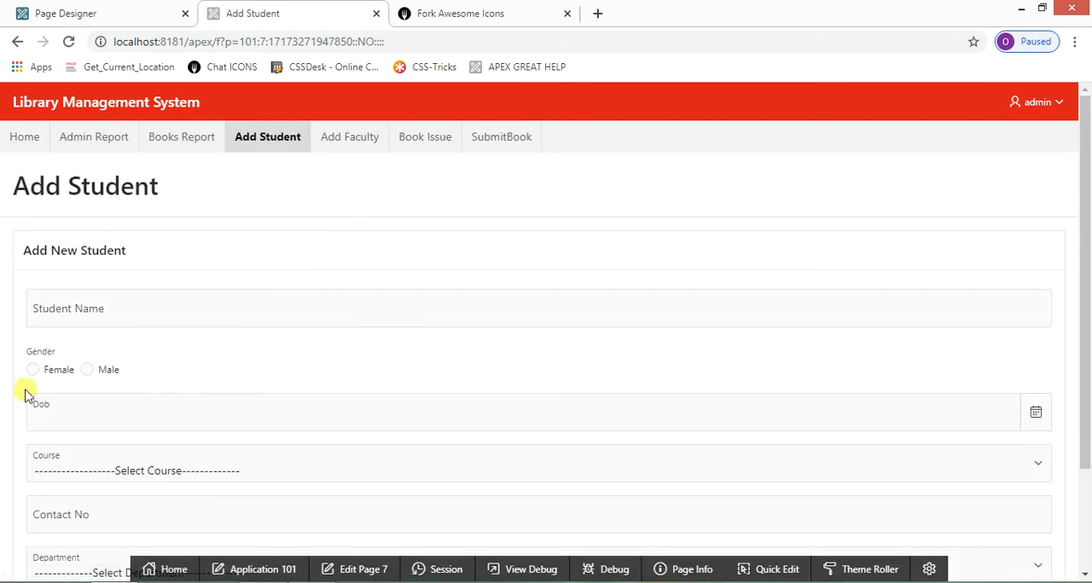
- Return to the code editor and restore the full UNION ALL query with the Total Faculty block
{"action": "left_click", "coordinate": [24, 136]}
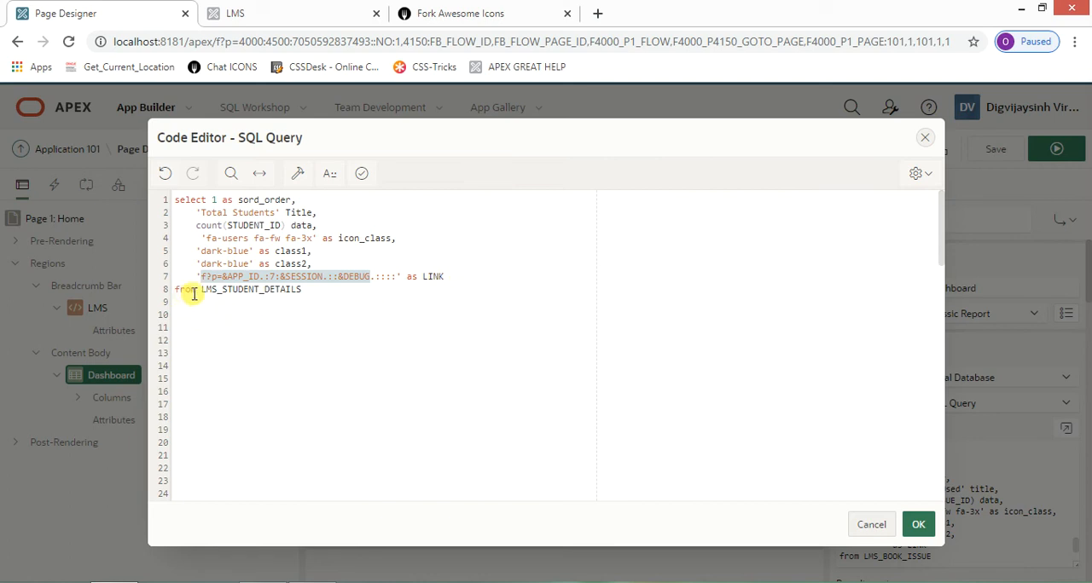
{"action": "left_click", "coordinate": [301, 290]}
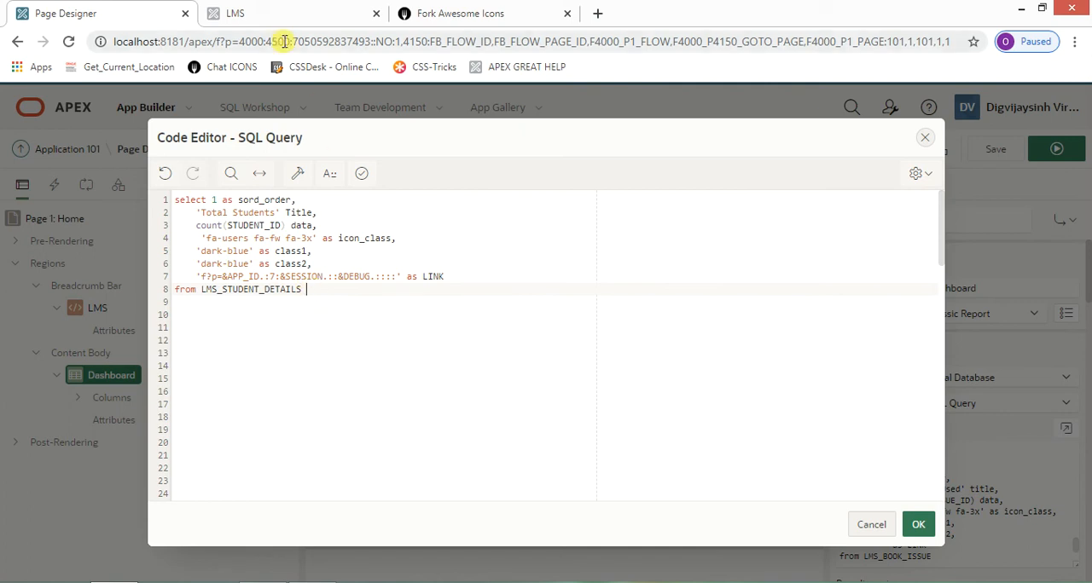
{"action": "left_click", "coordinate": [294, 13]}
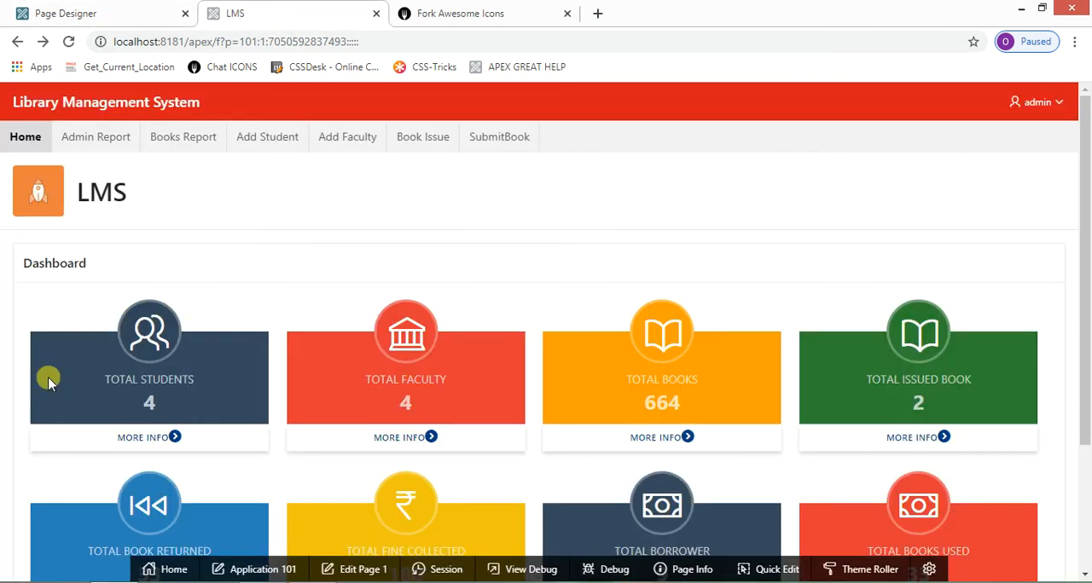
{"action": "mouse_move", "coordinate": [99, 305]}
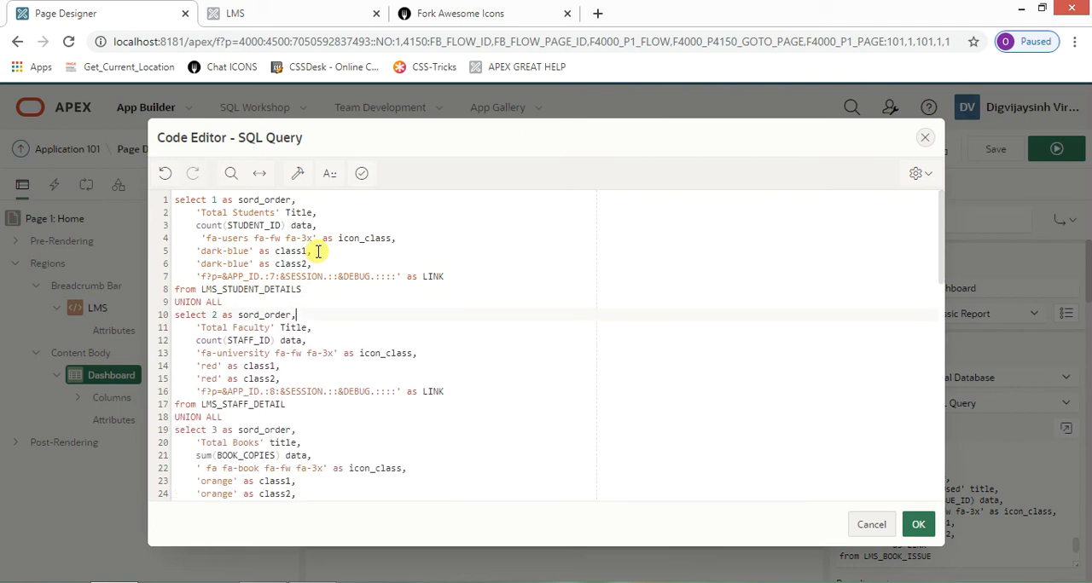
- Check the running dashboard's bottom row of cards against the query
{"action": "left_click", "coordinate": [178, 328]}
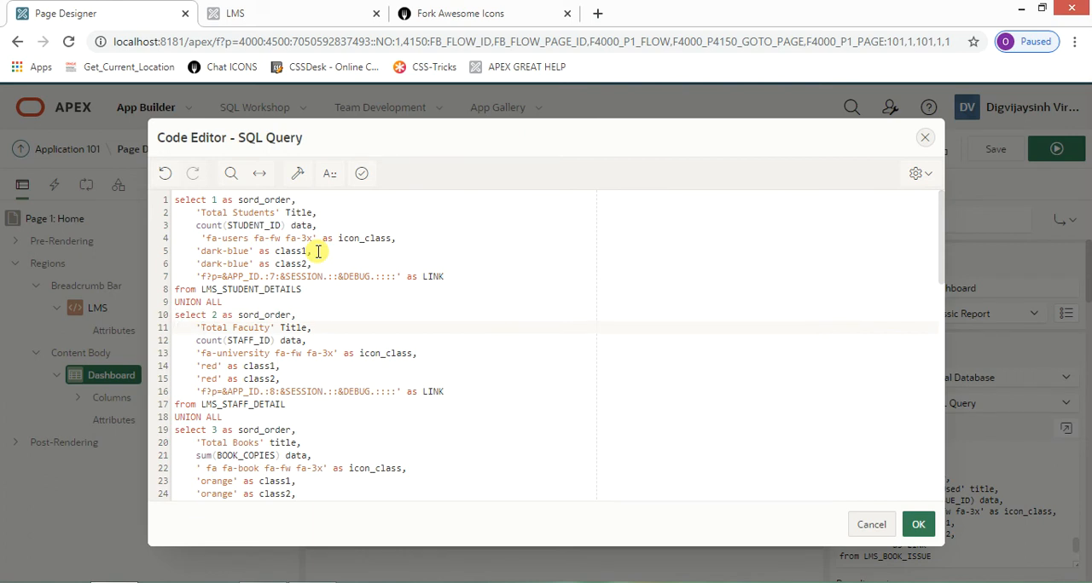
{"action": "mouse_move", "coordinate": [316, 7]}
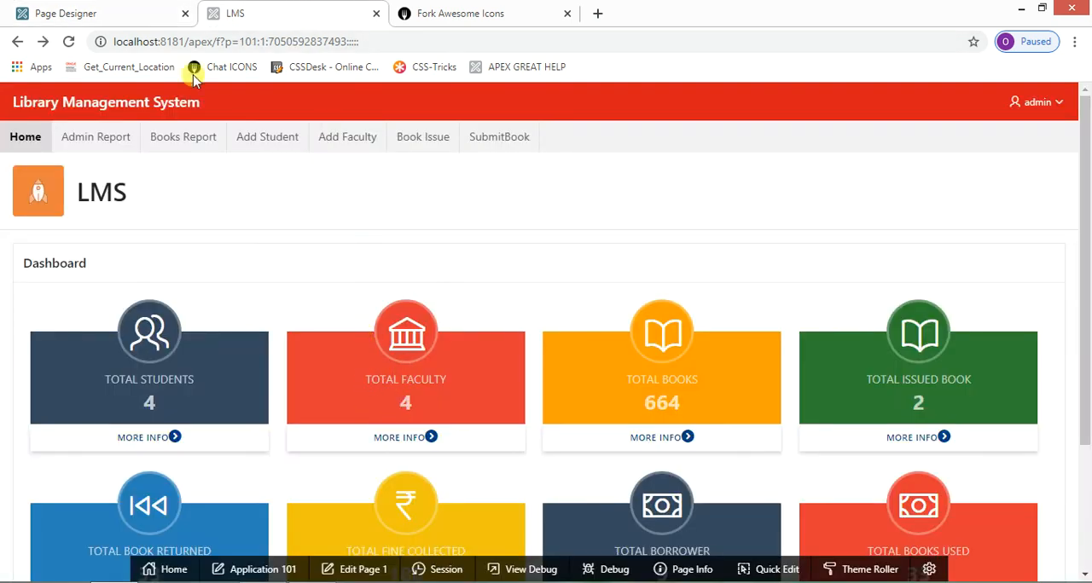
{"action": "left_click", "coordinate": [184, 13]}
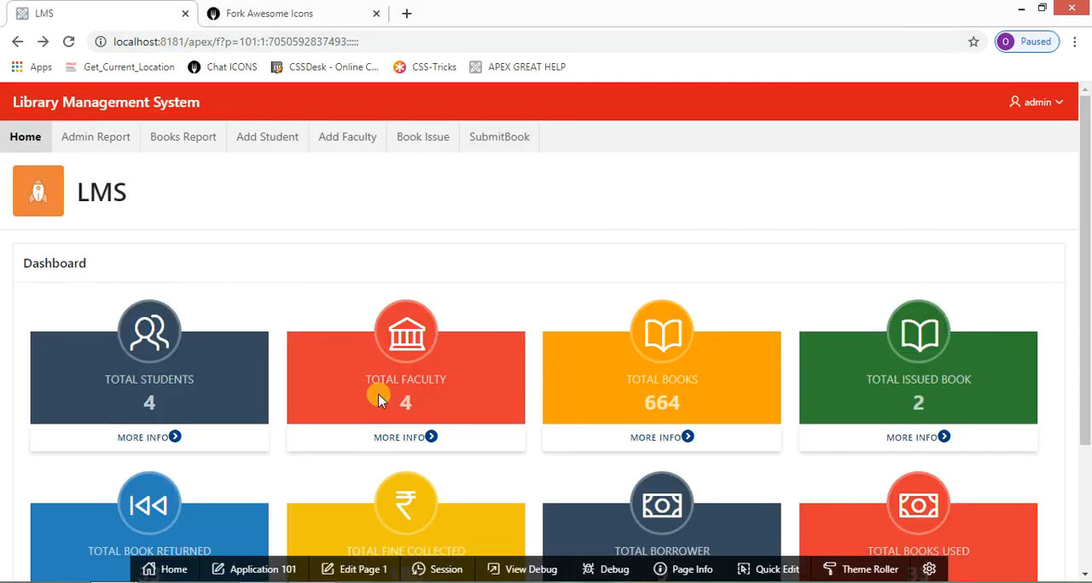
{"action": "mouse_move", "coordinate": [201, 48]}
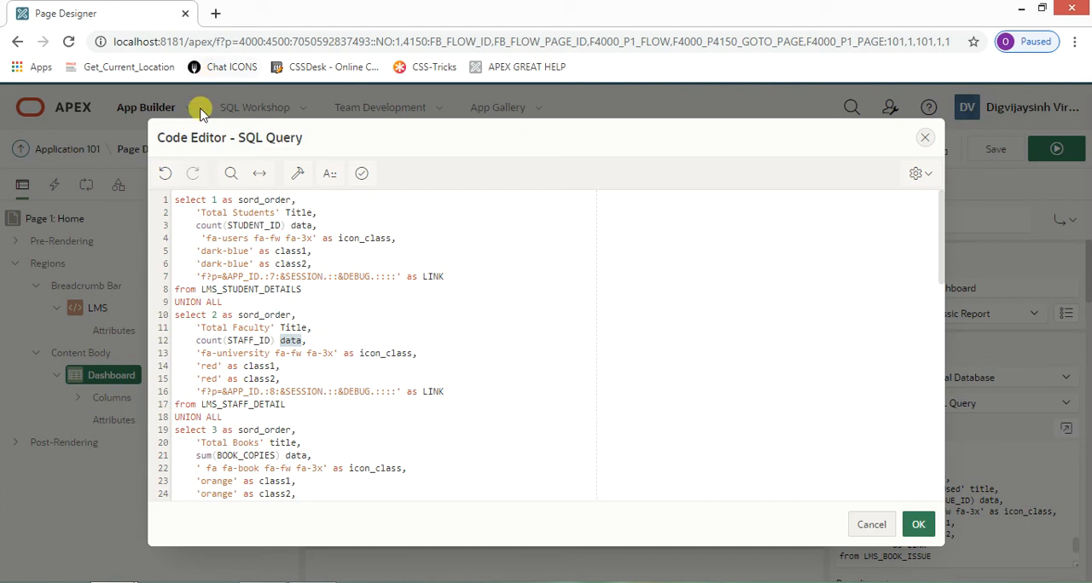
{"action": "mouse_move", "coordinate": [219, 353]}
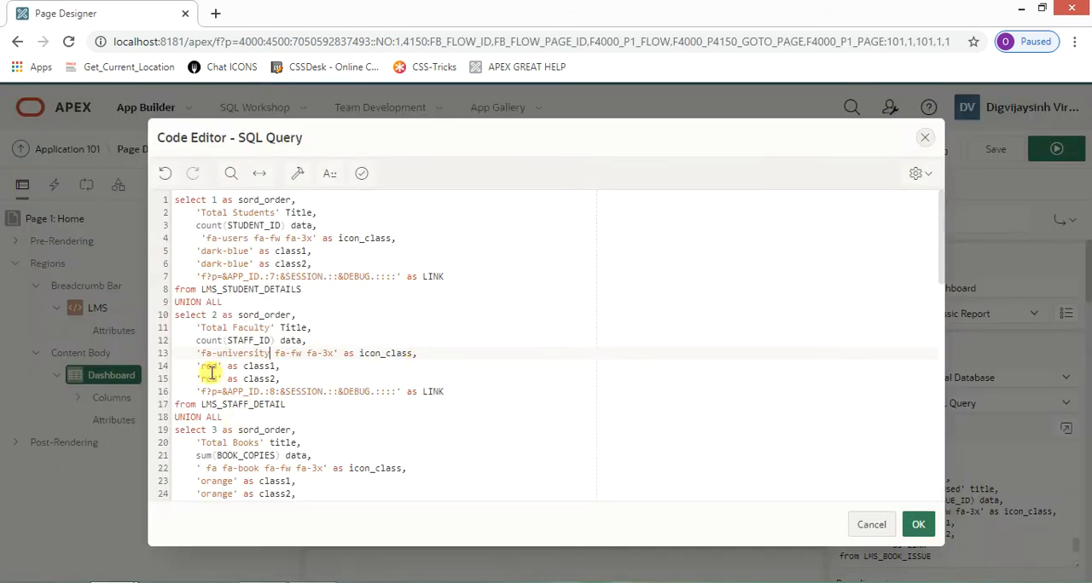
{"action": "left_click", "coordinate": [211, 379]}
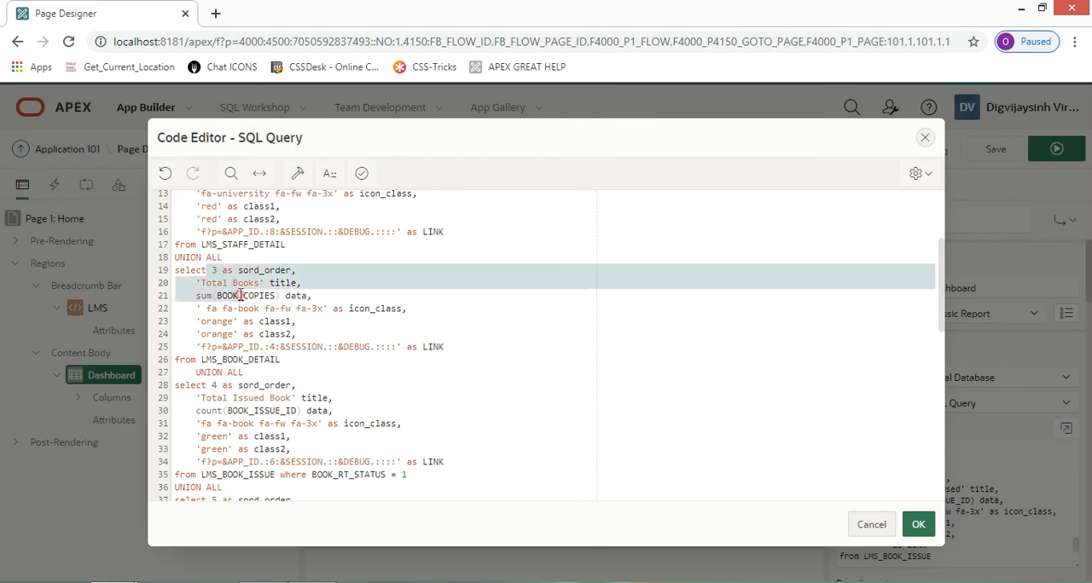
- Read through the UNION ALL selects for cards 5–8, ending with Total Books Used
{"action": "scroll", "scroll_direction": "down", "scroll_amount": 3}
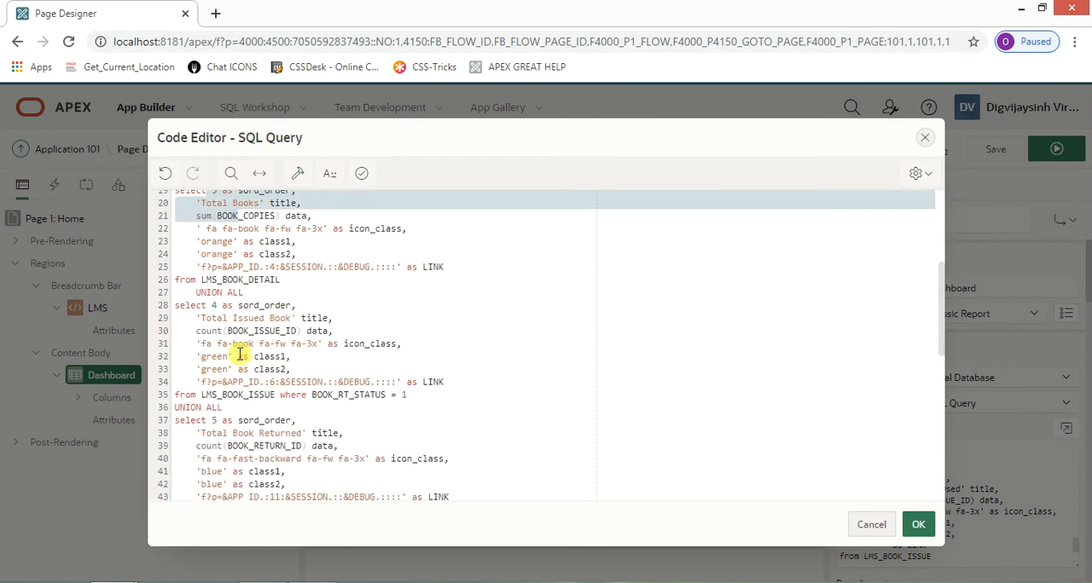
{"action": "scroll", "scroll_direction": "down", "scroll_amount": 3}
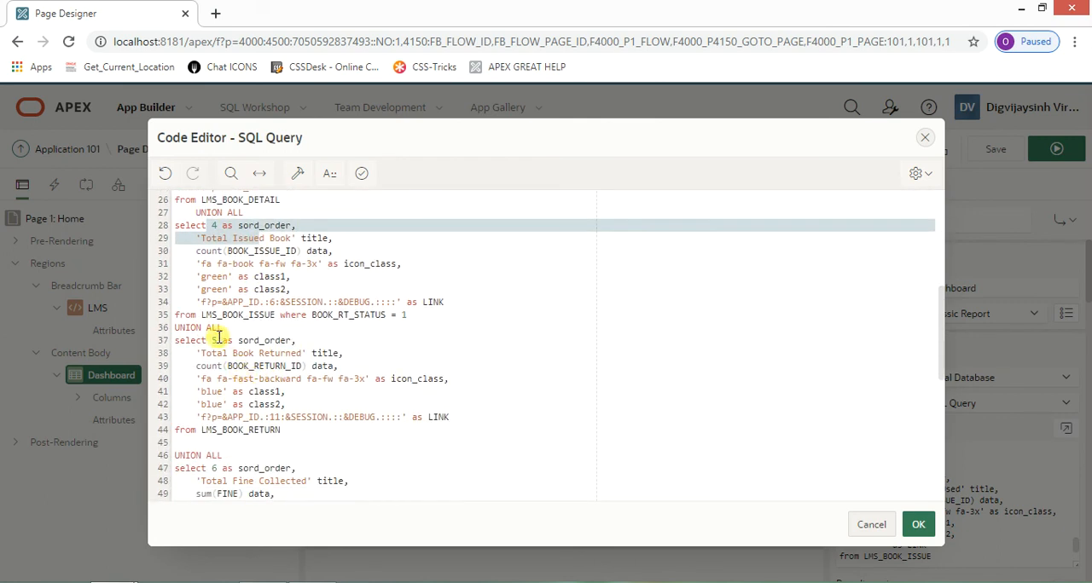
{"action": "scroll", "scroll_direction": "down", "scroll_amount": 3}
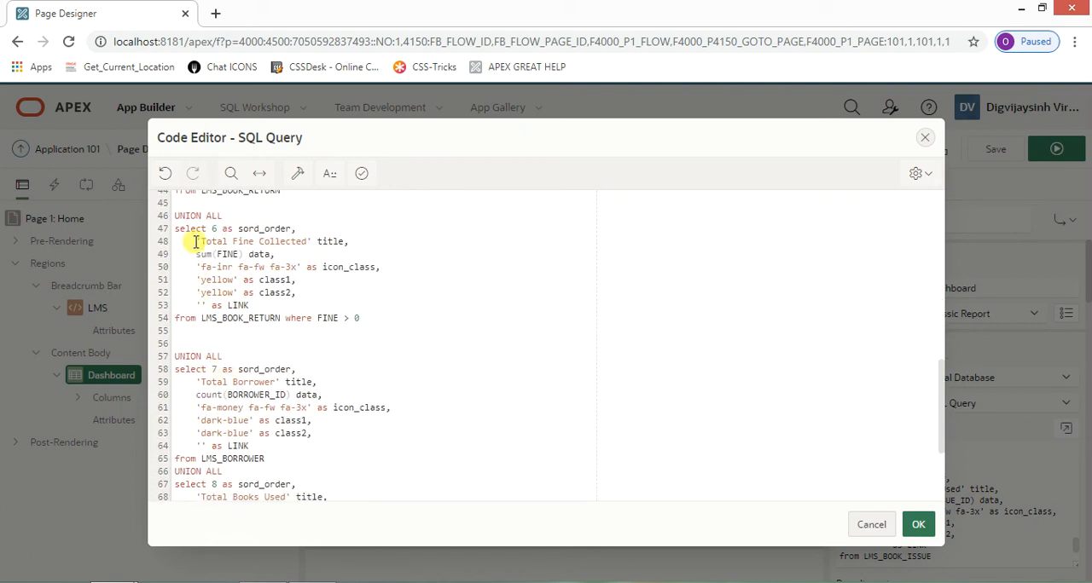
{"action": "scroll", "scroll_direction": "down", "scroll_amount": 3}
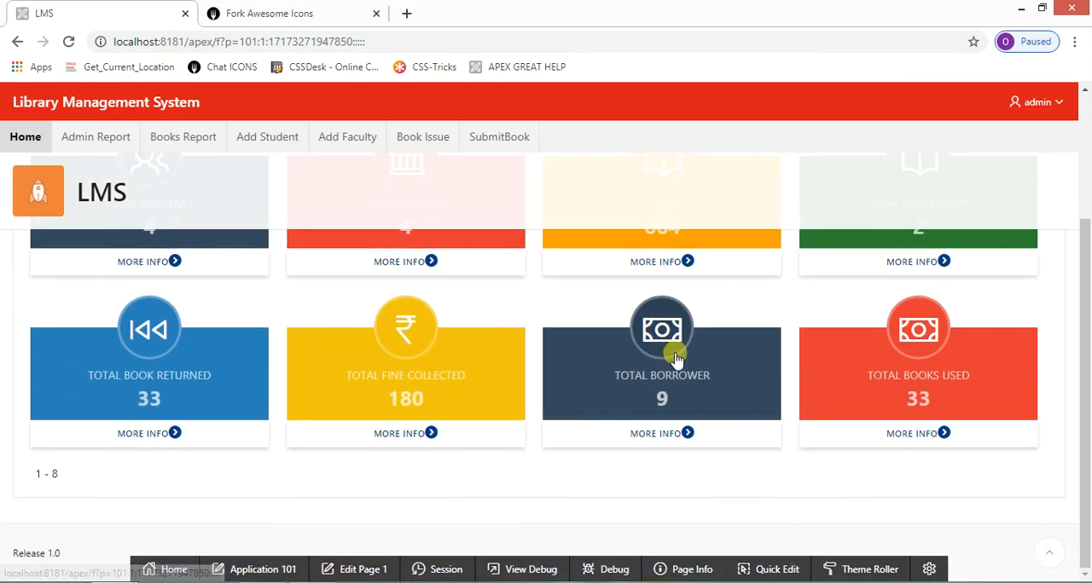
{"action": "scroll", "scroll_direction": "up", "scroll_amount": 3}
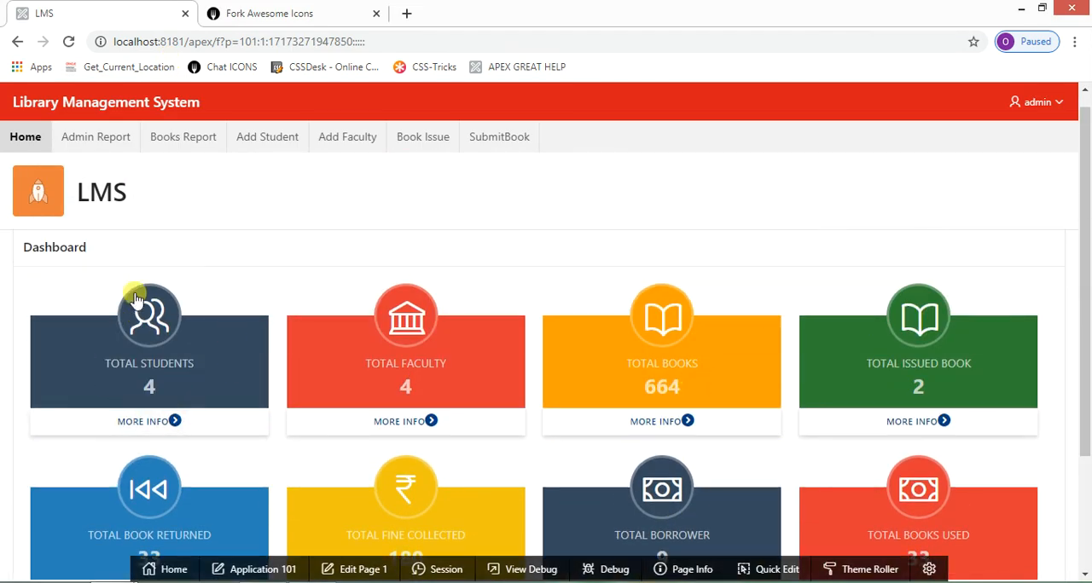
{"action": "mouse_move", "coordinate": [689, 334]}
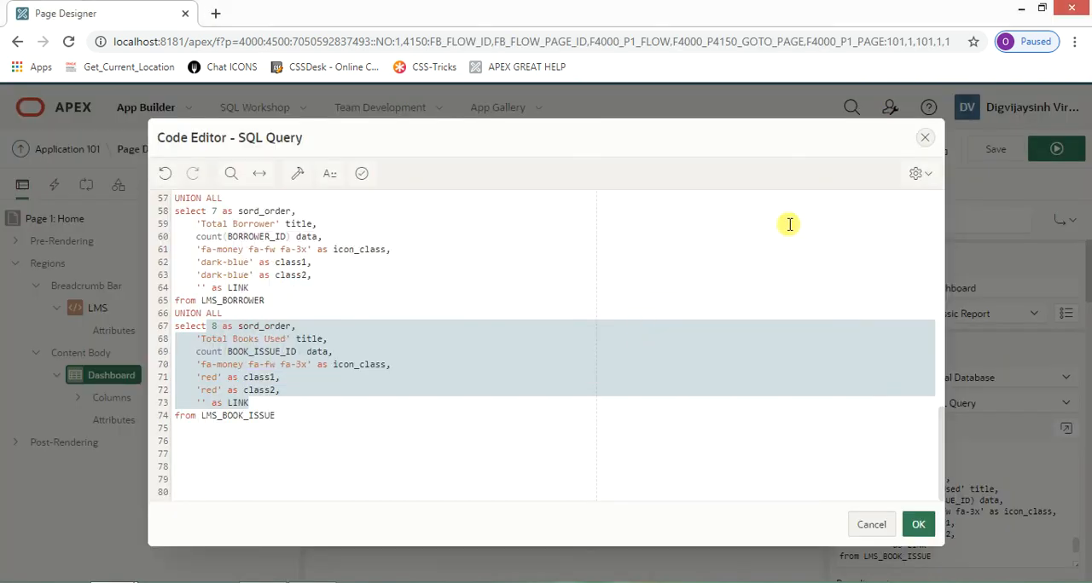
- Close the SQL code editor without saving the changes
{"action": "left_click", "coordinate": [870, 526]}
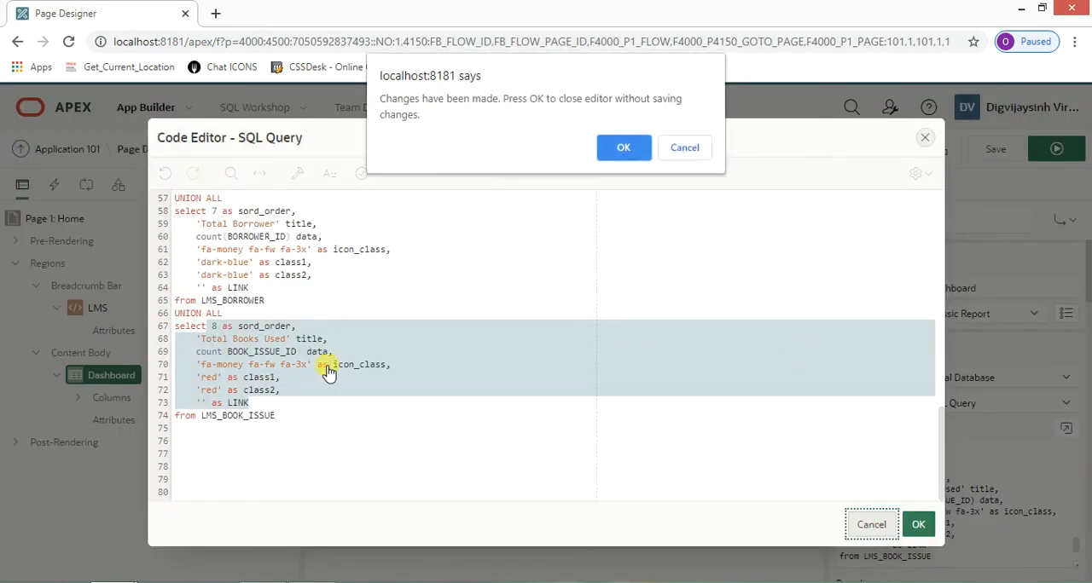
{"action": "left_click", "coordinate": [623, 149]}
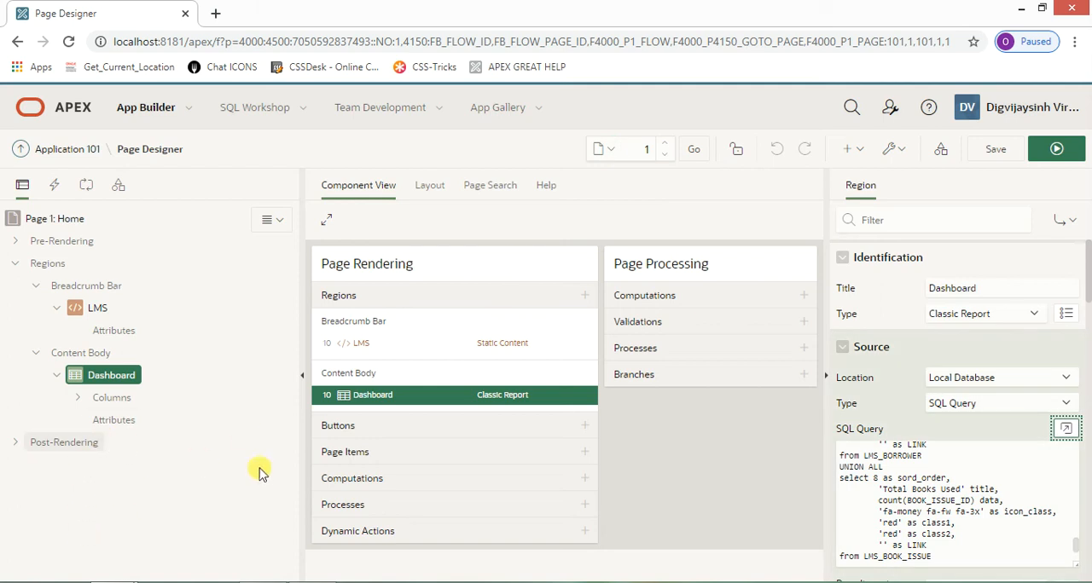
{"action": "mouse_move", "coordinate": [590, 394]}
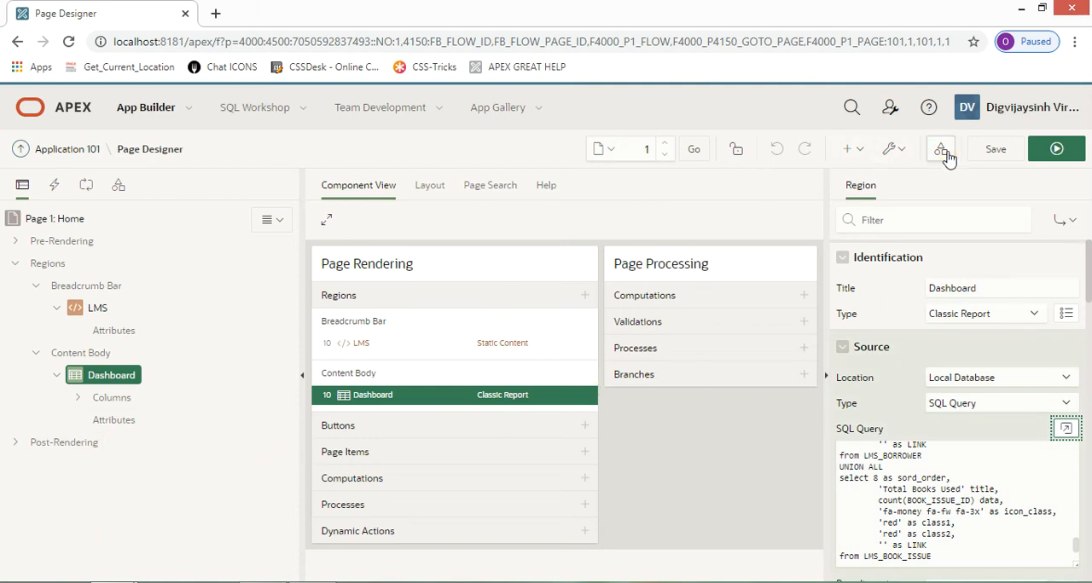
- Locate the DV New Dashboard report template in Shared Components Templates
{"action": "left_click", "coordinate": [939, 149]}
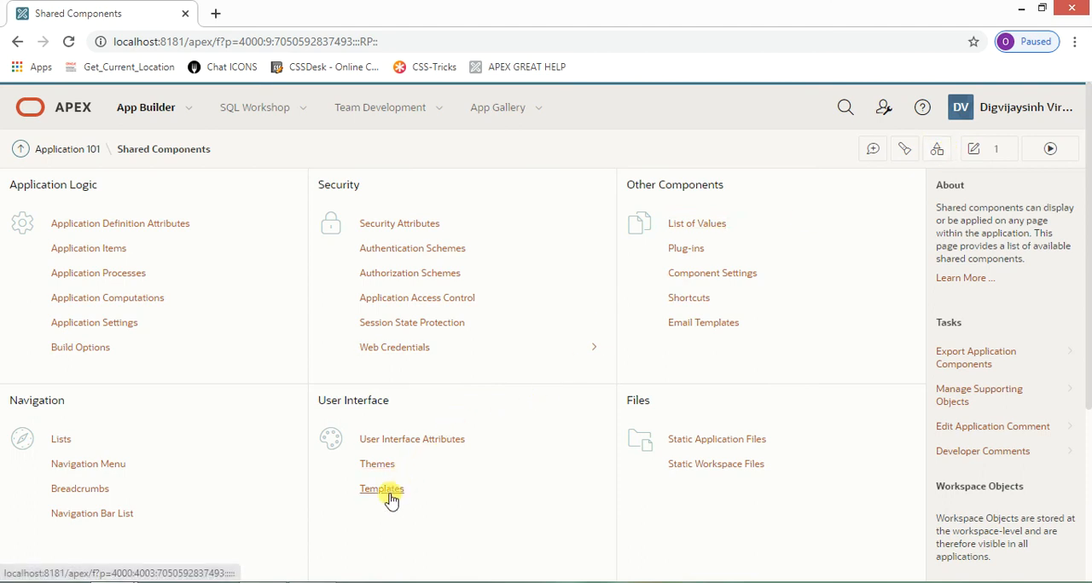
{"action": "left_click", "coordinate": [382, 488]}
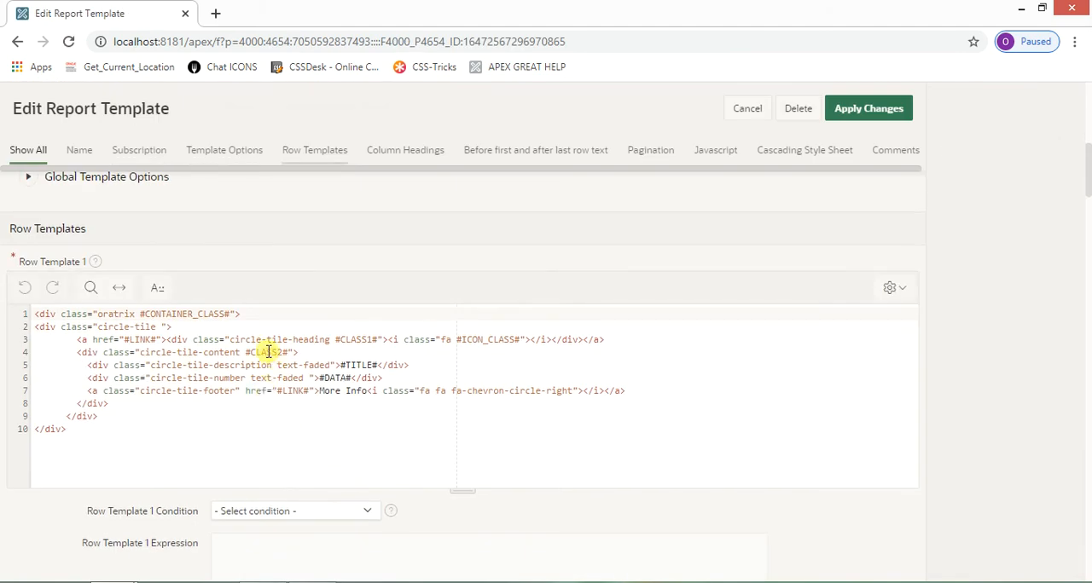
{"action": "scroll", "scroll_direction": "down", "scroll_amount": 3}
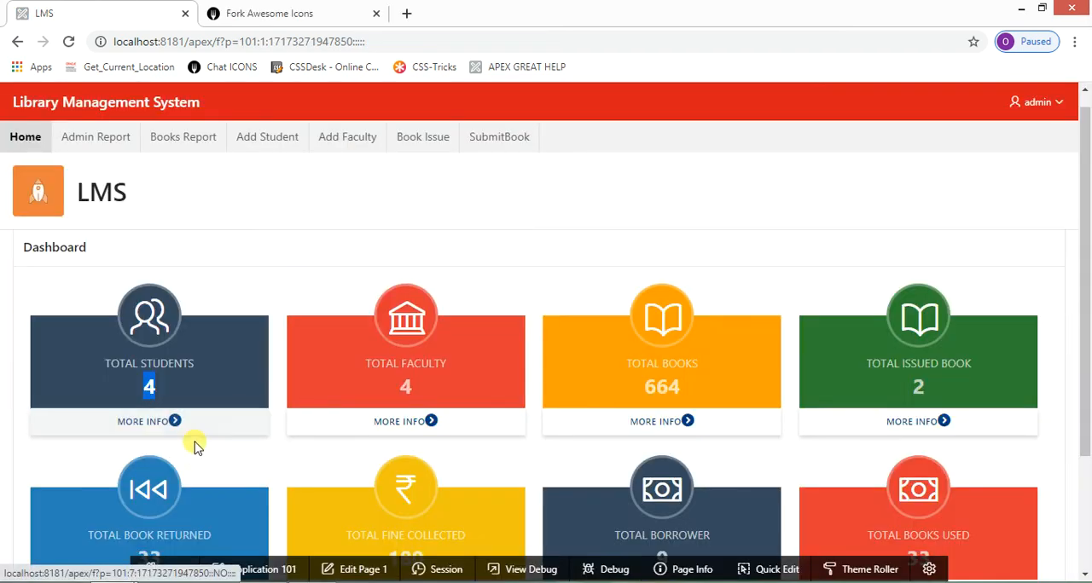
{"action": "mouse_move", "coordinate": [918, 421]}
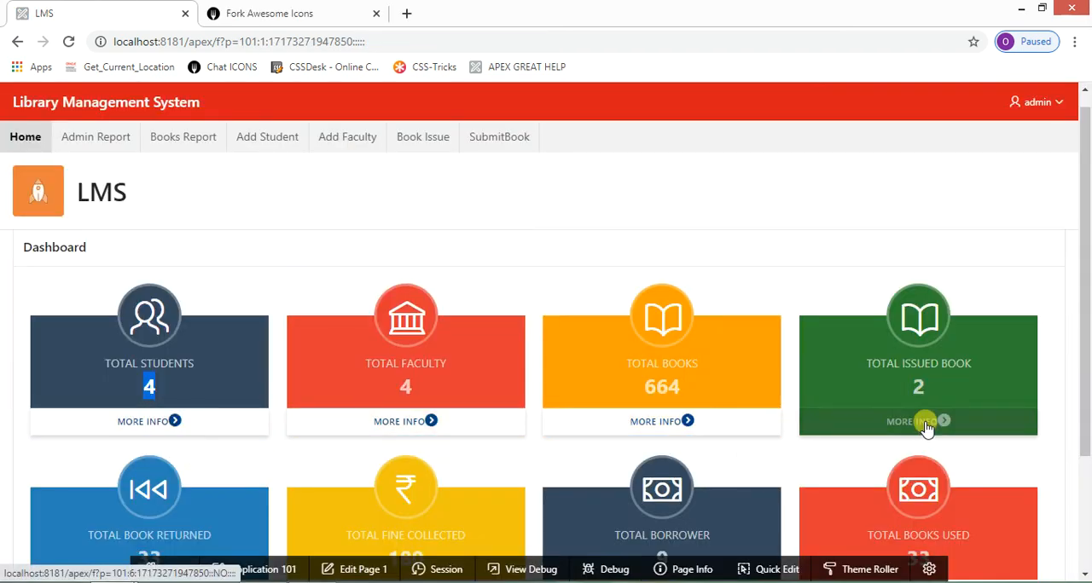
{"action": "mouse_move", "coordinate": [673, 277]}
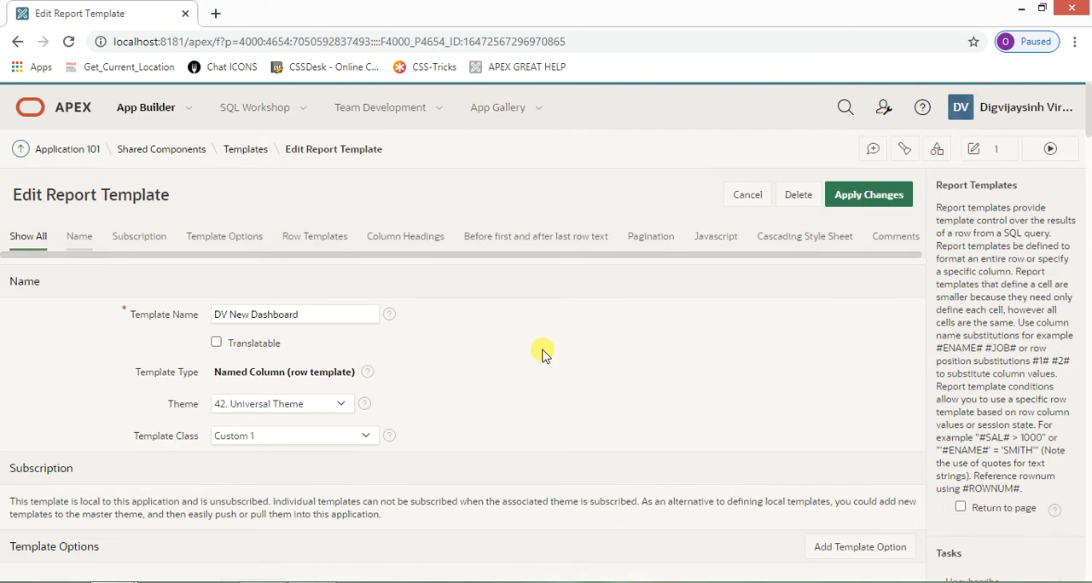
- Return to Application 101 in the builder and run the LMS application
{"action": "left_click", "coordinate": [66, 148]}
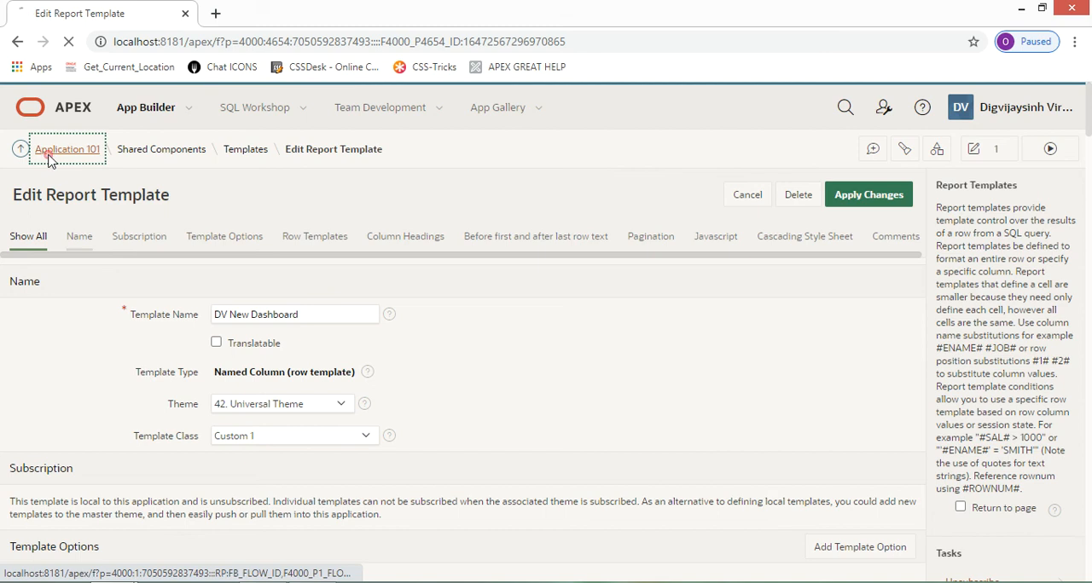
{"action": "left_click", "coordinate": [68, 150]}
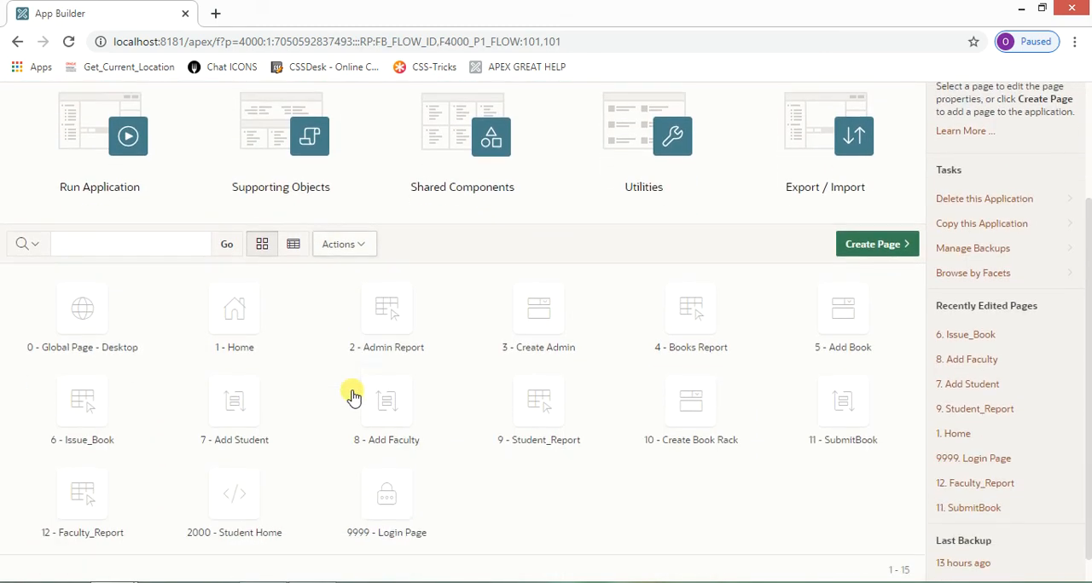
{"action": "scroll", "scroll_direction": "up", "scroll_amount": 3}
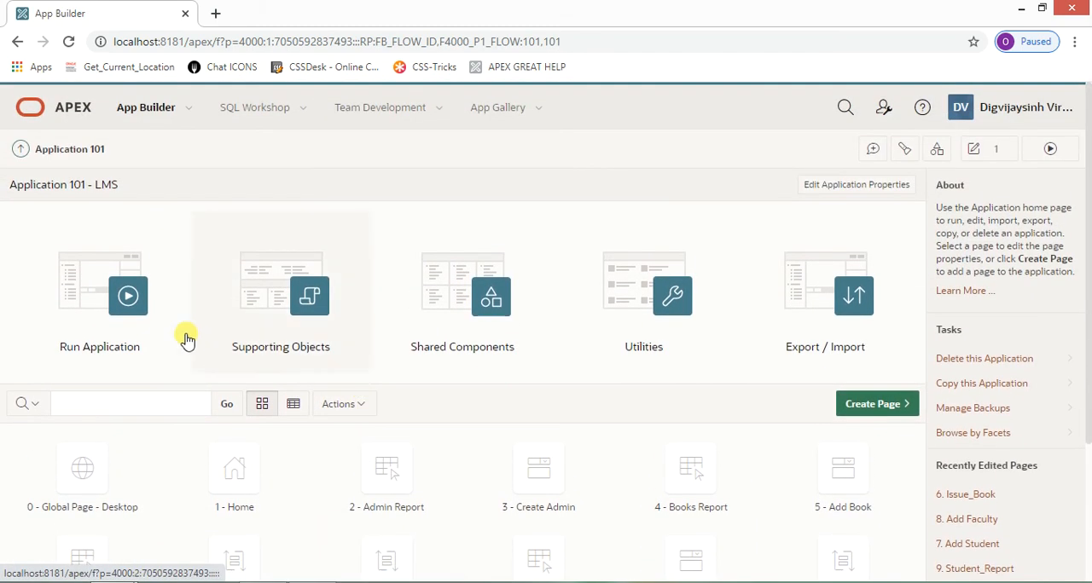
{"action": "left_click", "coordinate": [99, 294]}
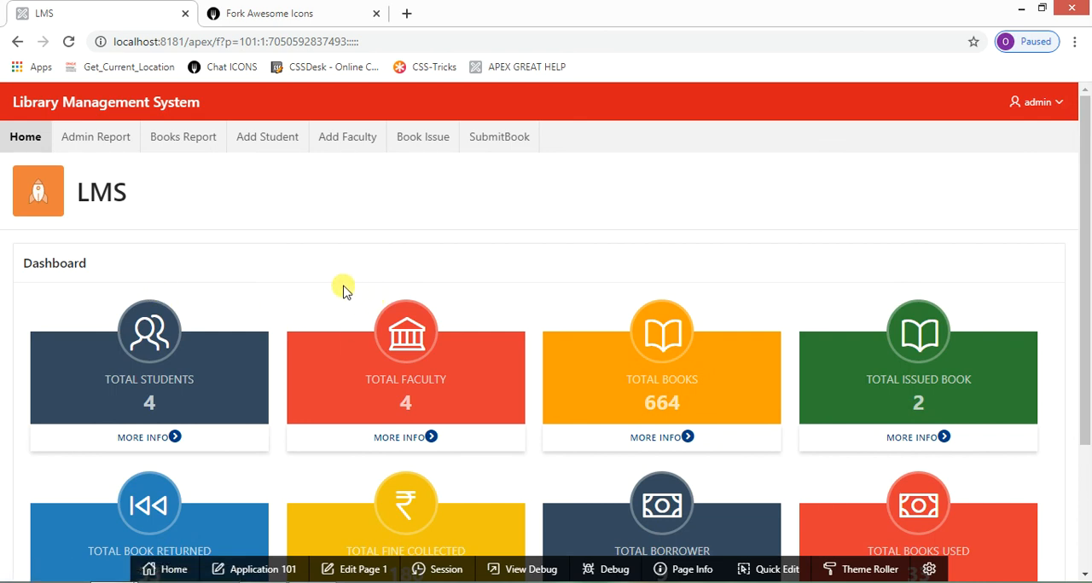
- Browse the Admin Report, Books Report, Faculty Report and Book Issue pages
{"action": "left_click", "coordinate": [96, 137]}
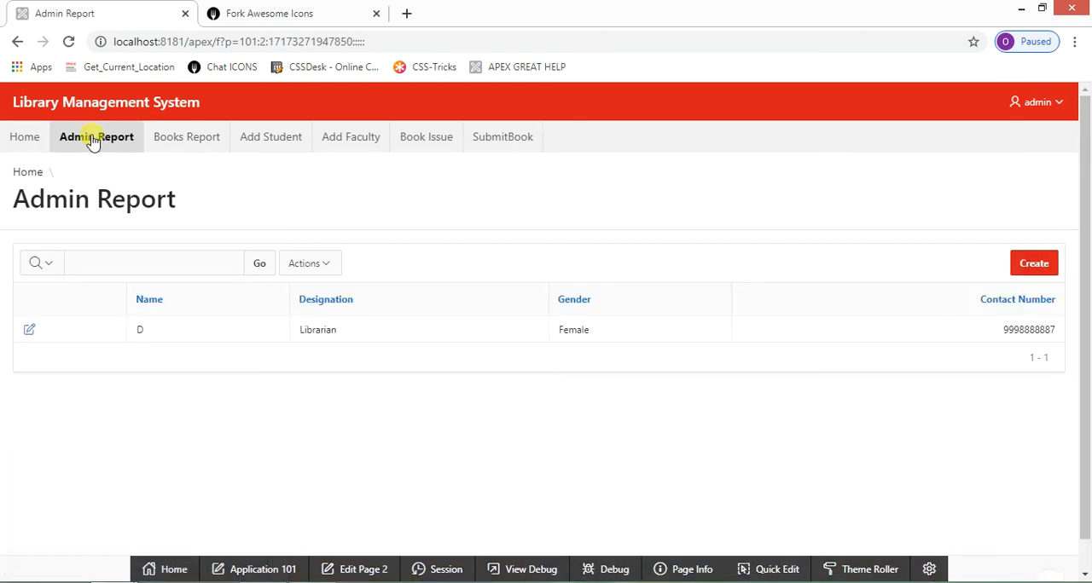
{"action": "left_click", "coordinate": [184, 136]}
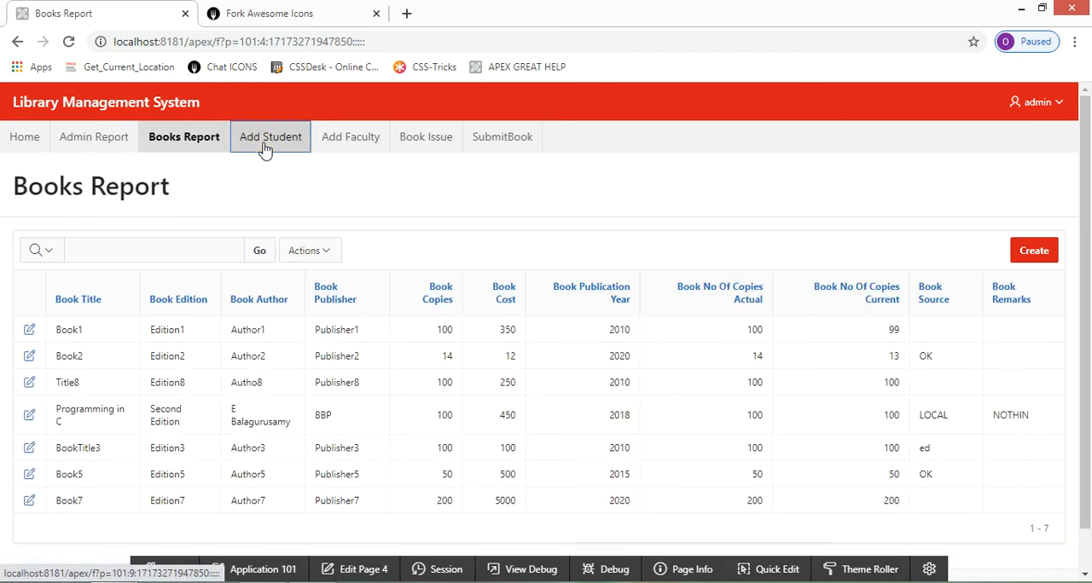
{"action": "left_click", "coordinate": [419, 137]}
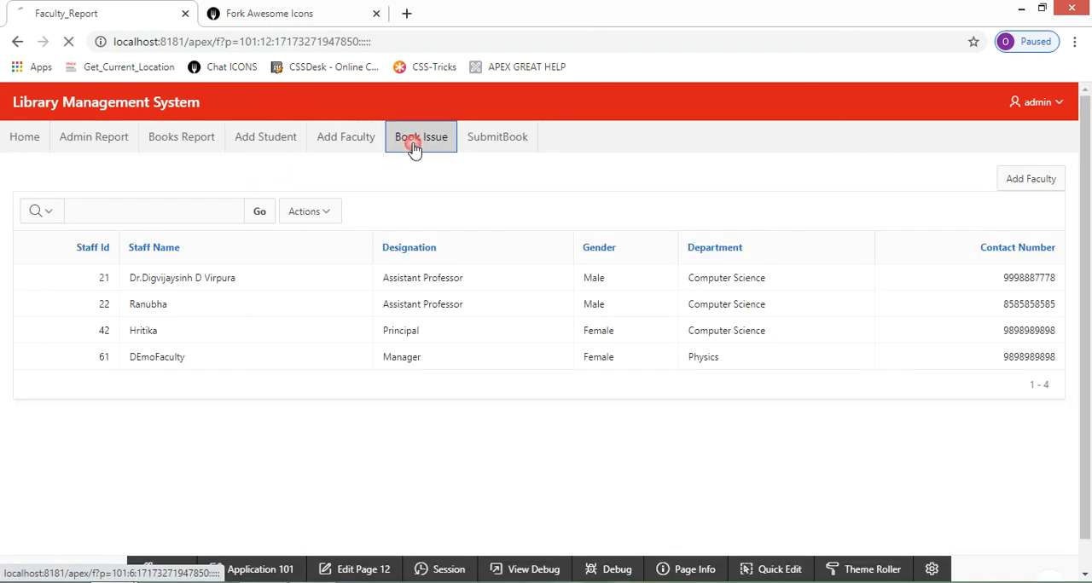
{"action": "left_click", "coordinate": [498, 137]}
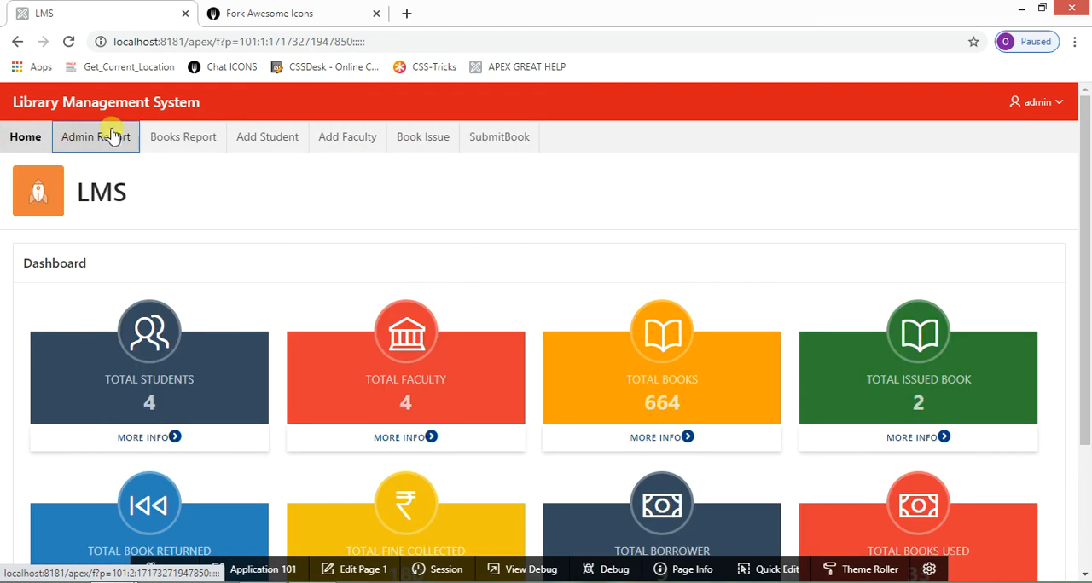
{"action": "left_click", "coordinate": [376, 13]}
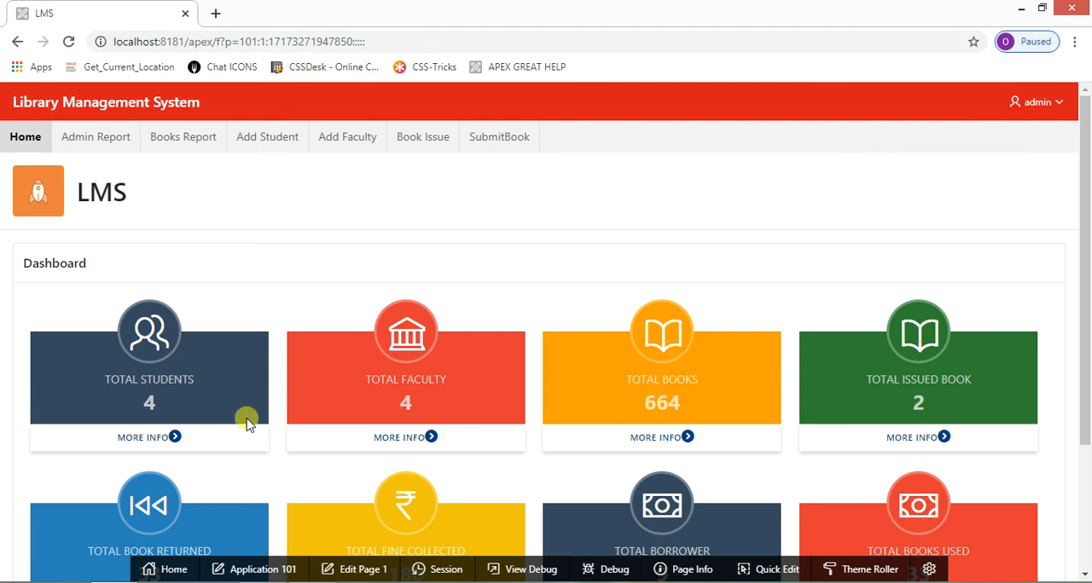
{"action": "mouse_move", "coordinate": [266, 486]}
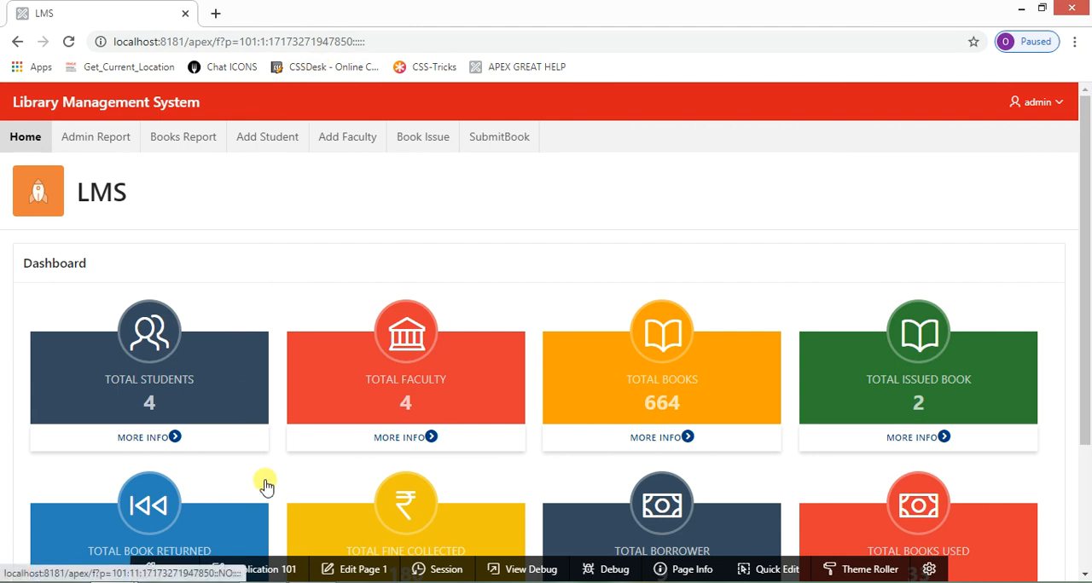
{"action": "mouse_move", "coordinate": [266, 481]}
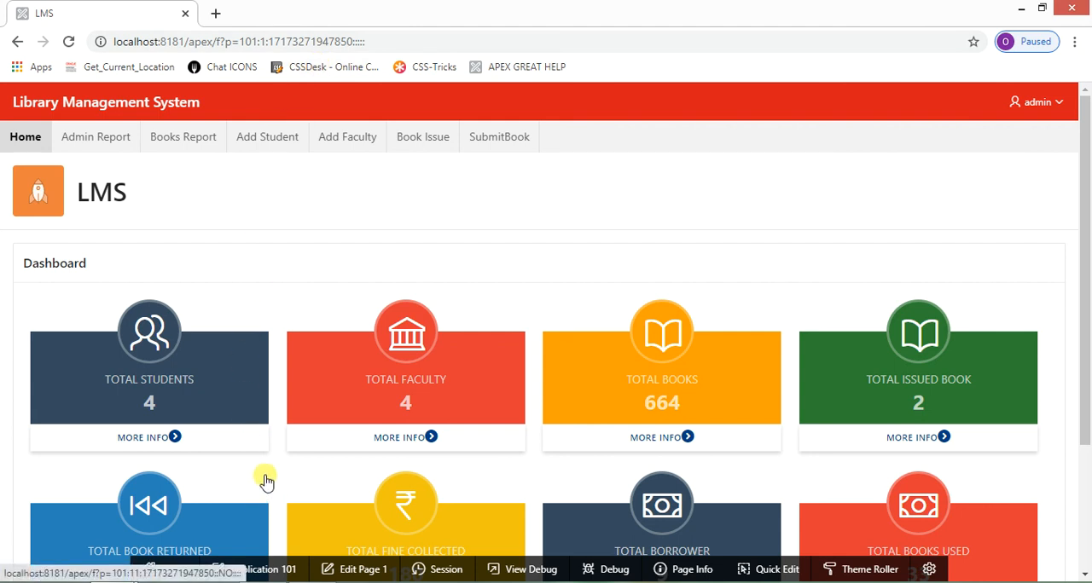
{"action": "mouse_move", "coordinate": [266, 475]}
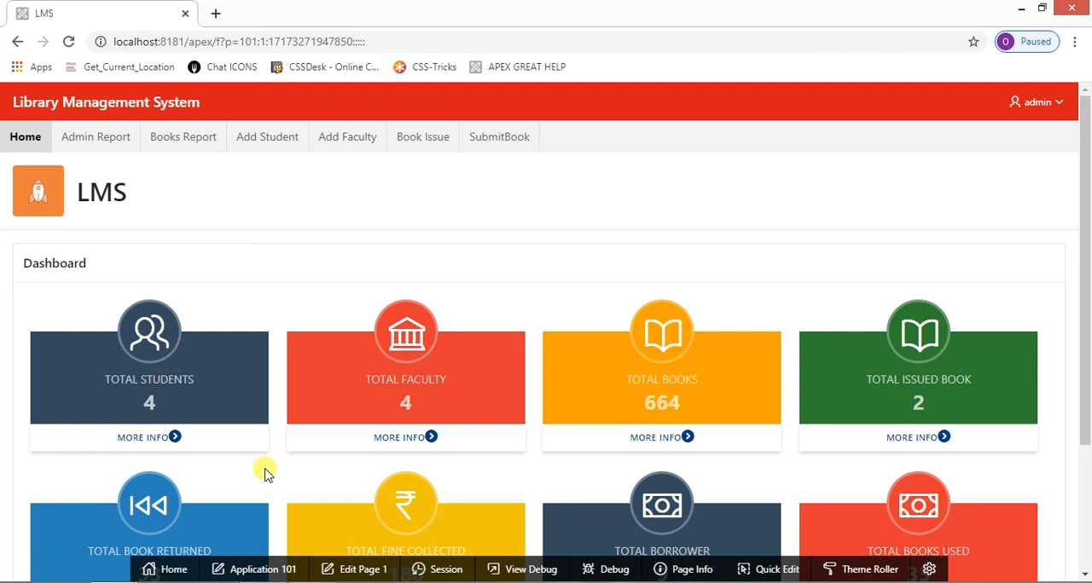
{"action": "mouse_move", "coordinate": [260, 454]}
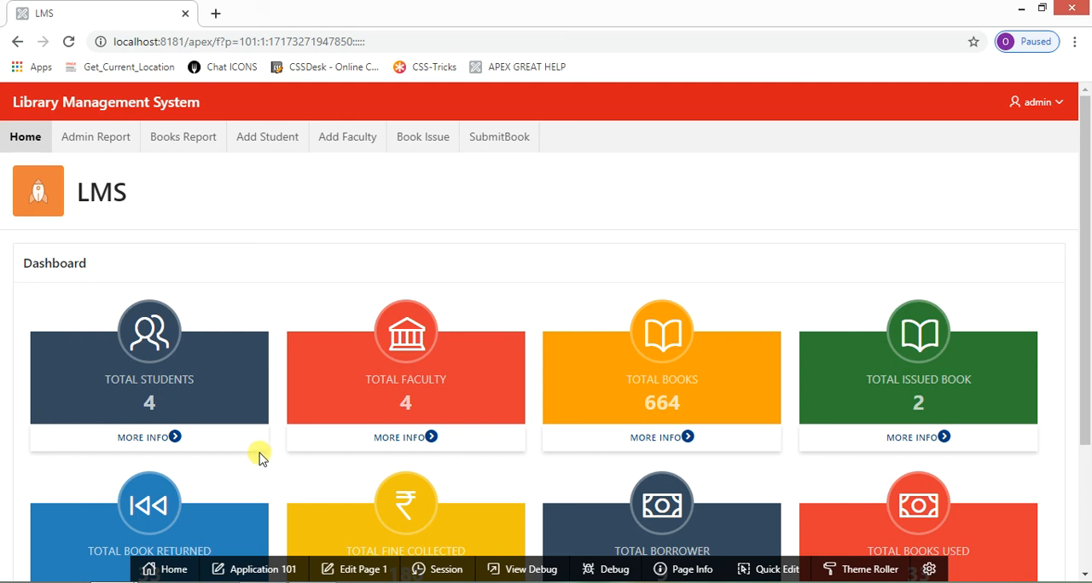